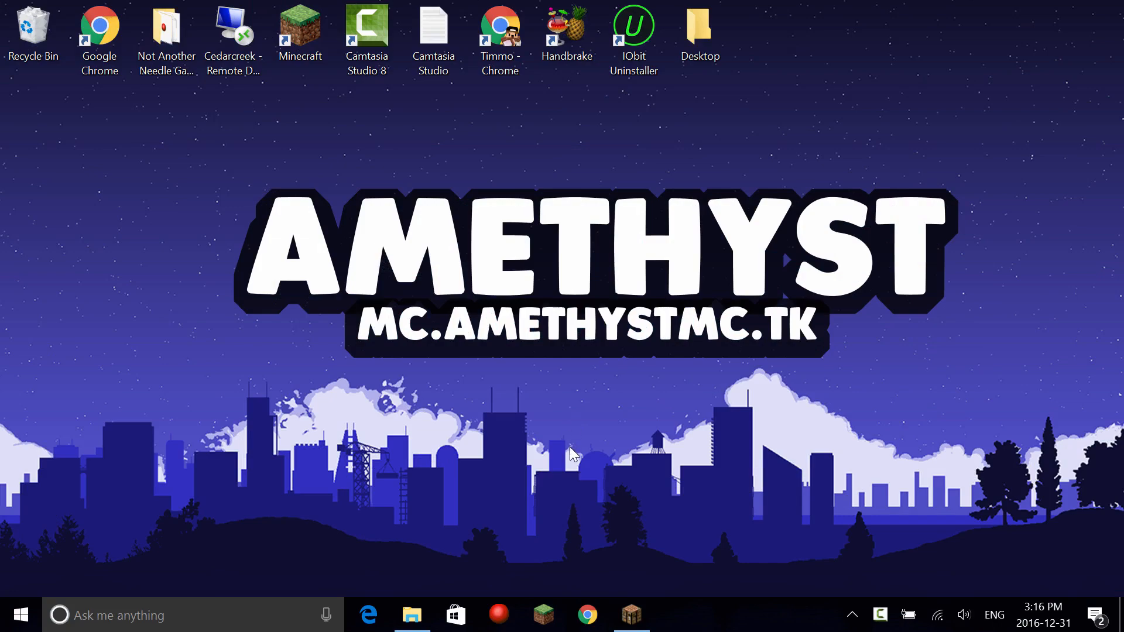
Create a new folder named Minecraft Server on the desktop via the context menu.
{"action": "right_click", "coordinate": [574, 454]}
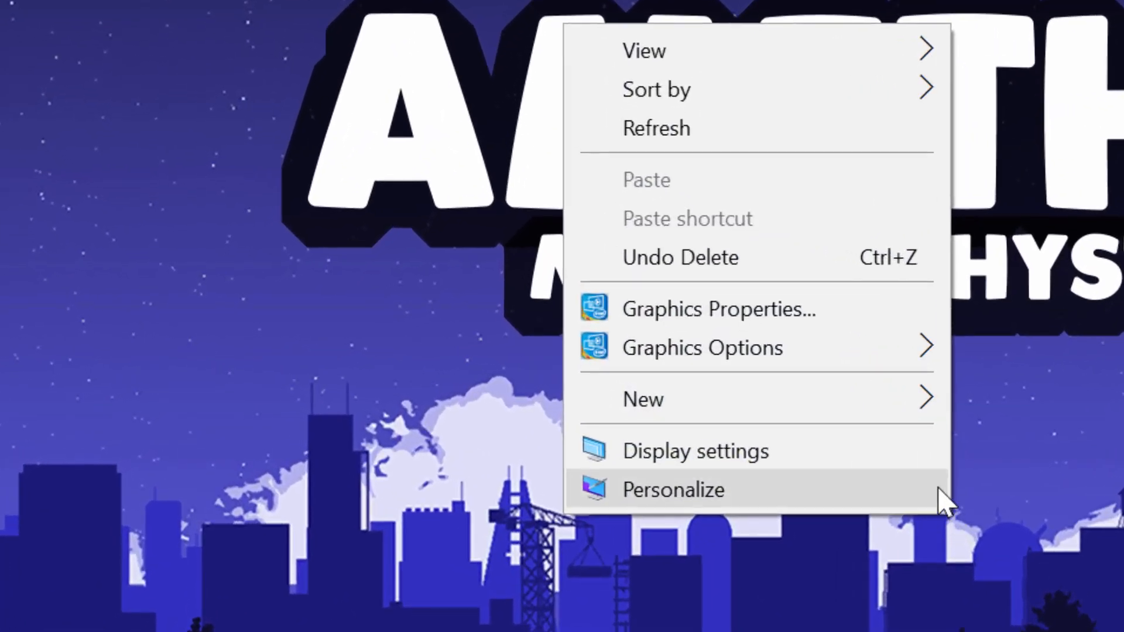
{"action": "mouse_move", "coordinate": [643, 399]}
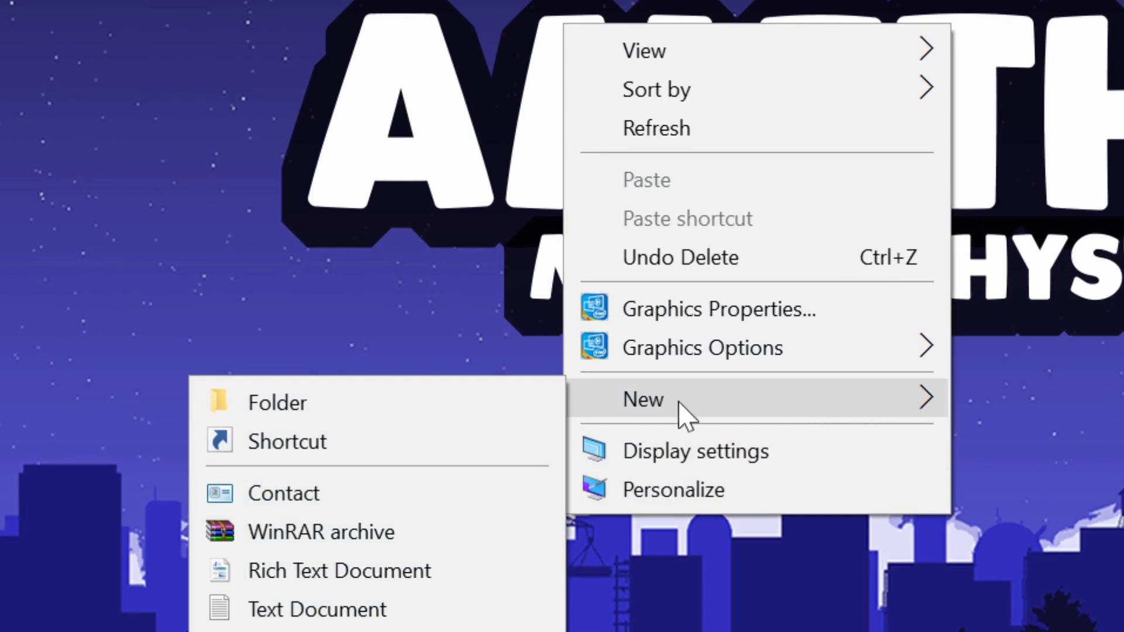
{"action": "left_click", "coordinate": [277, 402]}
{"action": "type", "text": "Minecraft Server"}
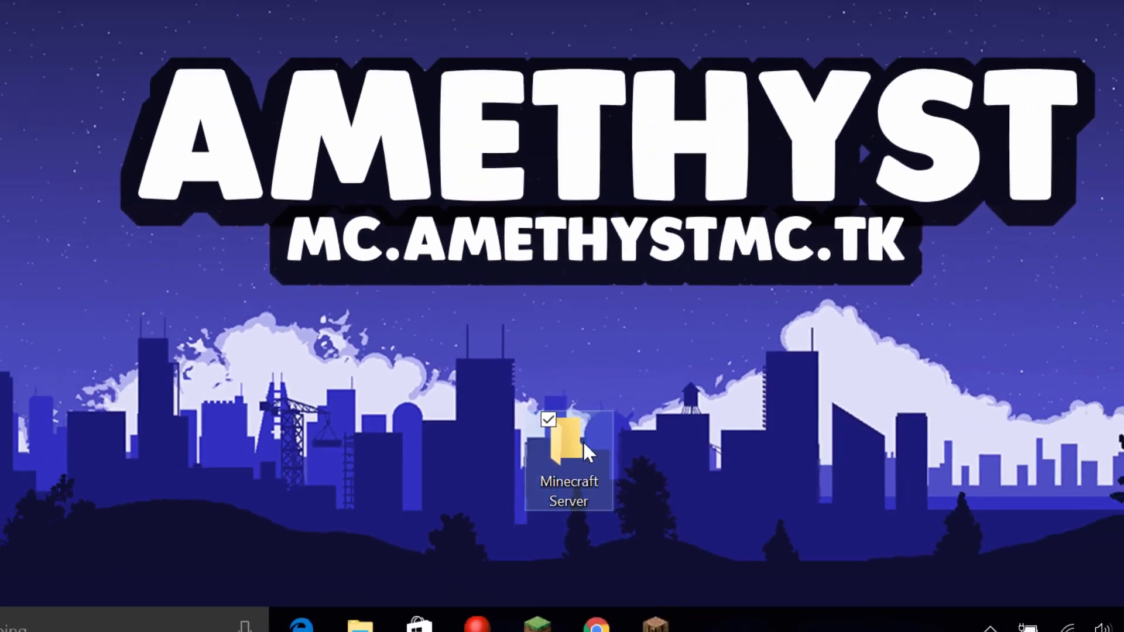
Inside Minecraft Server, create a New Text Document and open it in Notepad.
{"action": "double_click", "coordinate": [569, 444]}
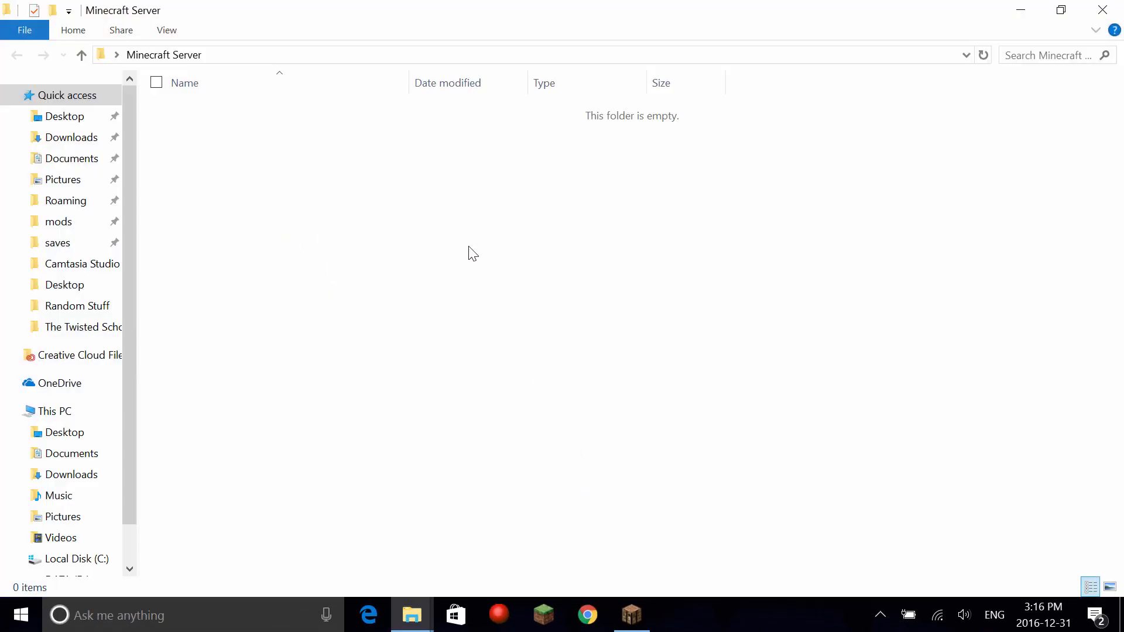
{"action": "right_click", "coordinate": [472, 252]}
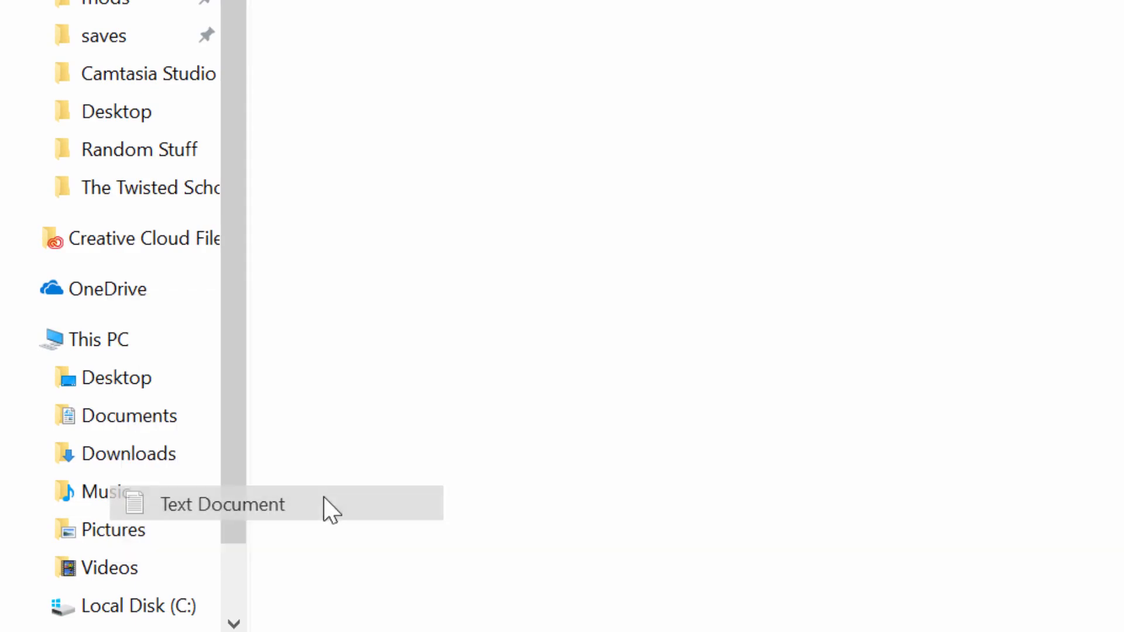
{"action": "left_click", "coordinate": [222, 504]}
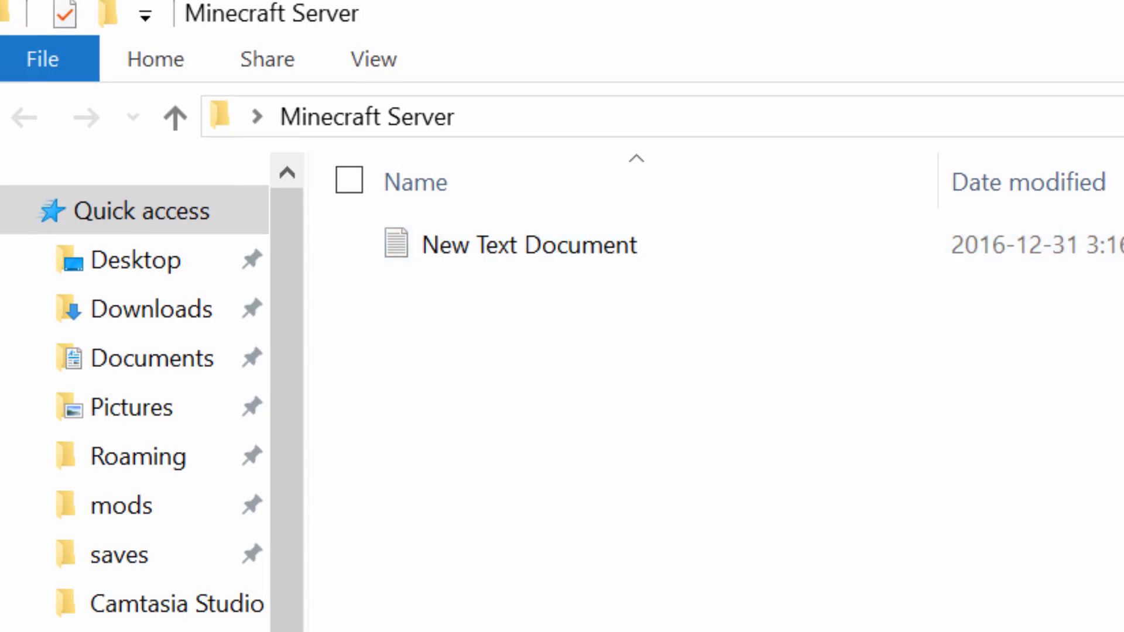
{"action": "double_click", "coordinate": [529, 245]}
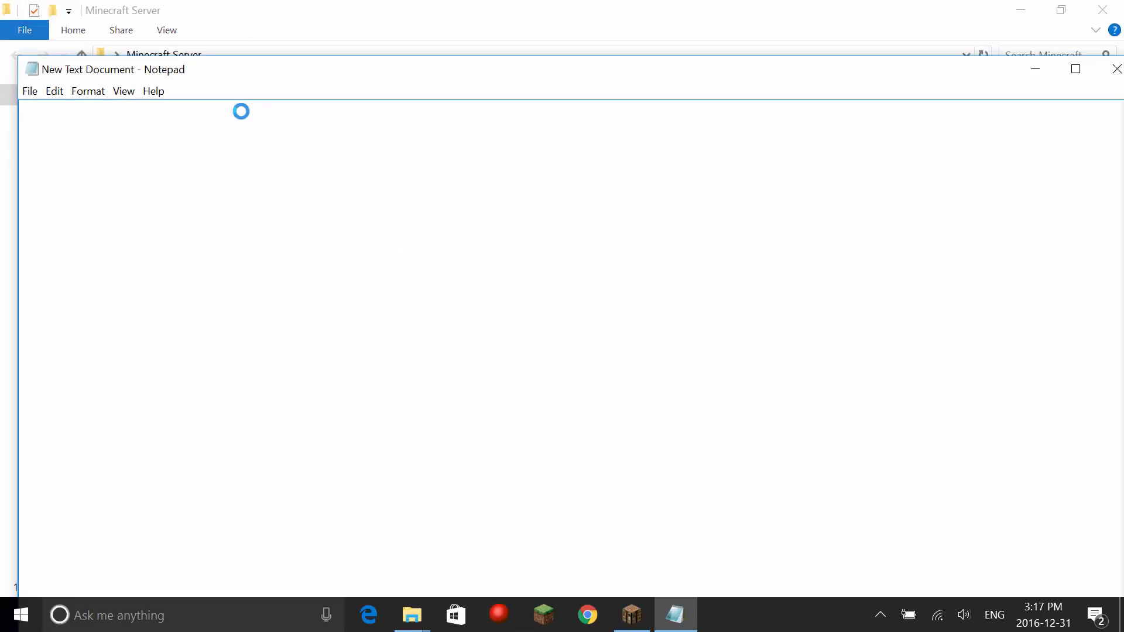
Enter the launch line java -Xms1G -Xmx1G -jar craftbukkit.jar -o true and start saving it.
{"action": "type", "text": "java -Xms1G -Xmx1G -jar craftbukkit.jar -o true"}
{"action": "type", "text": "PAUSE"}
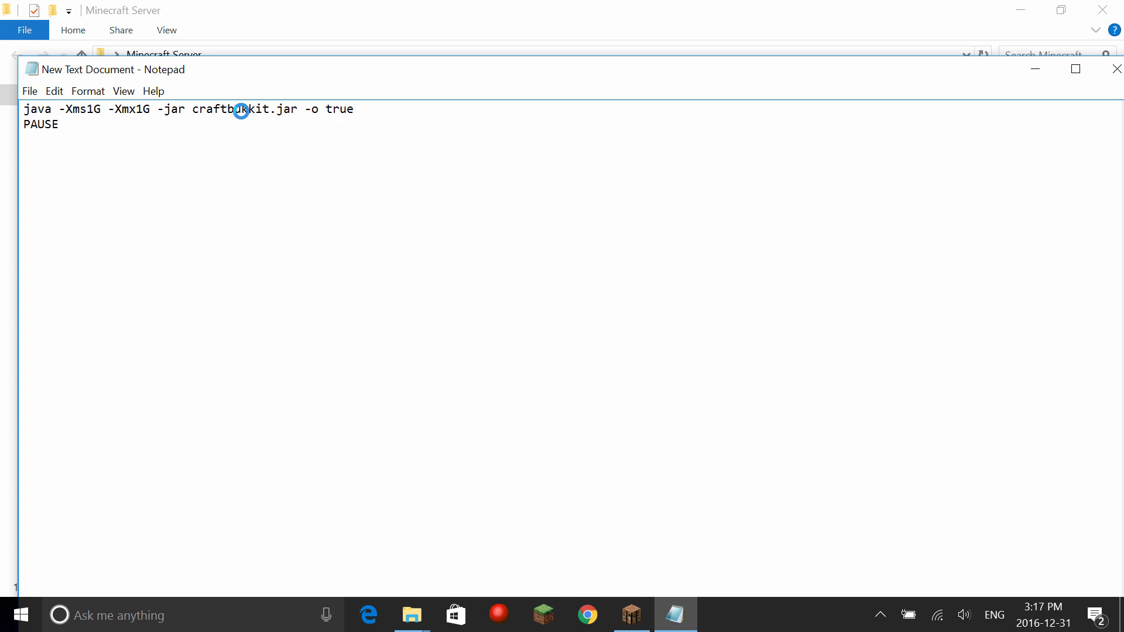
{"action": "left_click", "coordinate": [29, 91]}
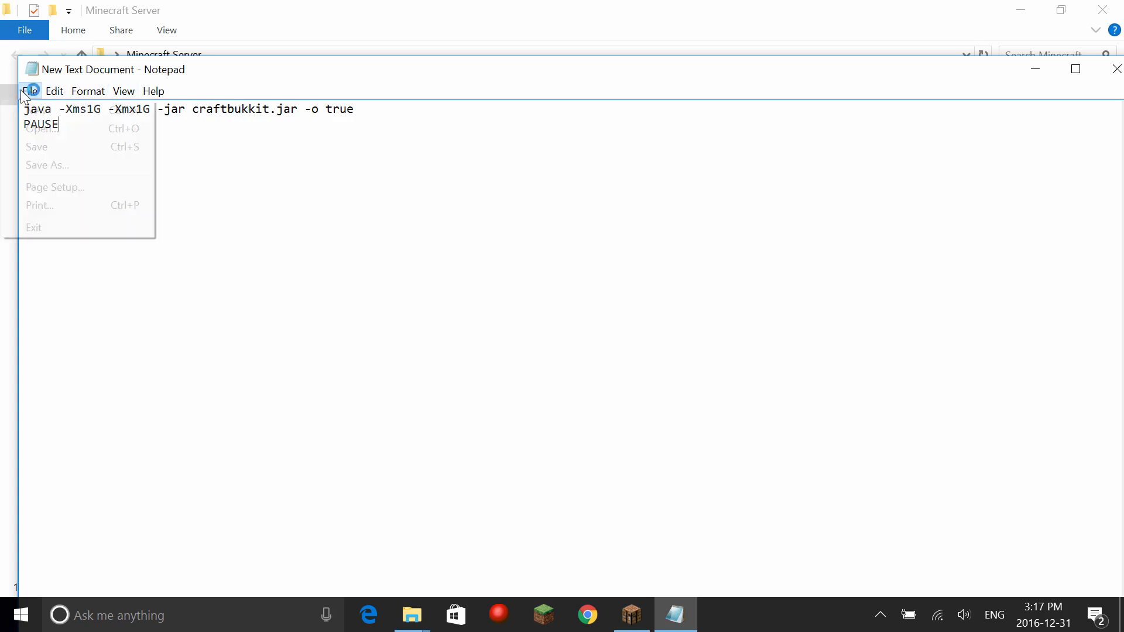
{"action": "mouse_move", "coordinate": [36, 146]}
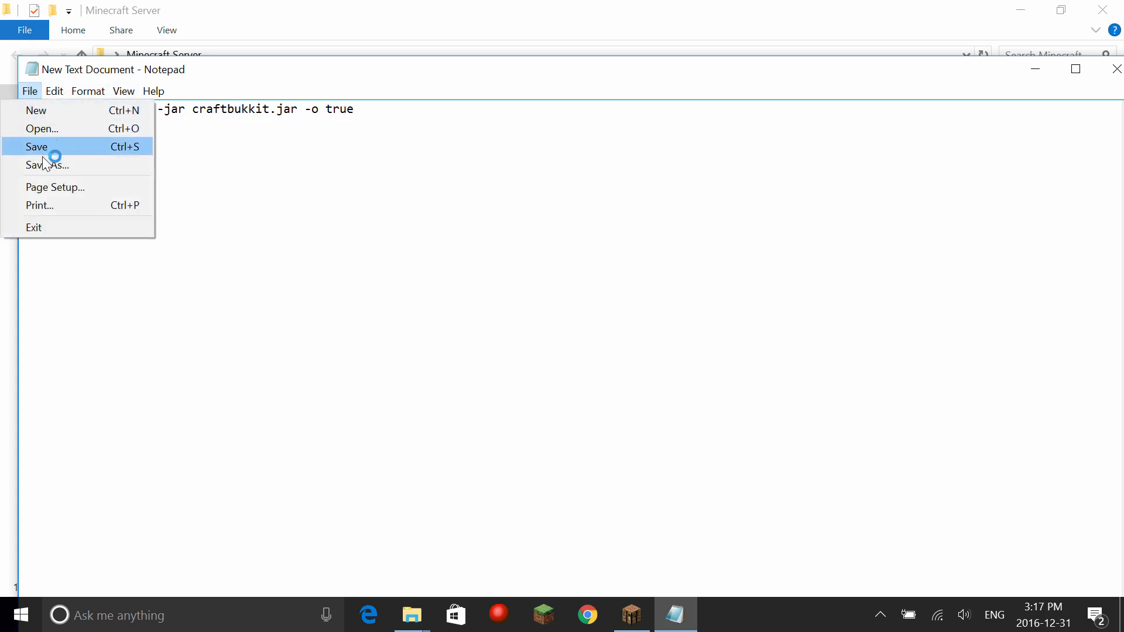
{"action": "left_click", "coordinate": [36, 146]}
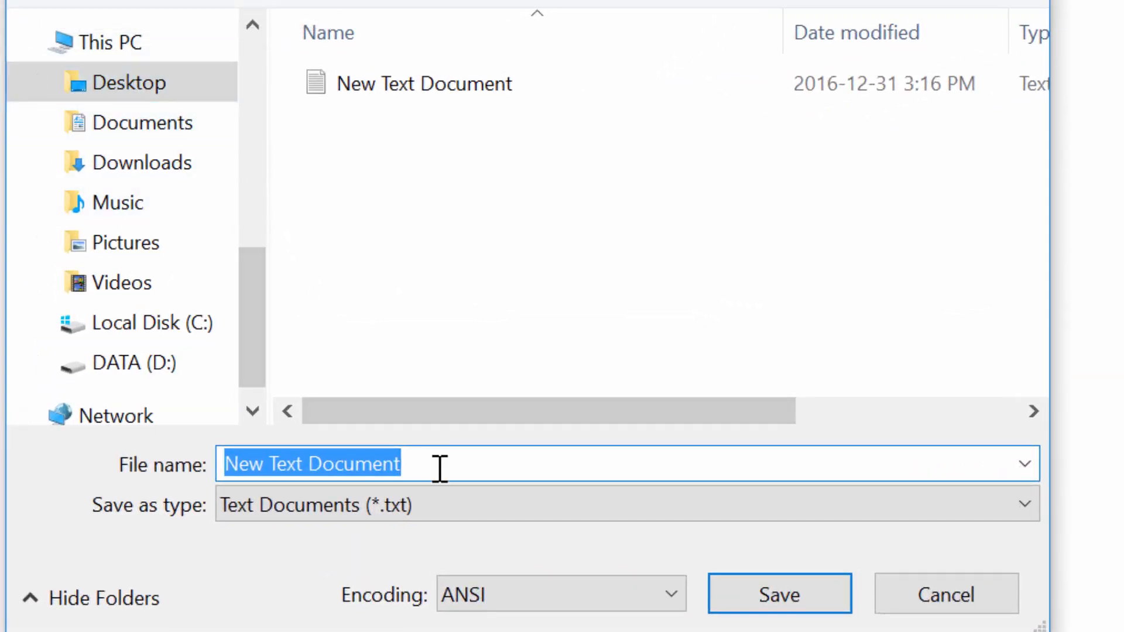
Save the script as run.bat with Save as type set to All Files.
{"action": "type", "text": "ru"}
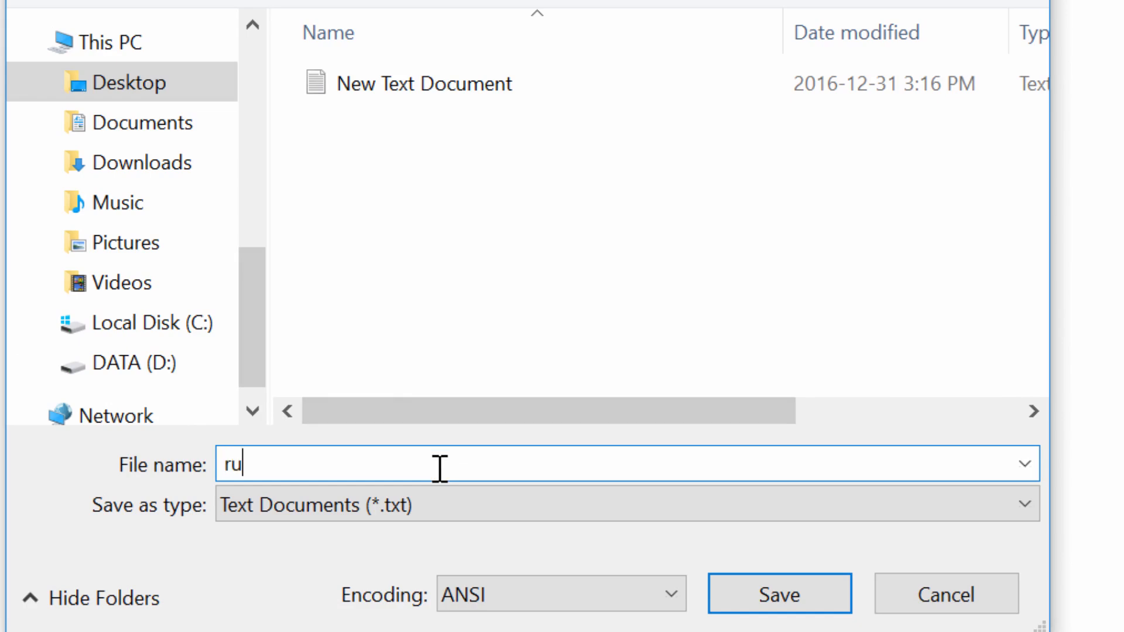
{"action": "type", "text": "n.b"}
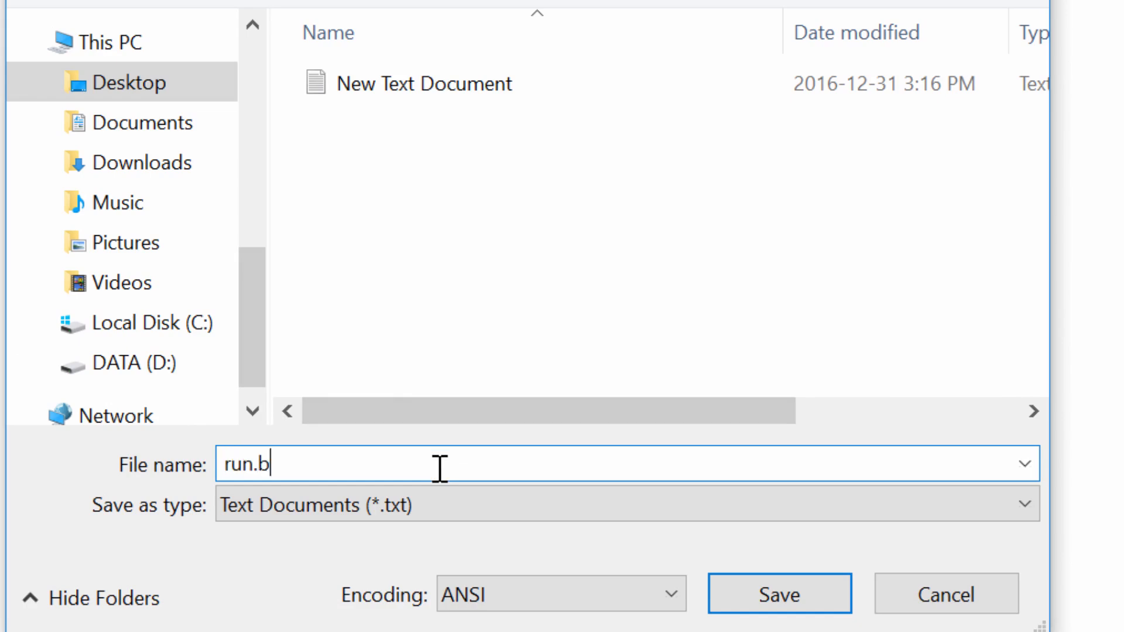
{"action": "type", "text": "at"}
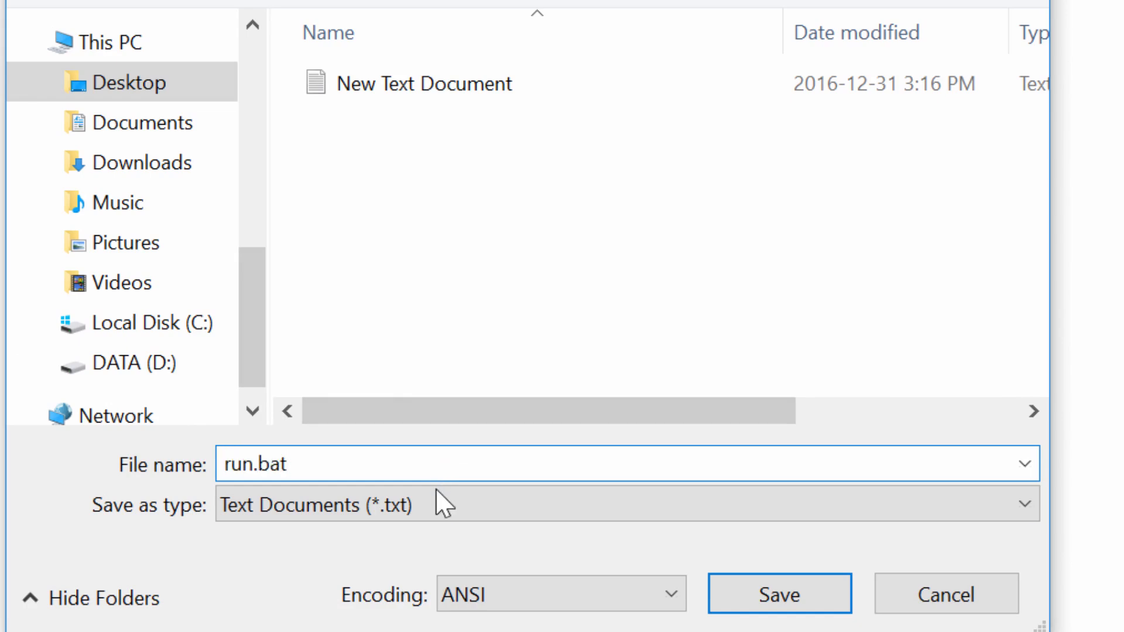
{"action": "left_click", "coordinate": [624, 504]}
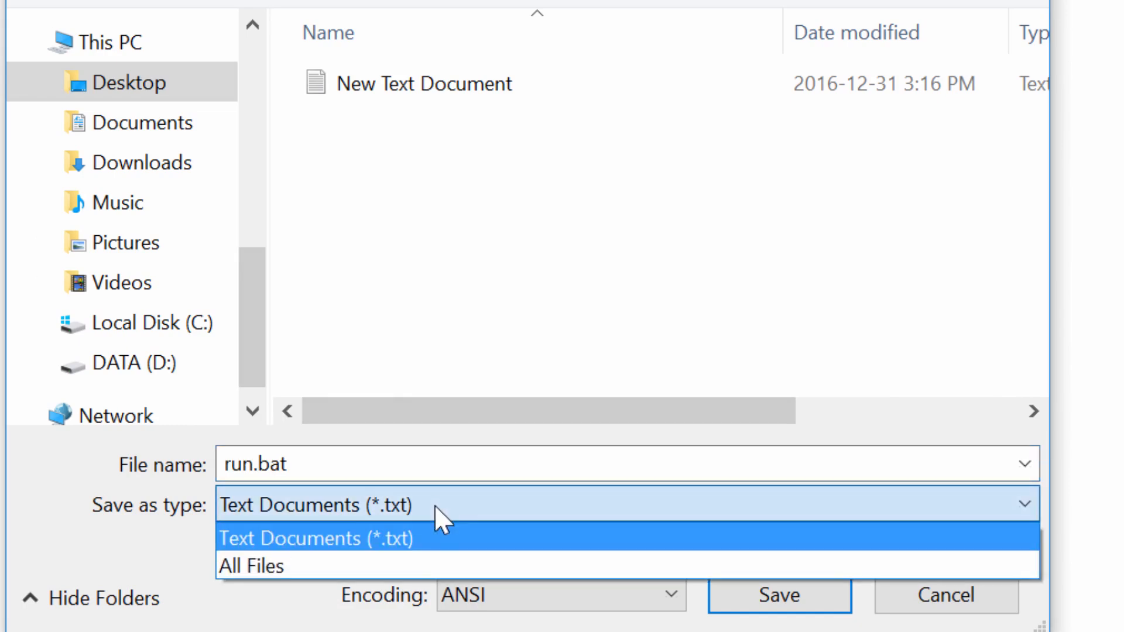
{"action": "left_click", "coordinate": [251, 566]}
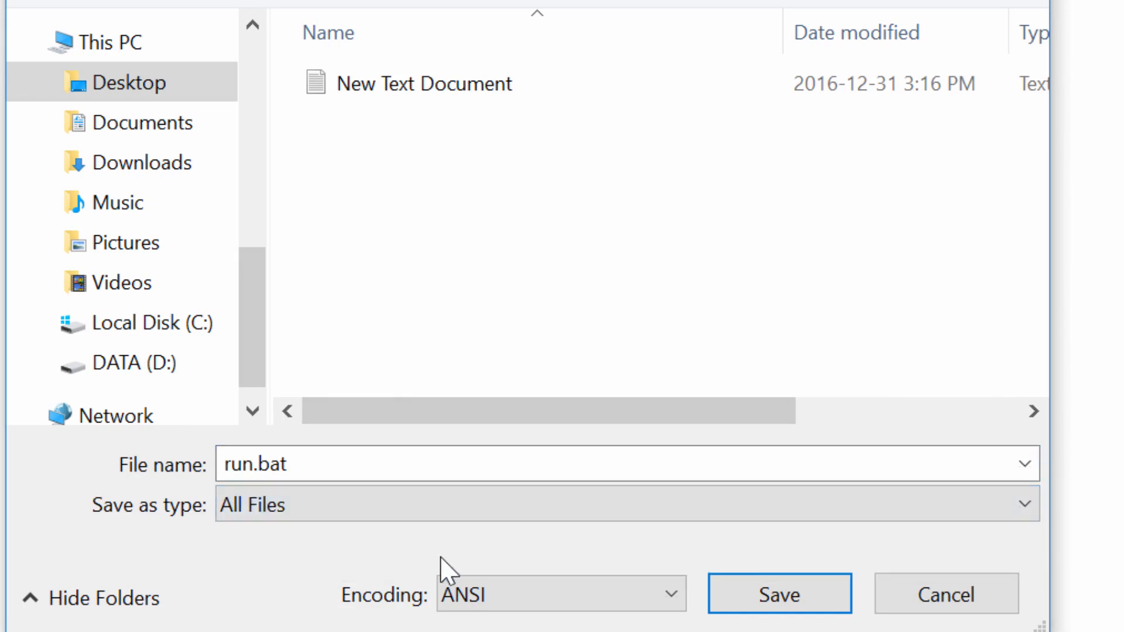
{"action": "left_click", "coordinate": [778, 594]}
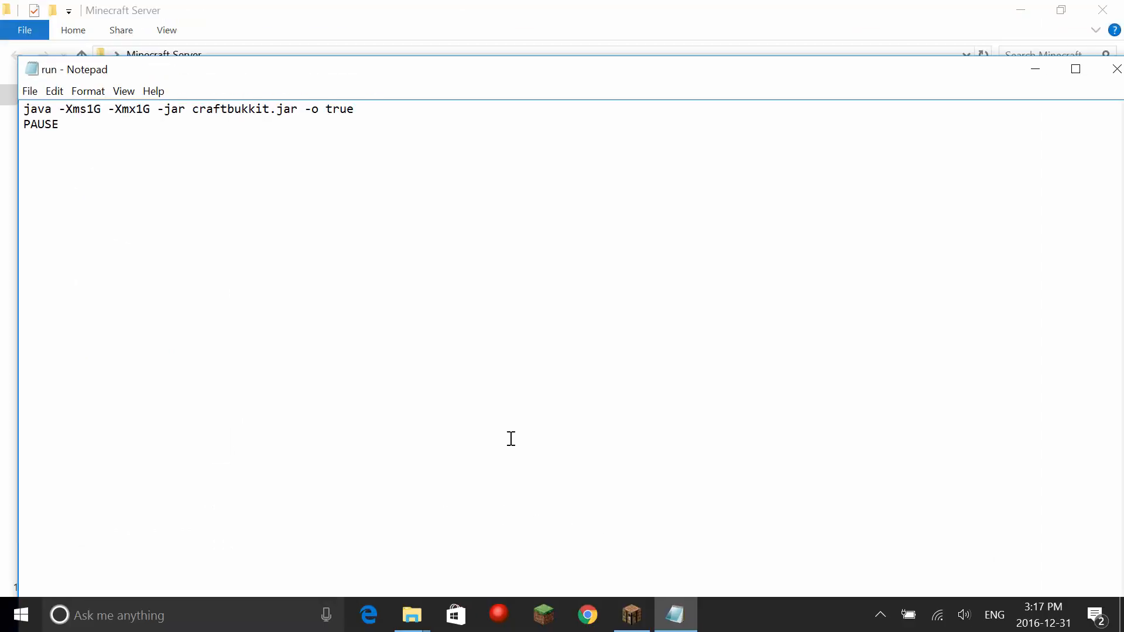
Close Notepad and minimize the folder window so the desktop shows again.
{"action": "left_click", "coordinate": [1115, 69]}
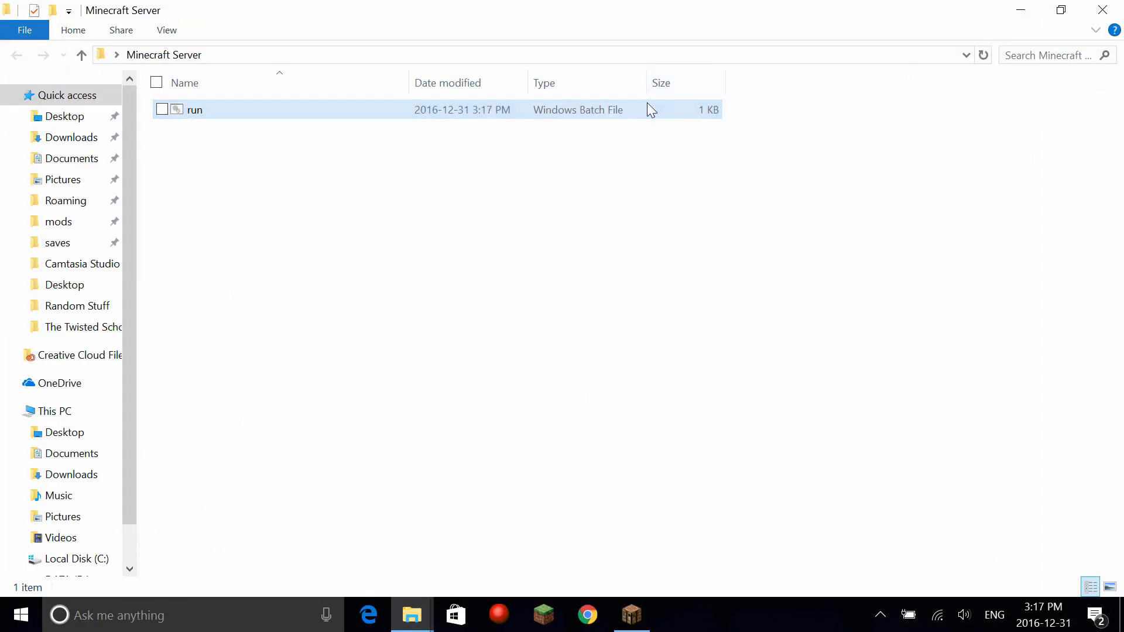
{"action": "left_click", "coordinate": [194, 108]}
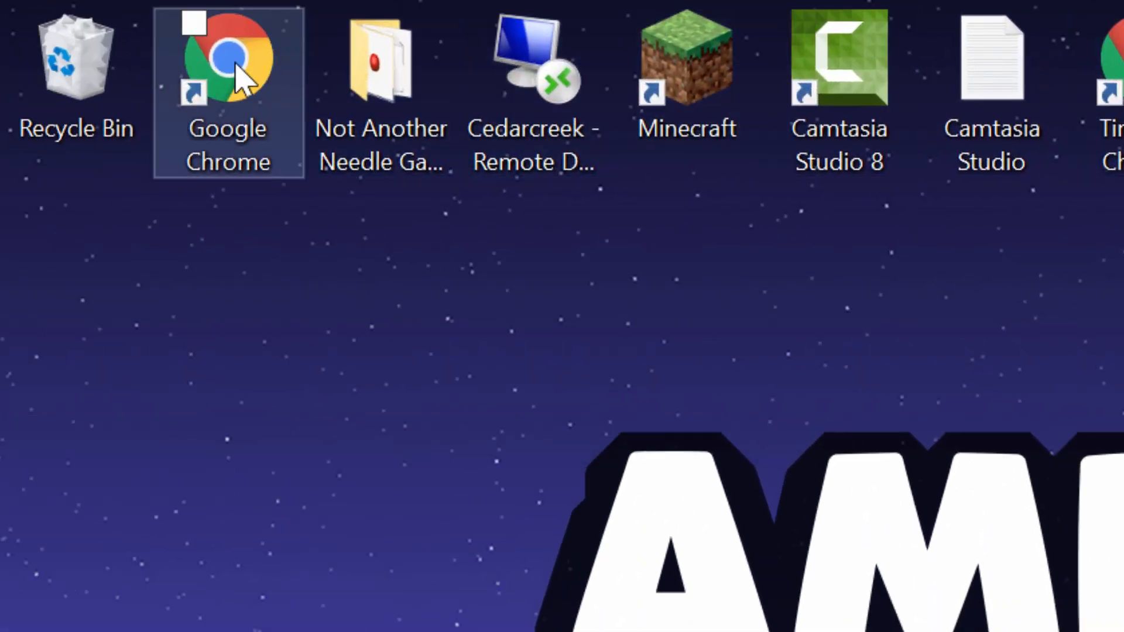
Launch Chrome, go to getbukkit.org and open the CraftBukkit downloads page.
{"action": "double_click", "coordinate": [229, 57]}
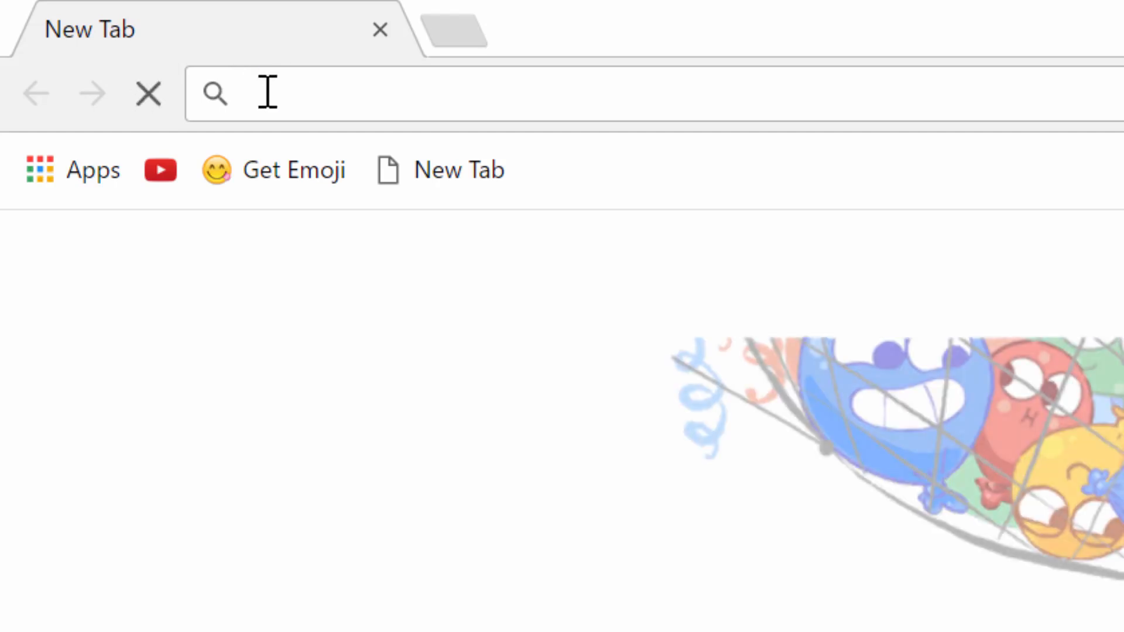
{"action": "type", "text": "getn"}
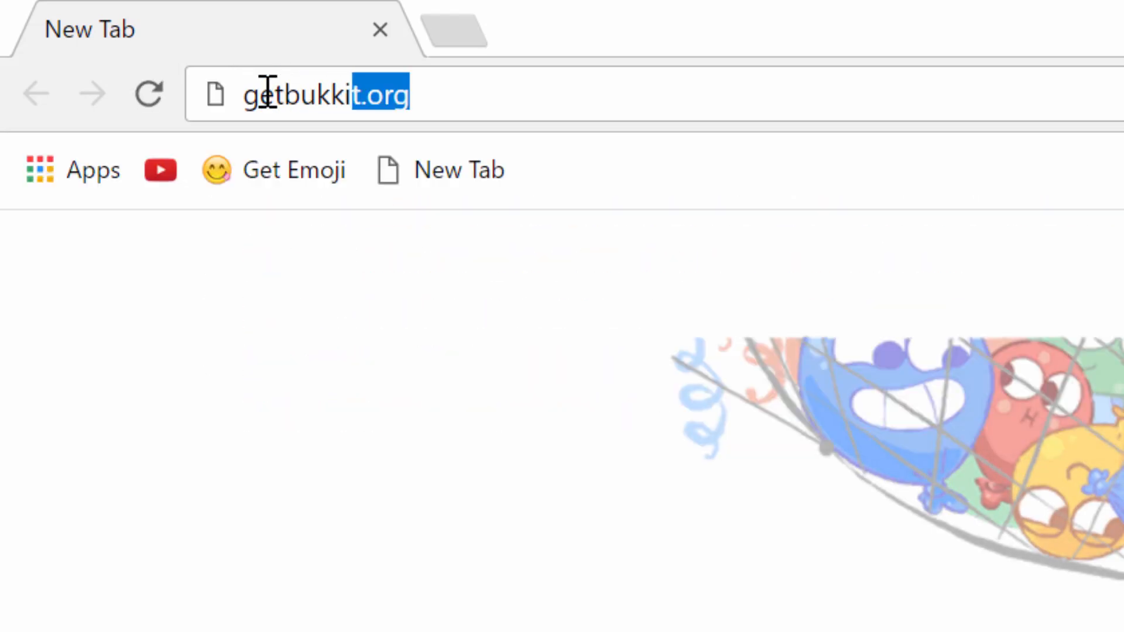
{"action": "key", "text": "Enter"}
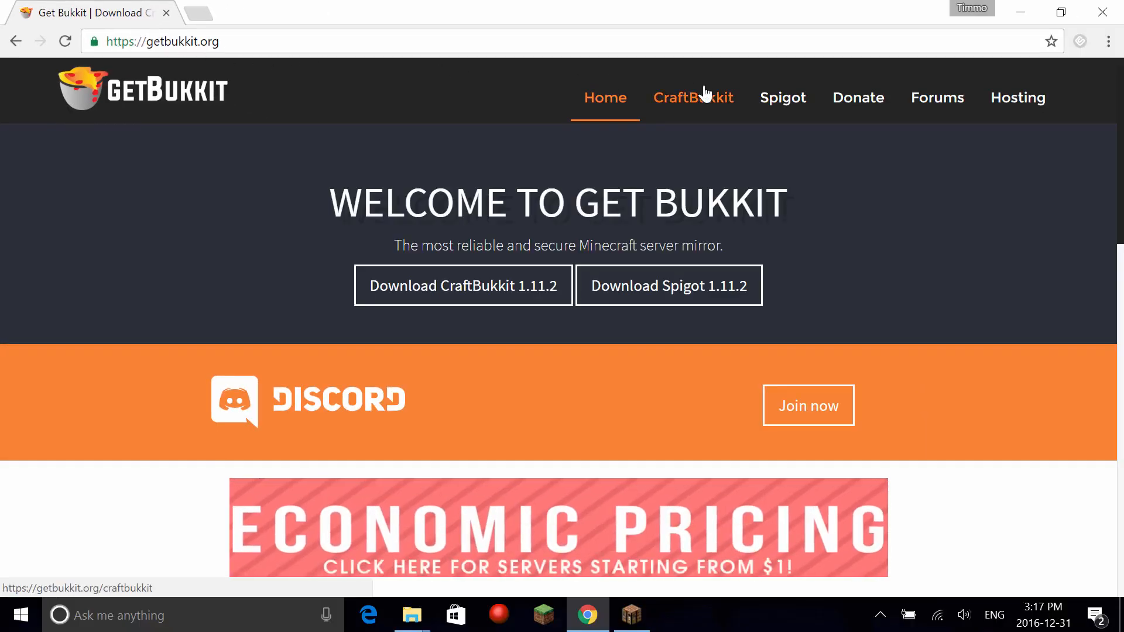
{"action": "left_click", "coordinate": [693, 97]}
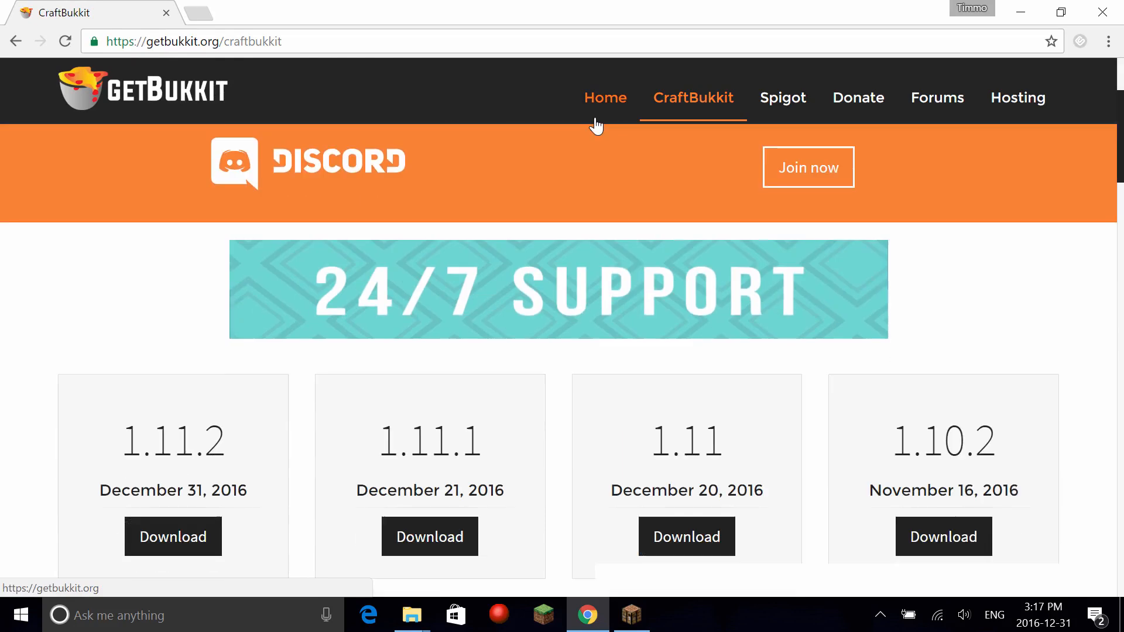
Download the CraftBukkit 1.8.8 jar, dismiss the ad tab and keep the file.
{"action": "scroll", "scroll_direction": "down", "scroll_amount": 3}
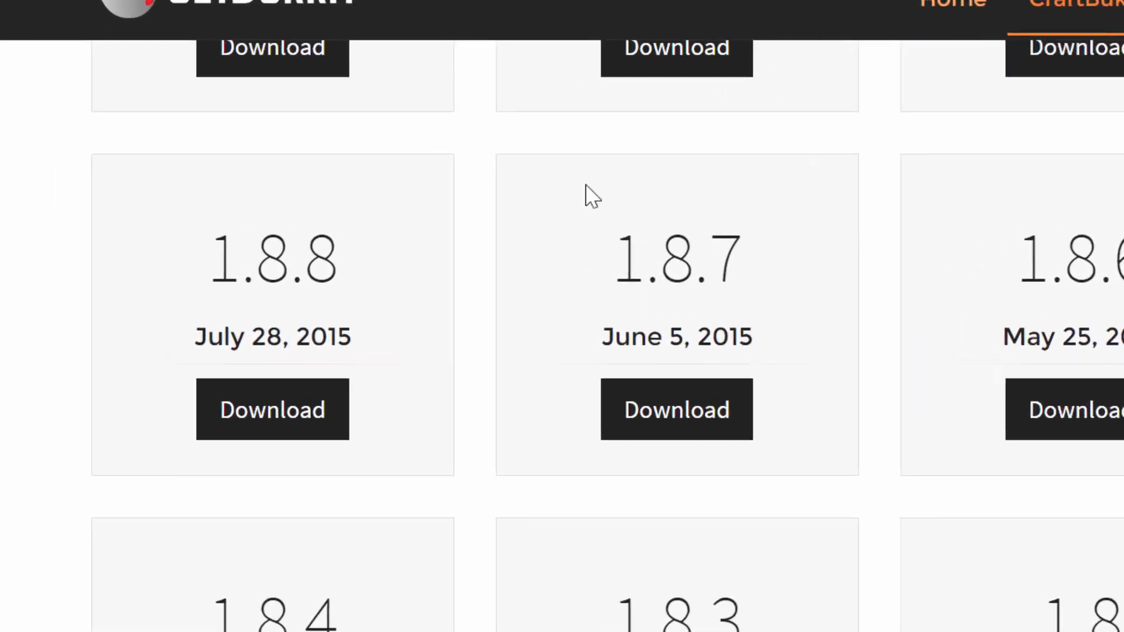
{"action": "left_click", "coordinate": [271, 410]}
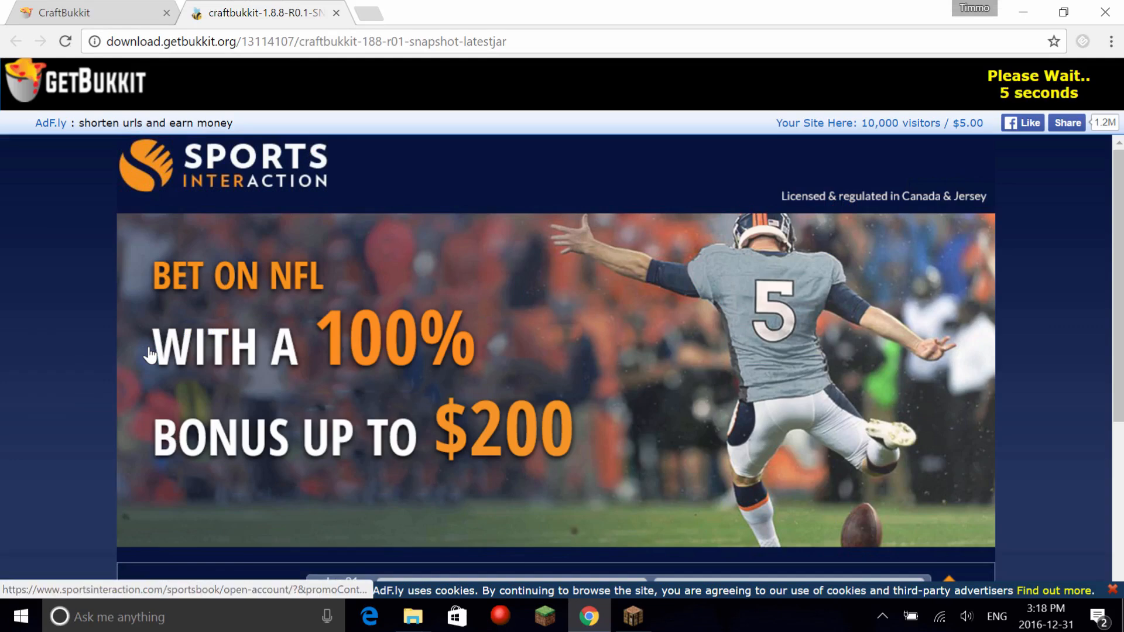
{"action": "mouse_move", "coordinate": [247, 331]}
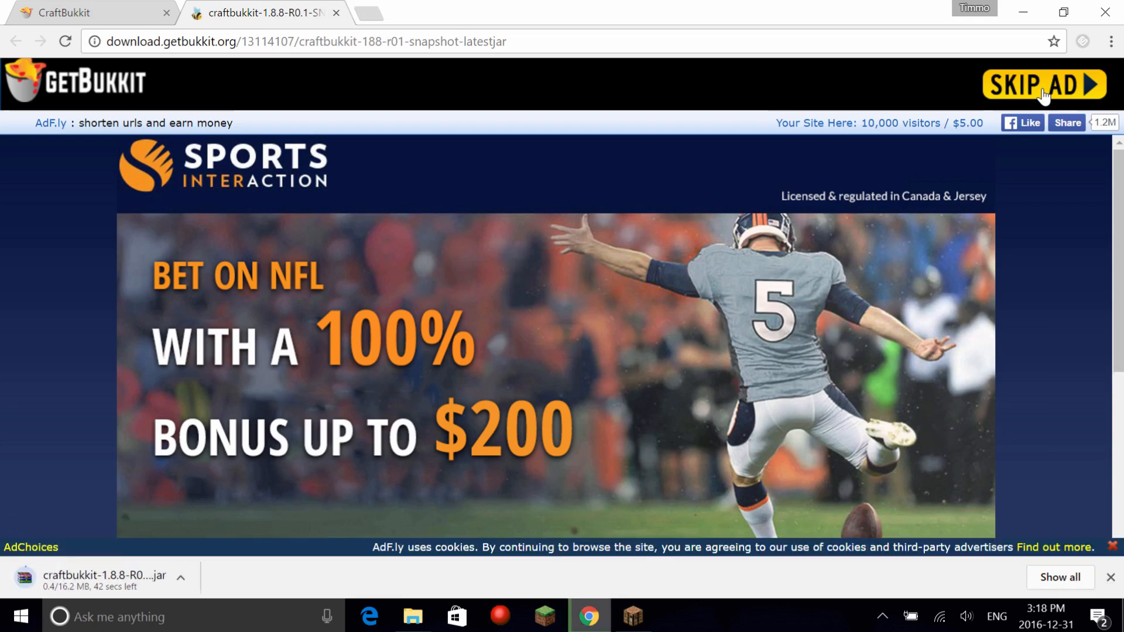
{"action": "mouse_move", "coordinate": [671, 110]}
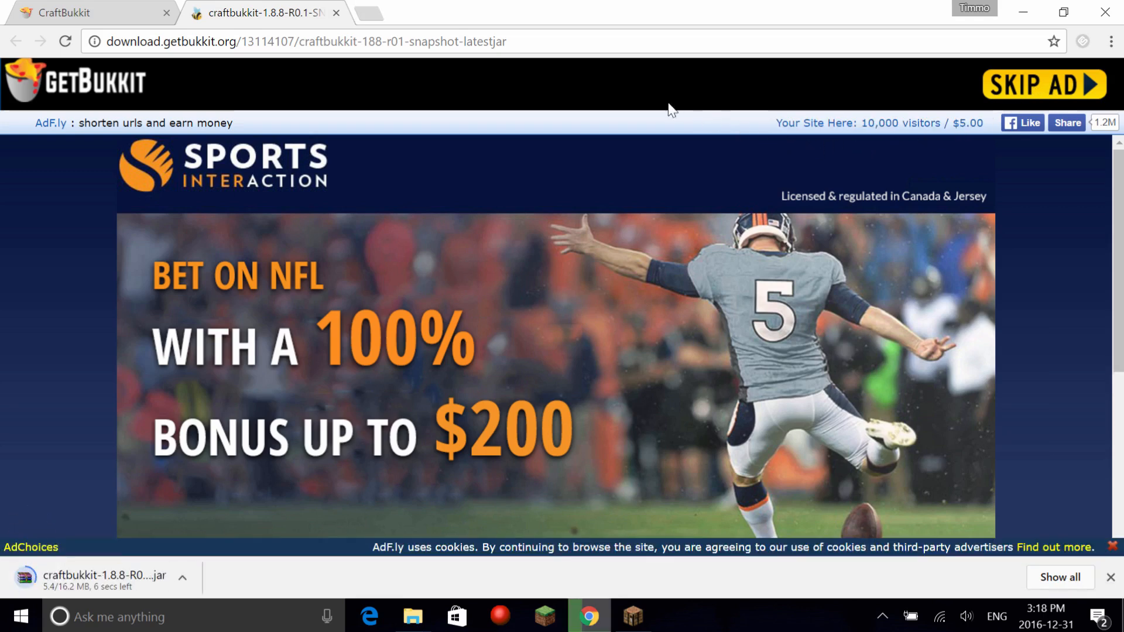
{"action": "left_click", "coordinate": [336, 12]}
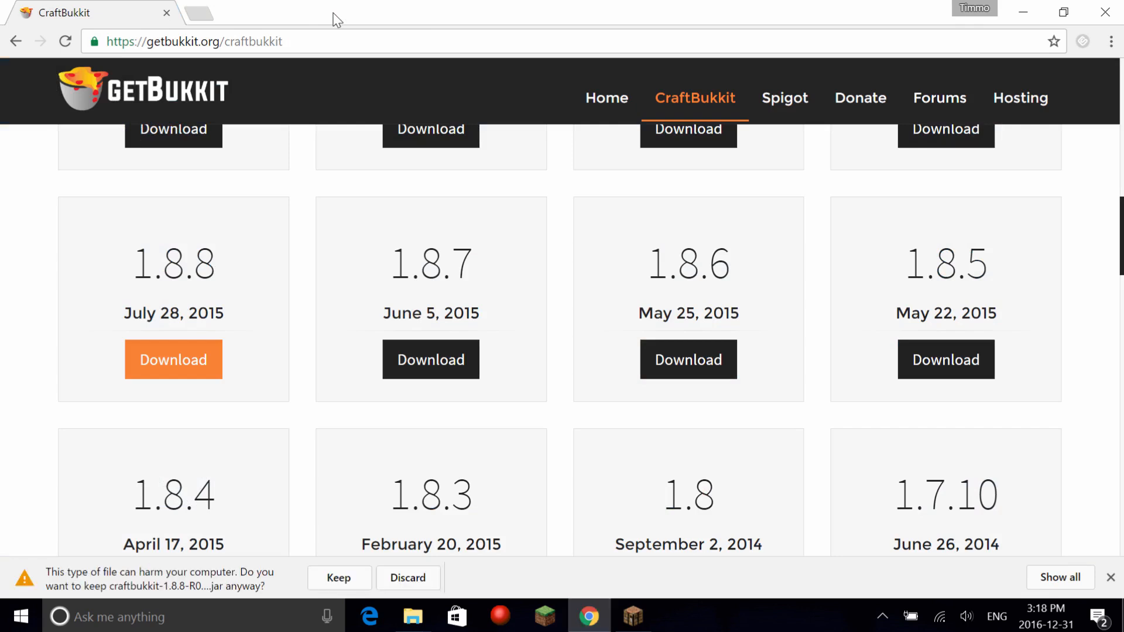
{"action": "mouse_move", "coordinate": [329, 583]}
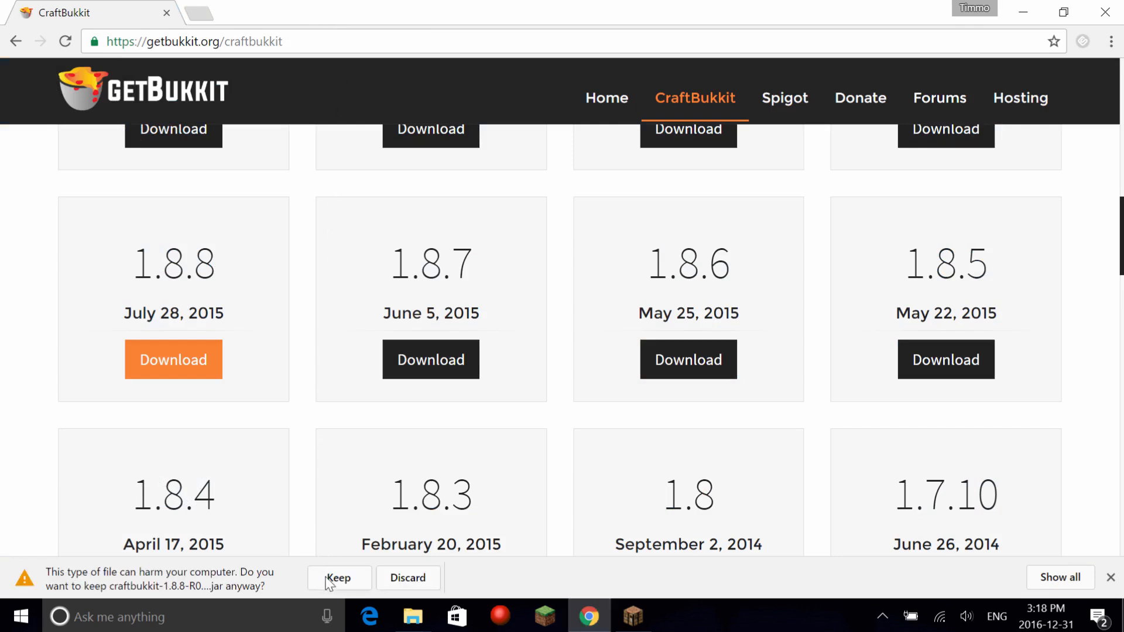
{"action": "left_click", "coordinate": [337, 577]}
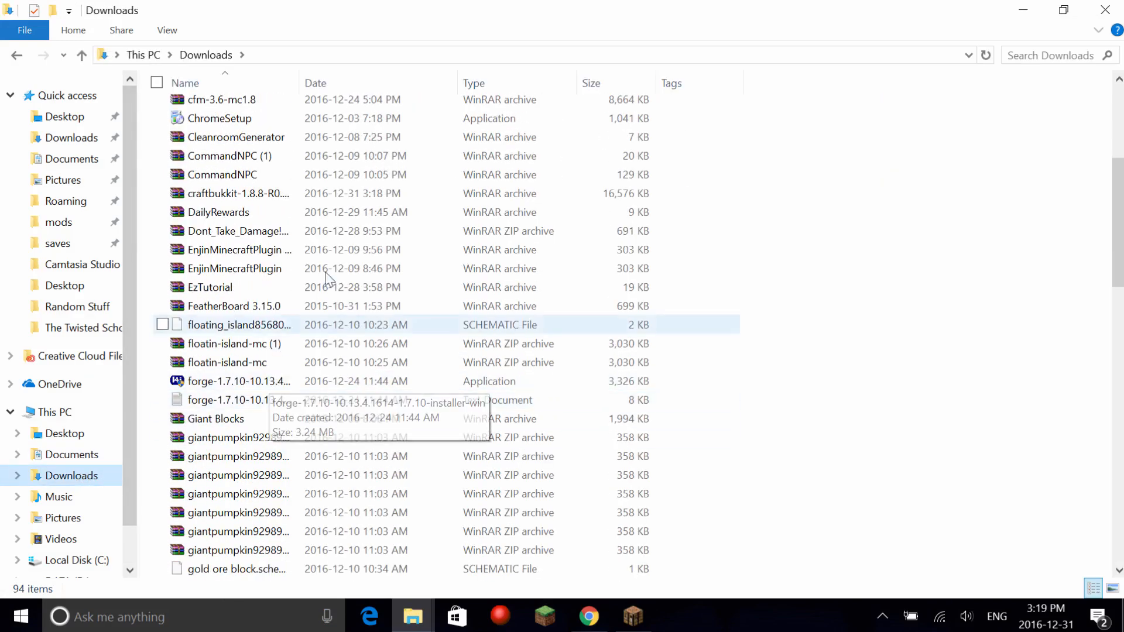
Search Downloads for craft and copy the CraftBukkit jar into Minecraft Server.
{"action": "left_click", "coordinate": [1054, 55]}
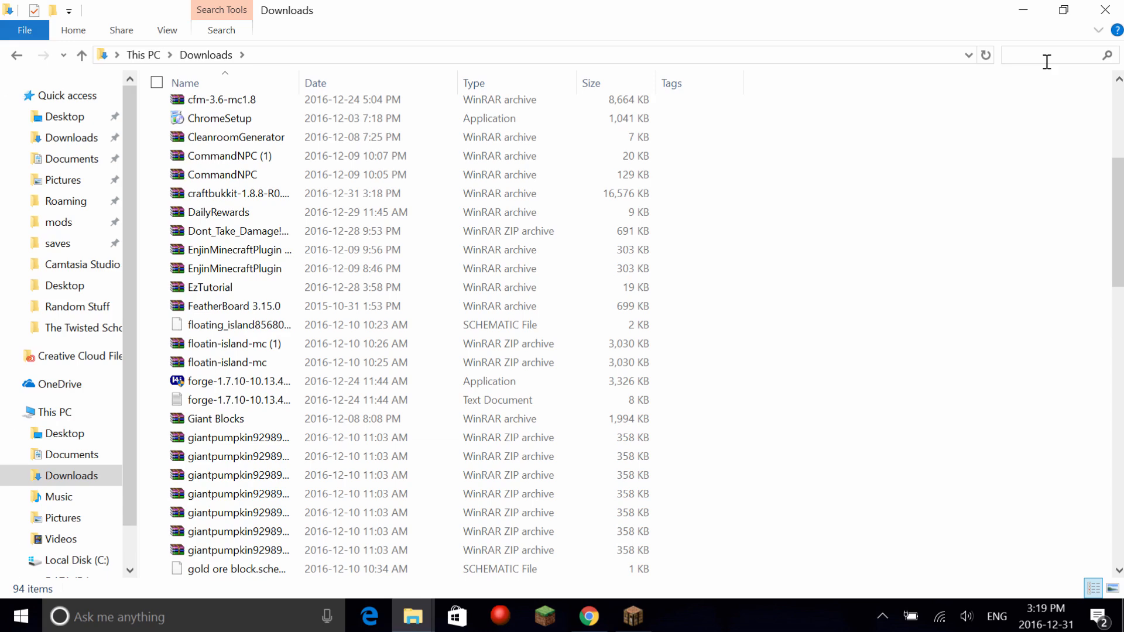
{"action": "type", "text": "craft"}
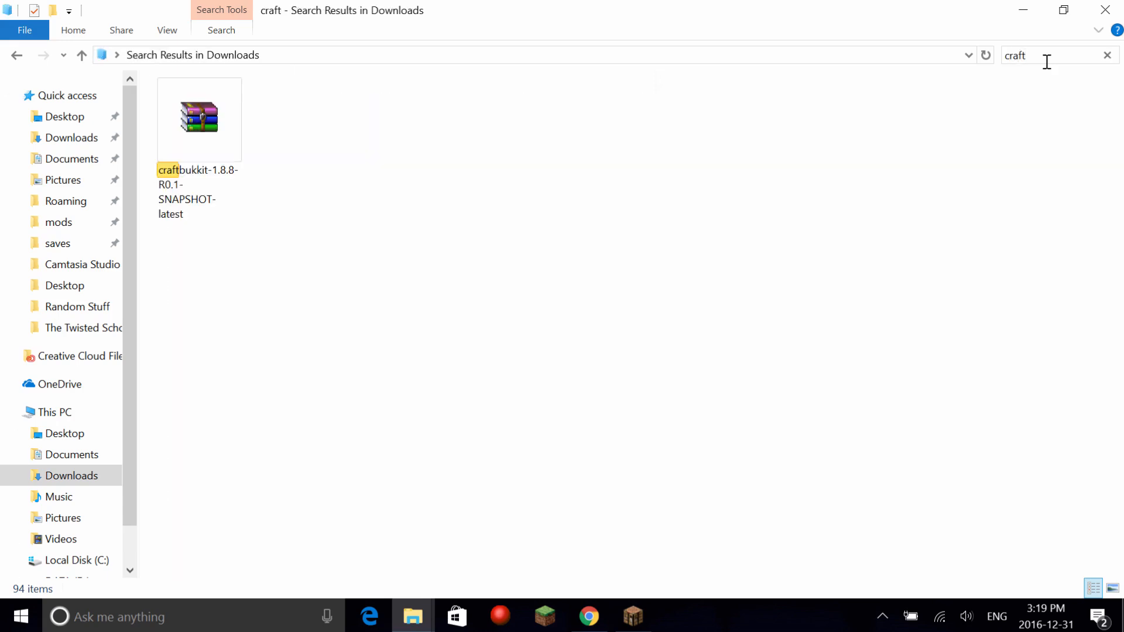
{"action": "left_click", "coordinate": [199, 117]}
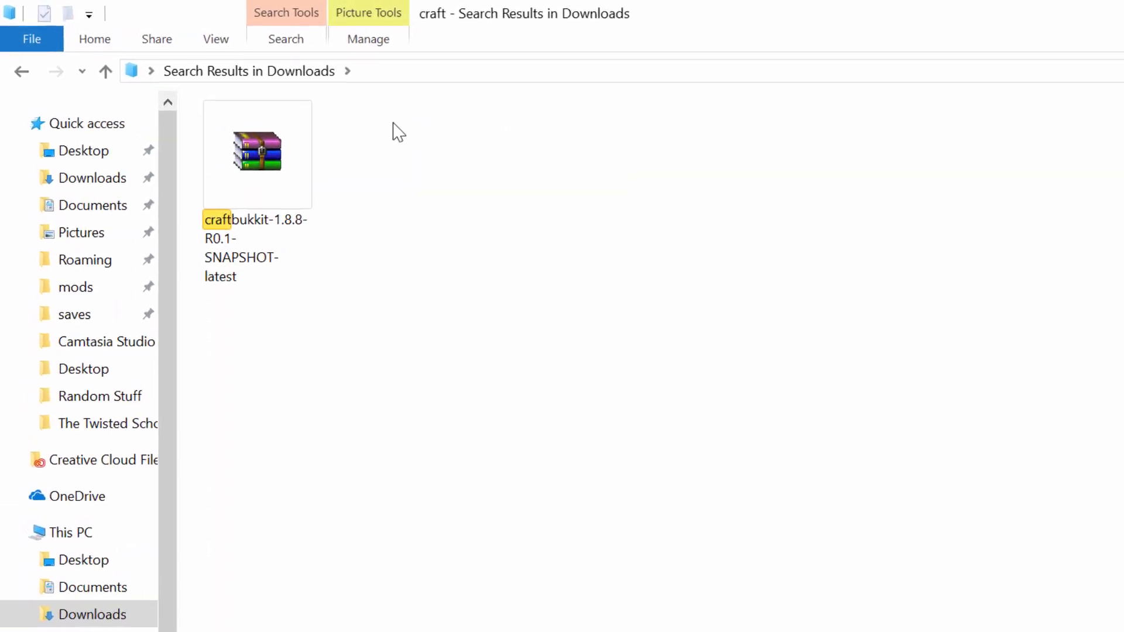
{"action": "right_click", "coordinate": [256, 151]}
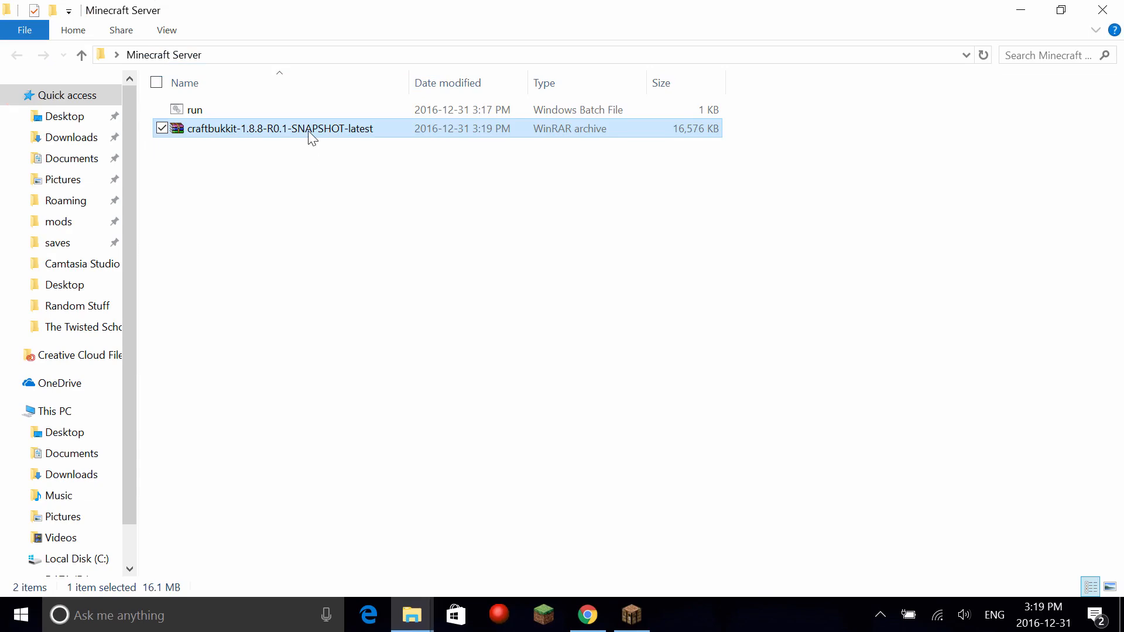
Rename the jar to craftbukkit and launch the run script.
{"action": "right_click", "coordinate": [280, 128]}
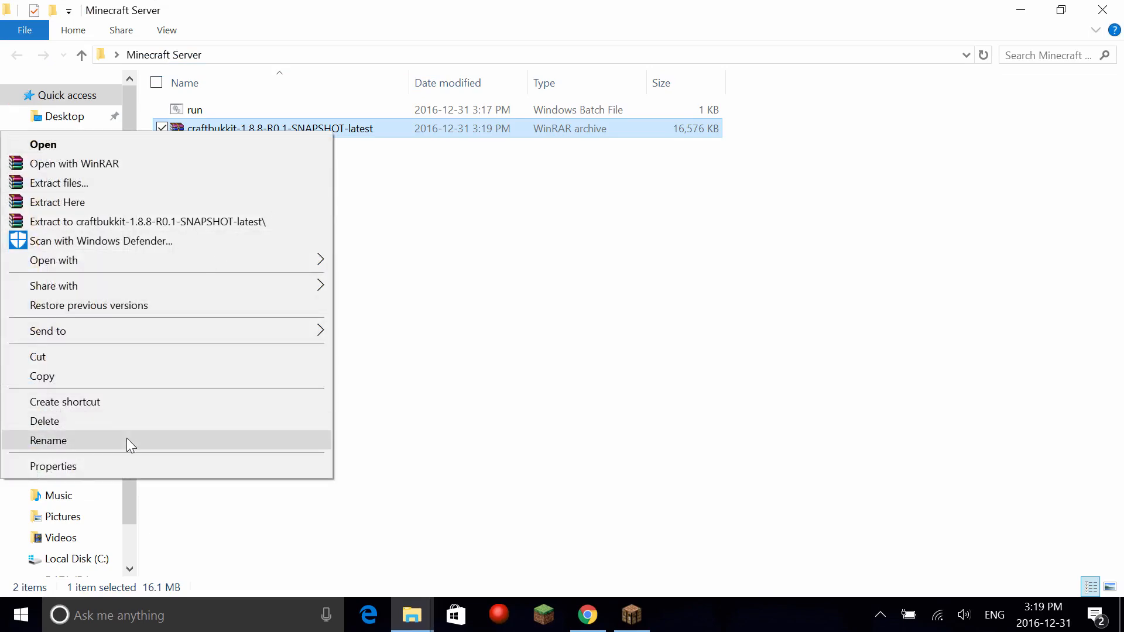
{"action": "left_click", "coordinate": [48, 440]}
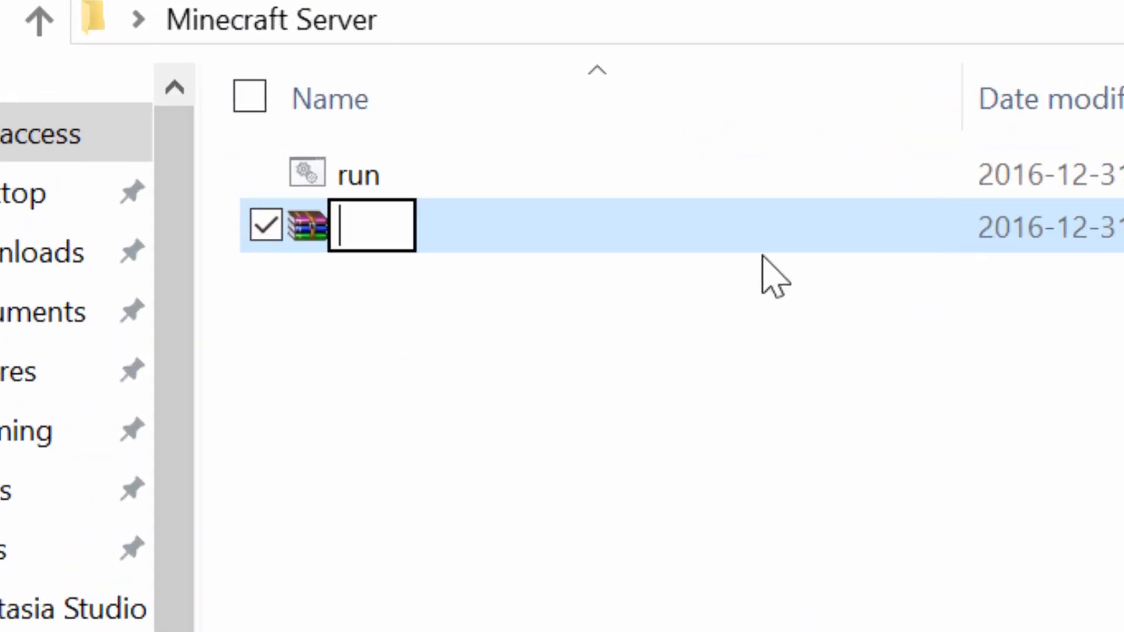
{"action": "type", "text": "craft"}
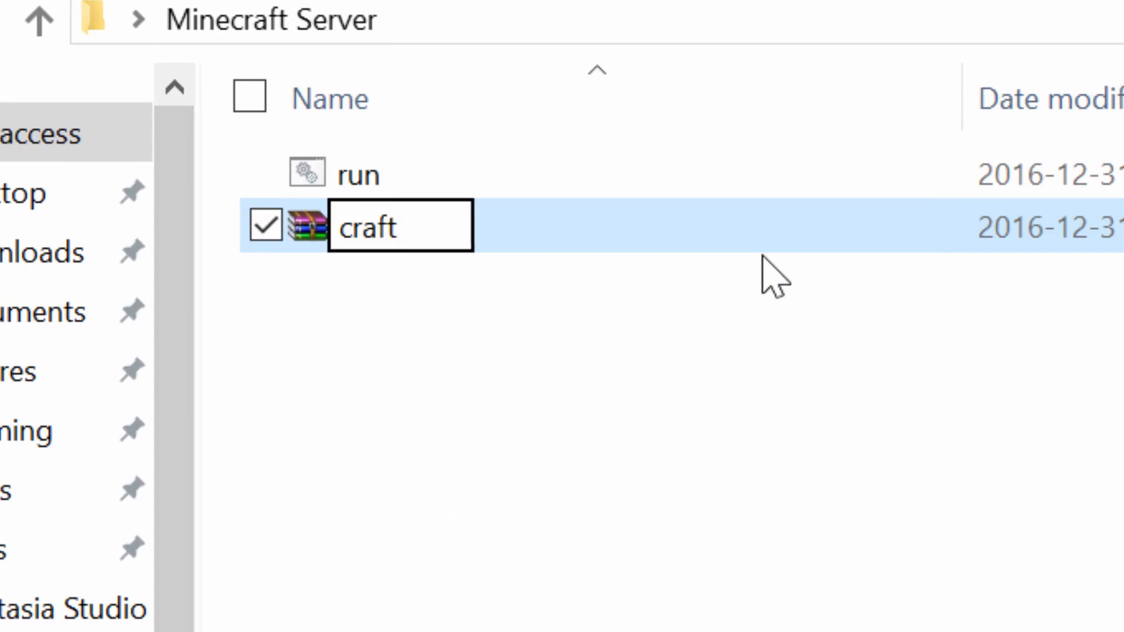
{"action": "type", "text": "bukkit"}
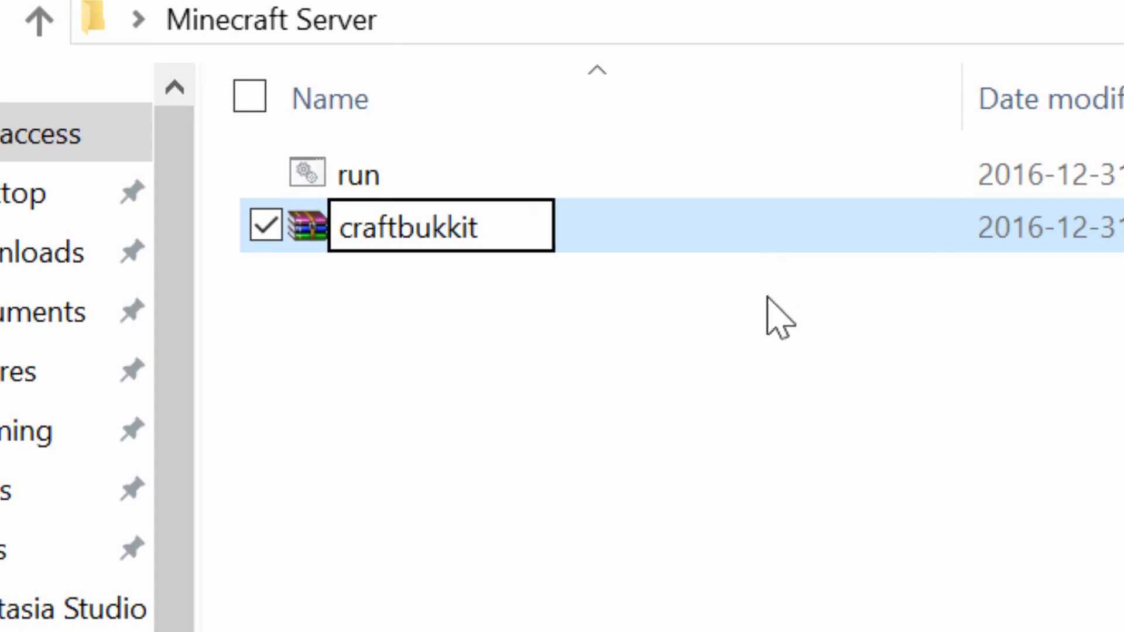
{"action": "double_click", "coordinate": [356, 174]}
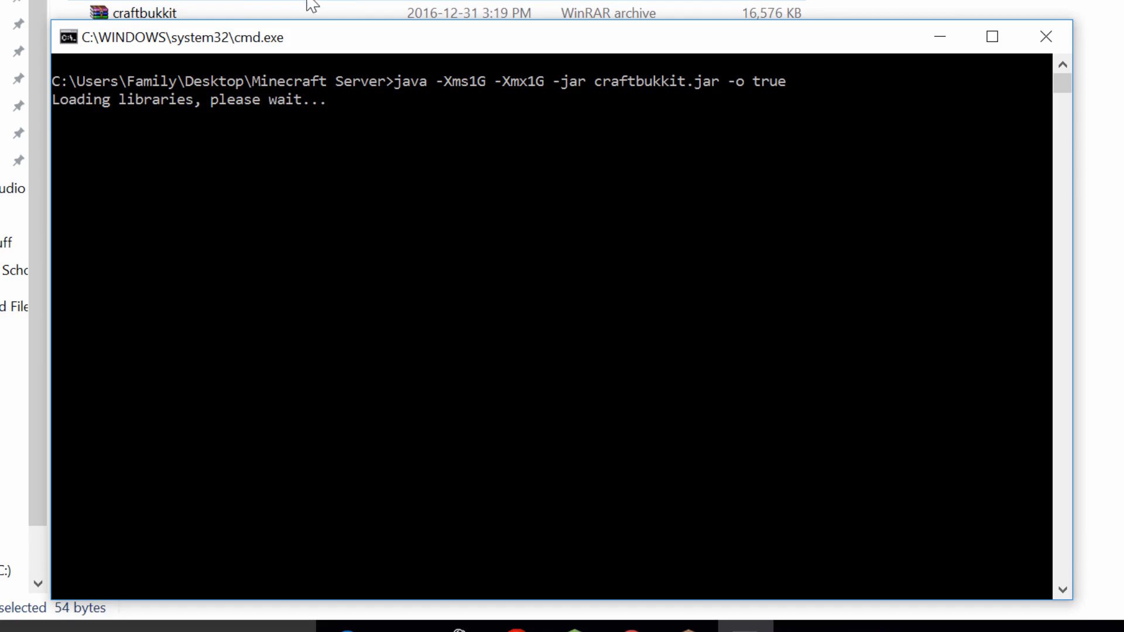
{"action": "mouse_move", "coordinate": [314, 45]}
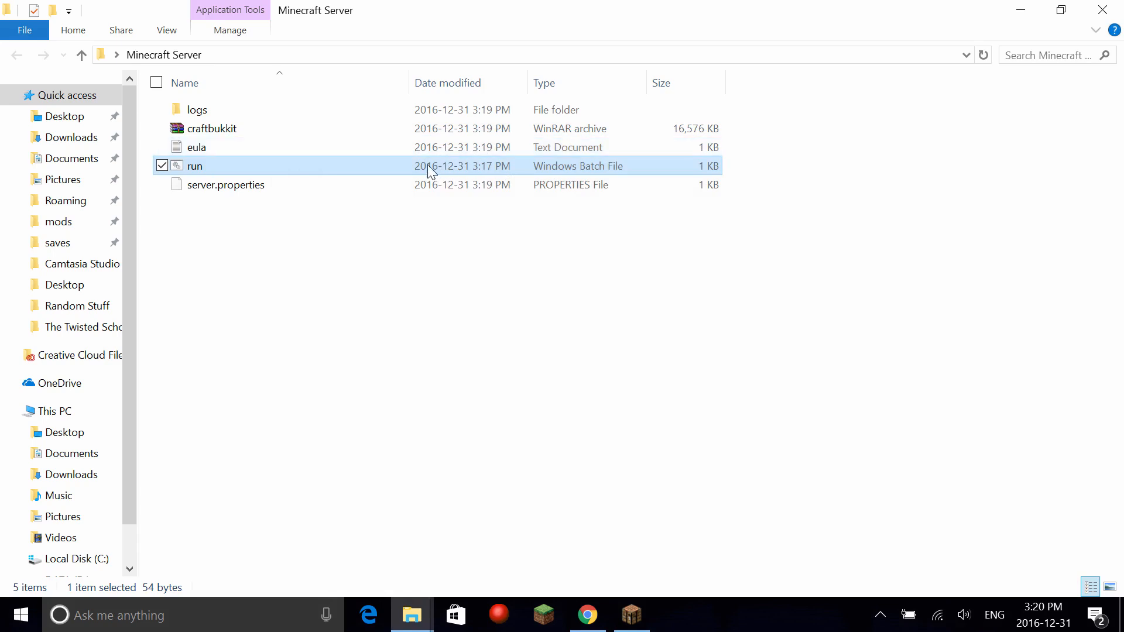
Edit eula.txt so it reads eula=true, then save it.
{"action": "double_click", "coordinate": [196, 148]}
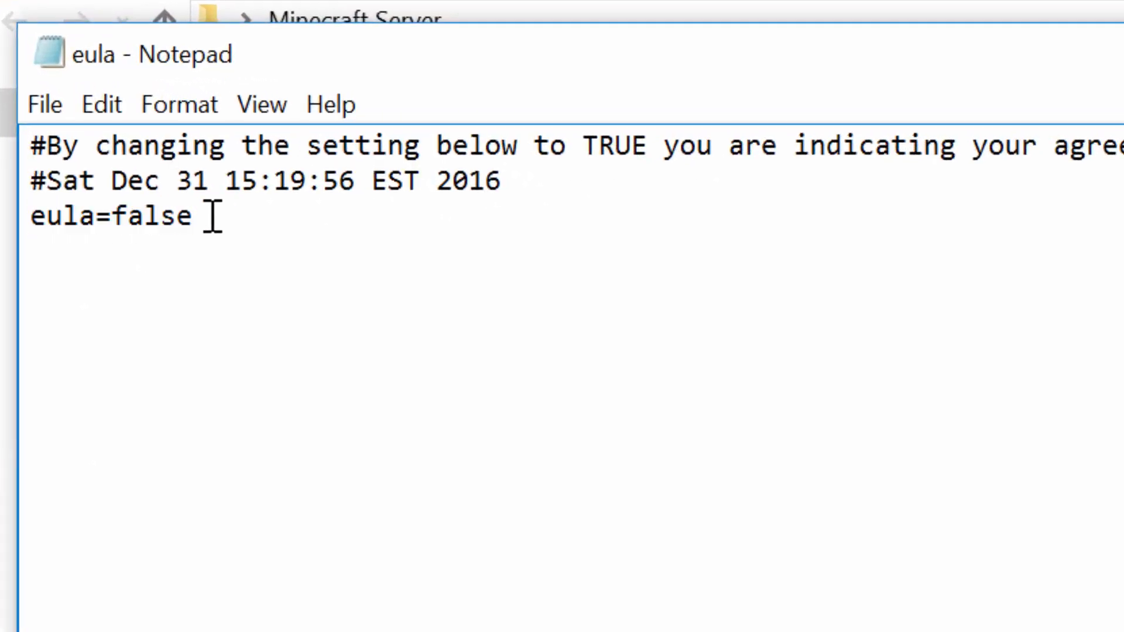
{"action": "key", "text": "Backspace"}
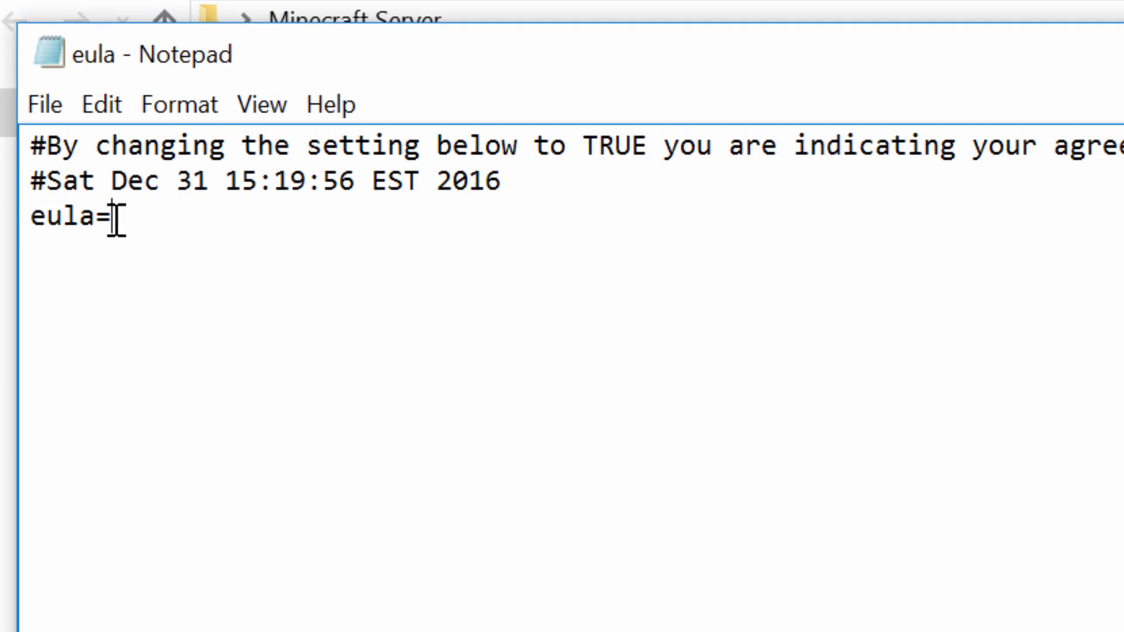
{"action": "type", "text": "true"}
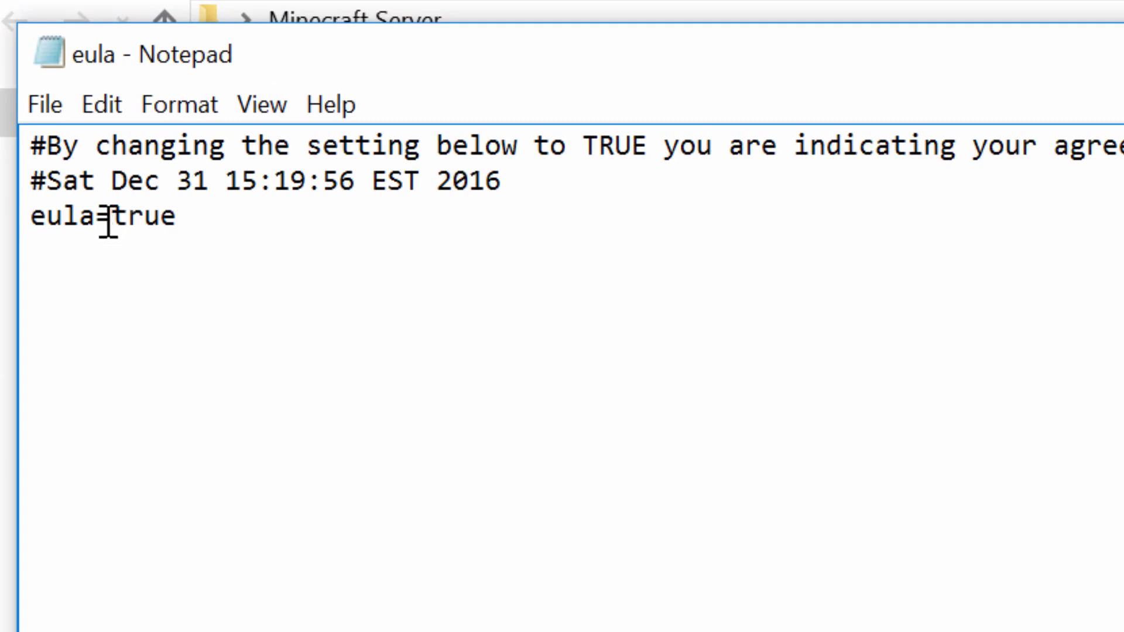
{"action": "left_click", "coordinate": [44, 104]}
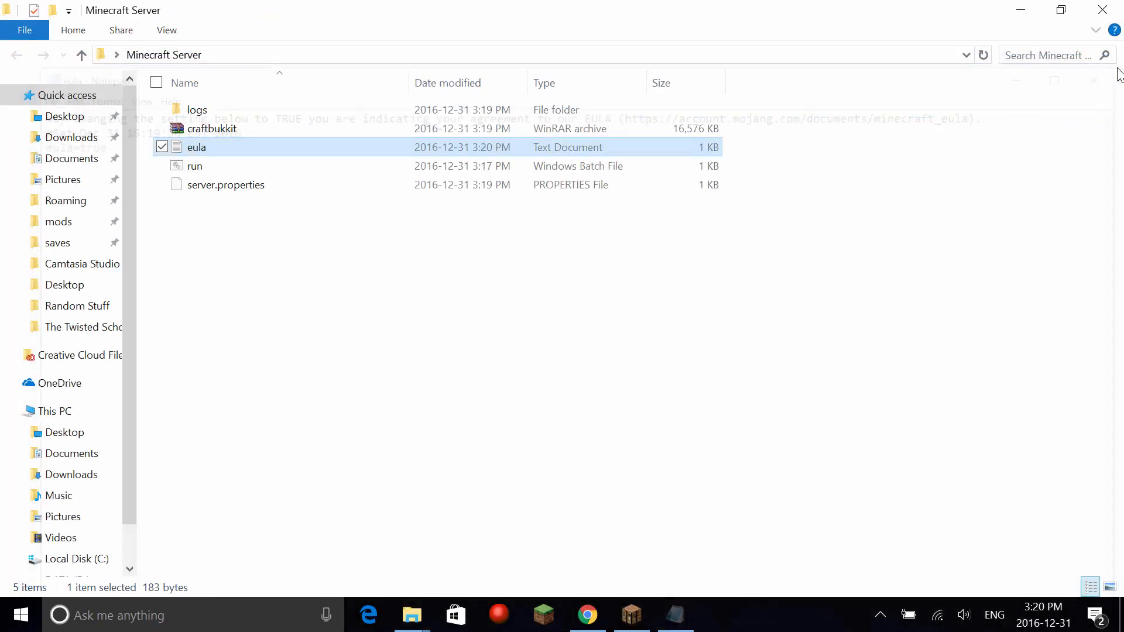
Run run.bat, allow Java through the firewall, wait for Done, then issue stop.
{"action": "left_click", "coordinate": [193, 165]}
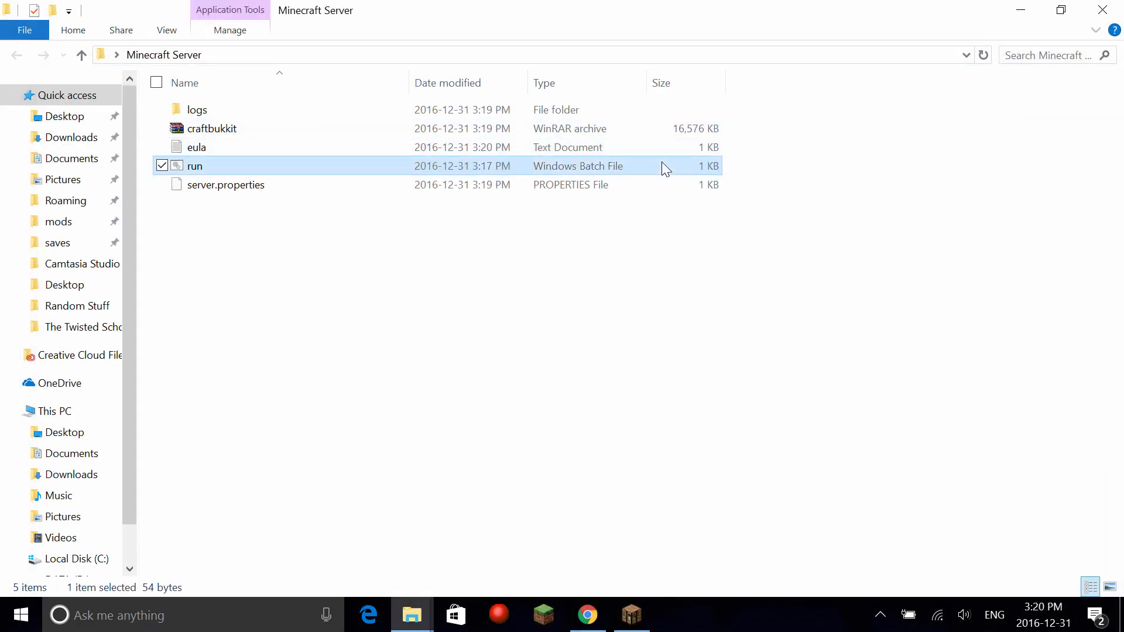
{"action": "double_click", "coordinate": [193, 165]}
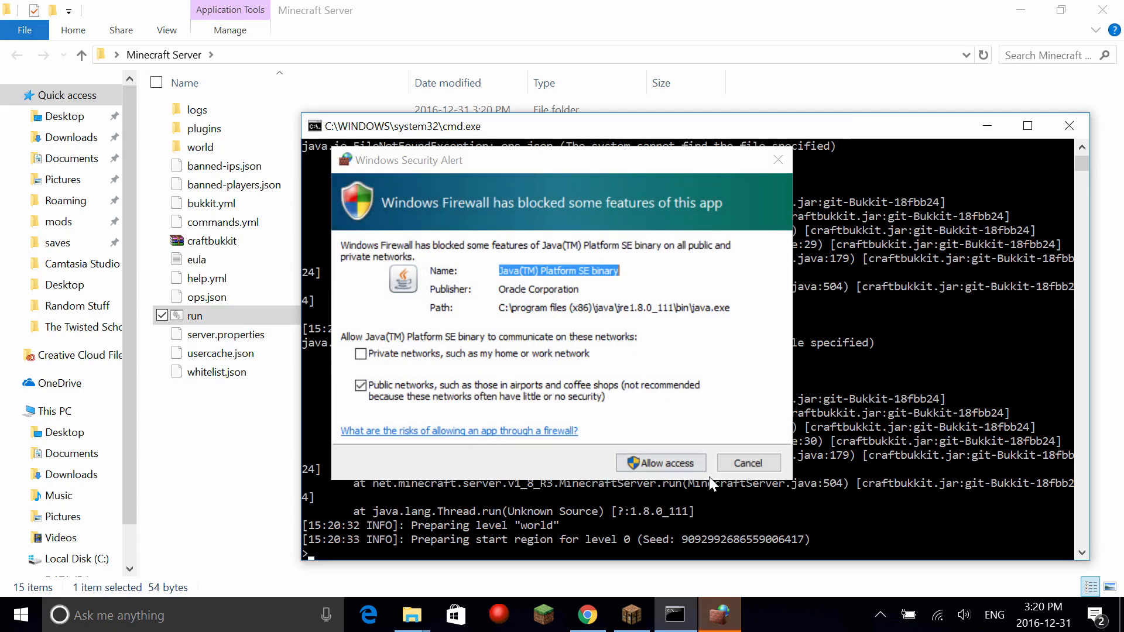
{"action": "left_click", "coordinate": [659, 462]}
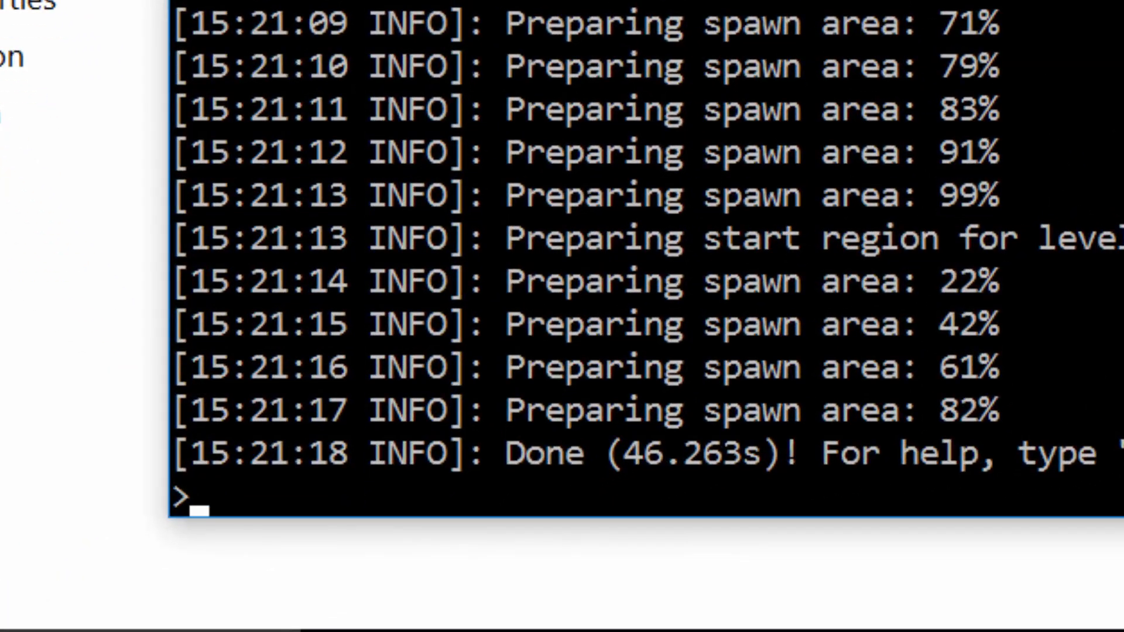
{"action": "type", "text": "stop"}
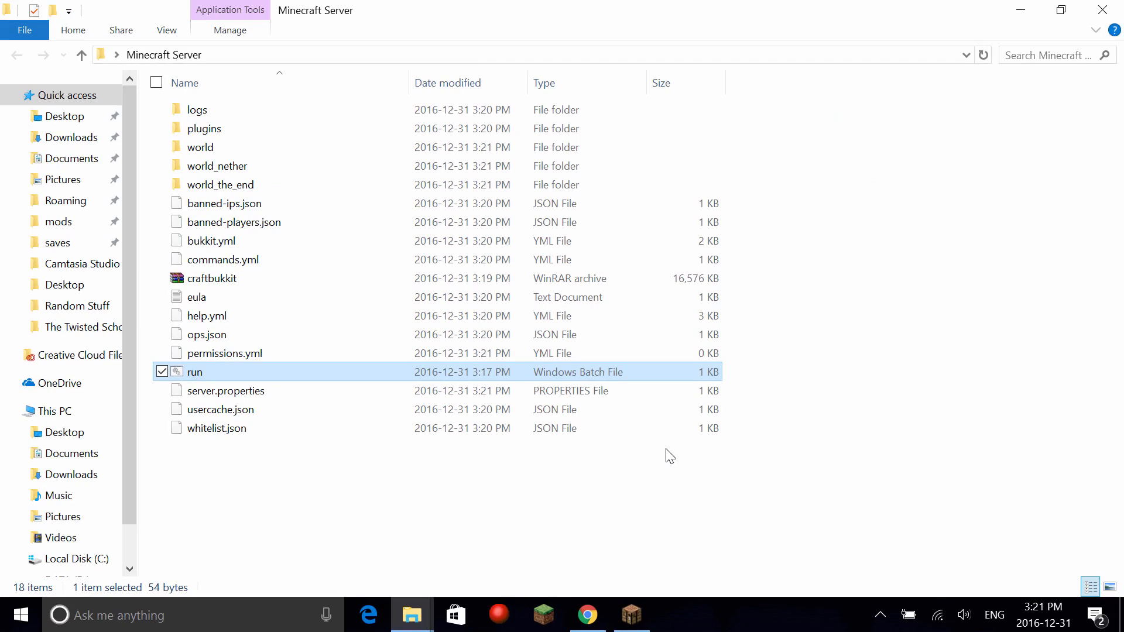
Search via version, download ViaVersion 1.0.3 from SpigotMC and keep the flagged file.
{"action": "left_click", "coordinate": [586, 614]}
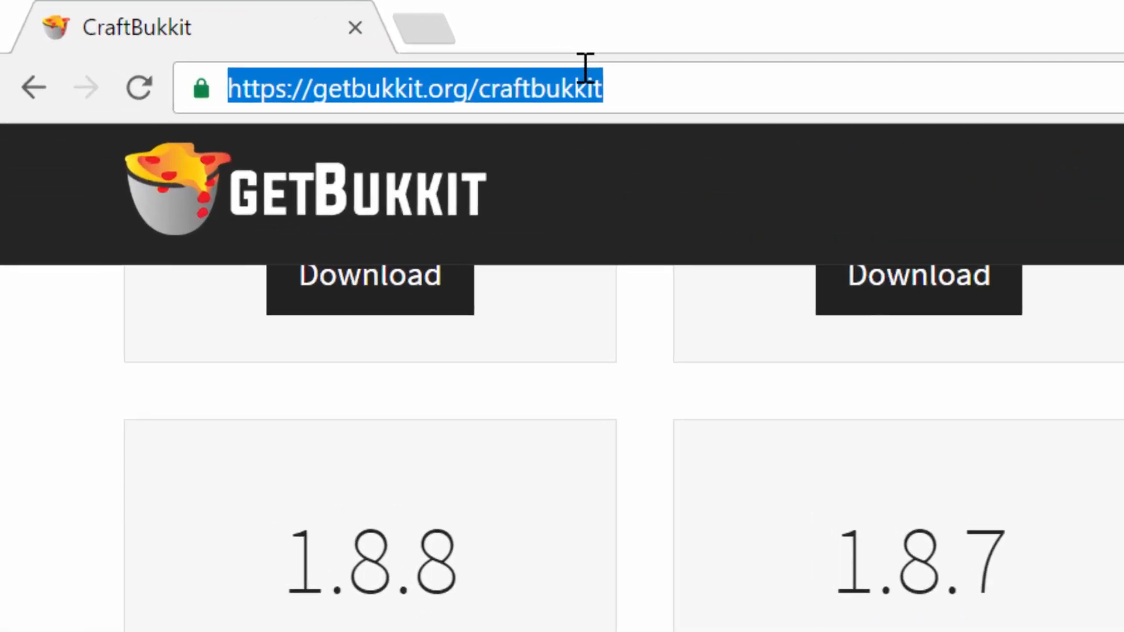
{"action": "type", "text": "via version"}
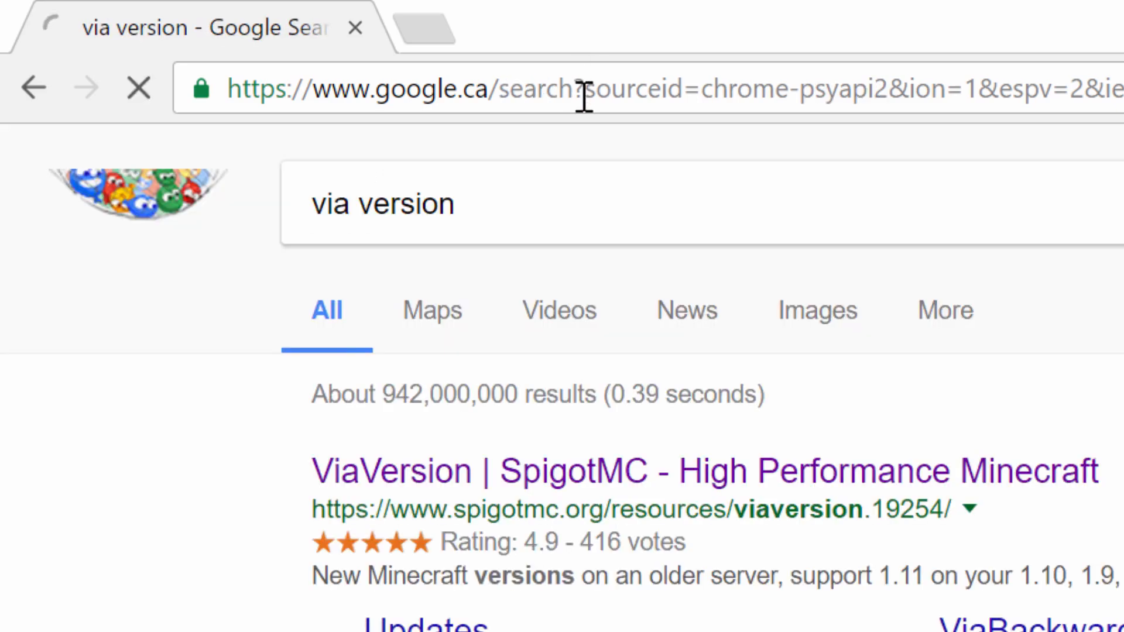
{"action": "mouse_move", "coordinate": [613, 487]}
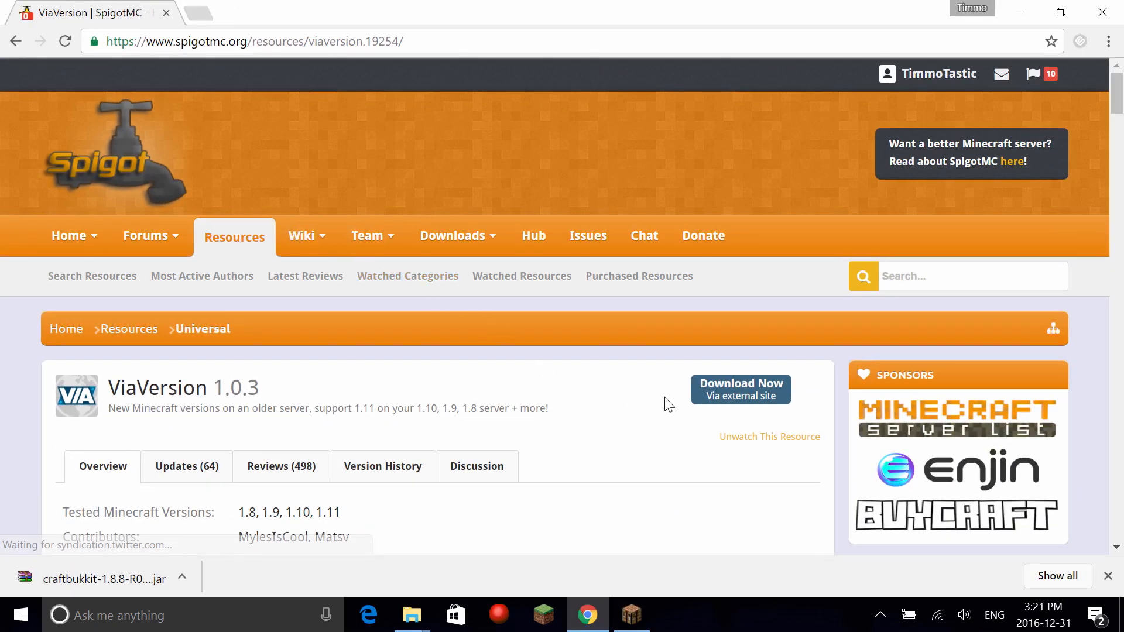
{"action": "left_click", "coordinate": [740, 389]}
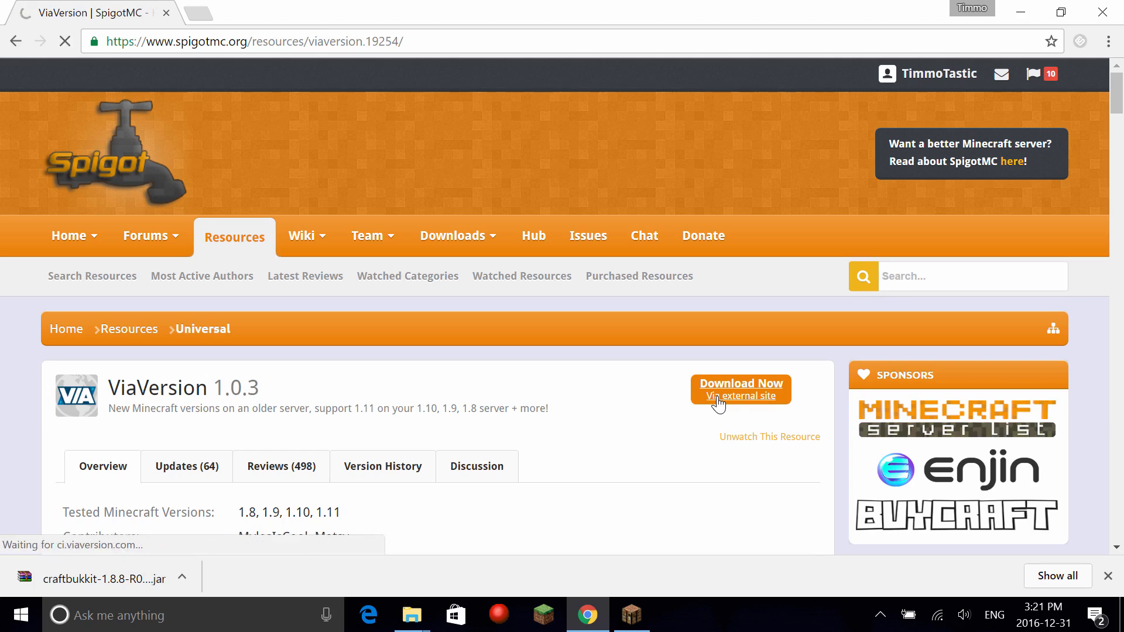
{"action": "left_click", "coordinate": [740, 389]}
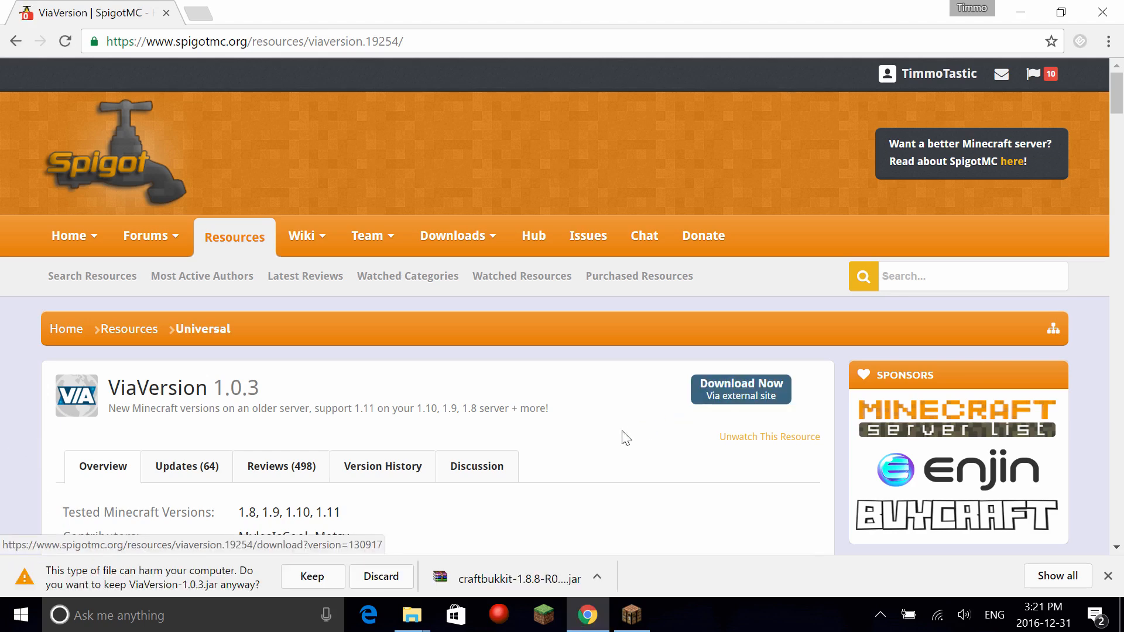
{"action": "left_click", "coordinate": [311, 576]}
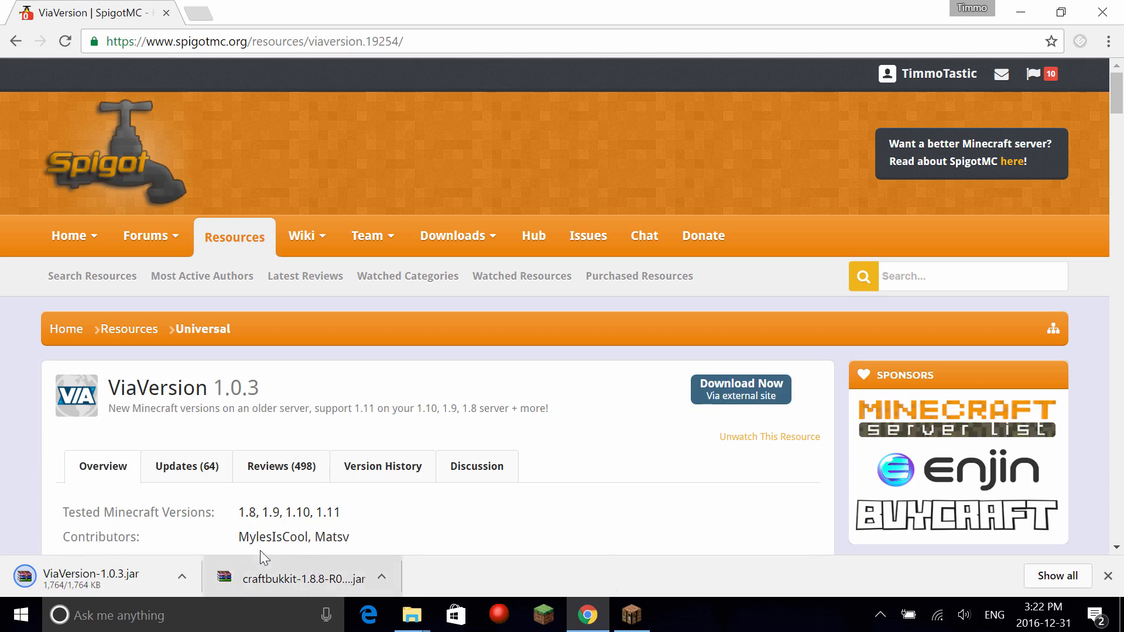
{"action": "mouse_move", "coordinate": [237, 545]}
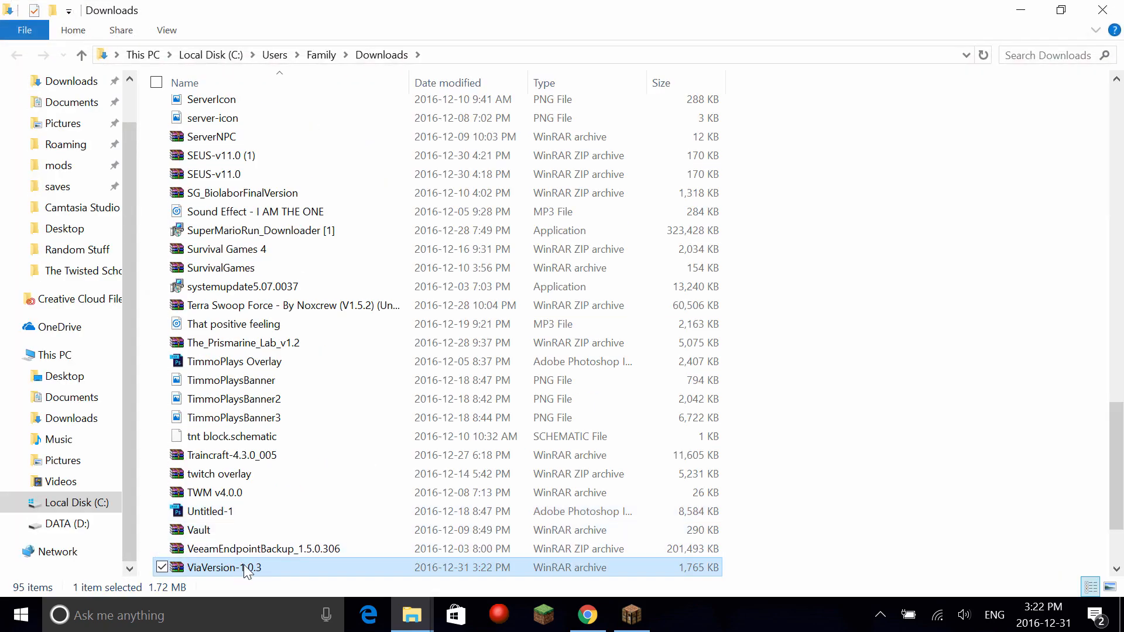
Copy ViaVersion-1.0.3 from Downloads into Minecraft Server\plugins and go back.
{"action": "right_click", "coordinate": [226, 566]}
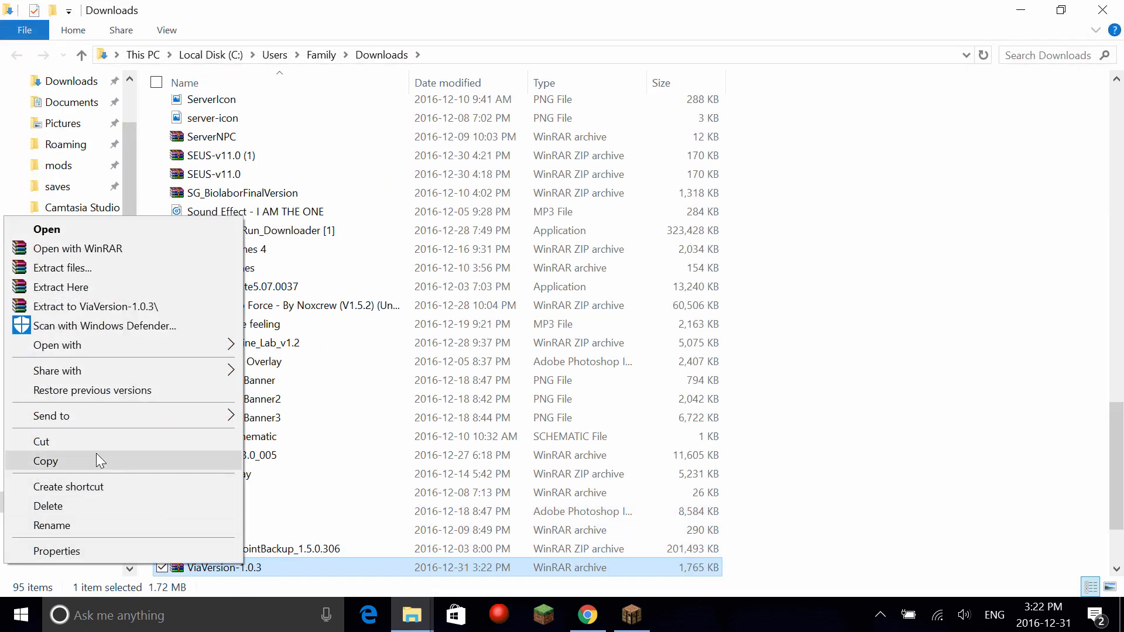
{"action": "left_click", "coordinate": [407, 559]}
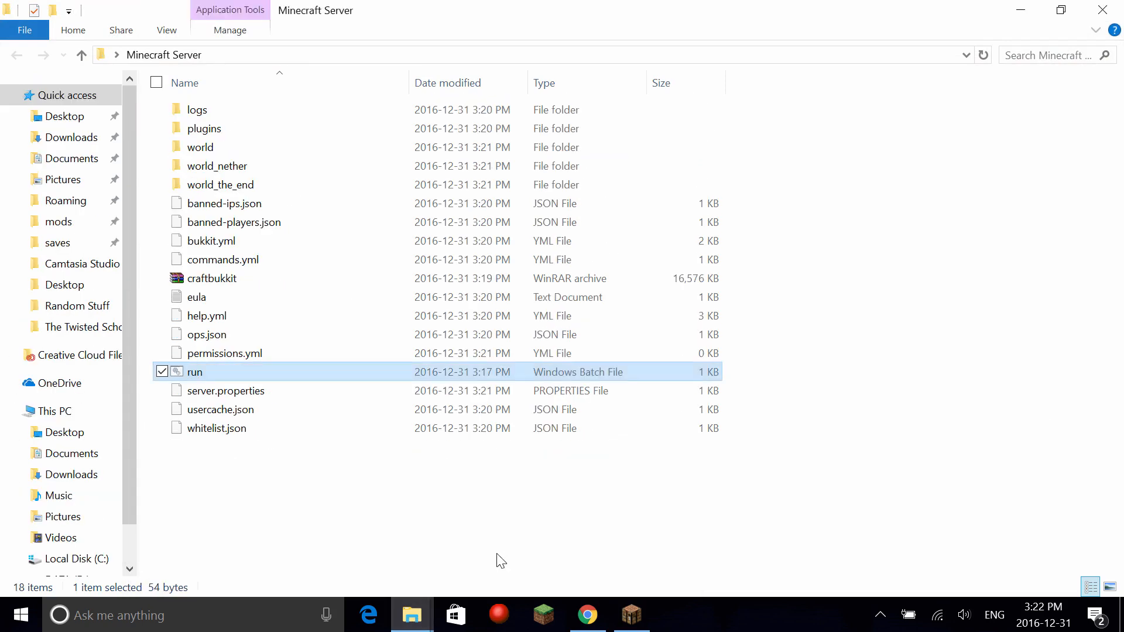
{"action": "double_click", "coordinate": [203, 129]}
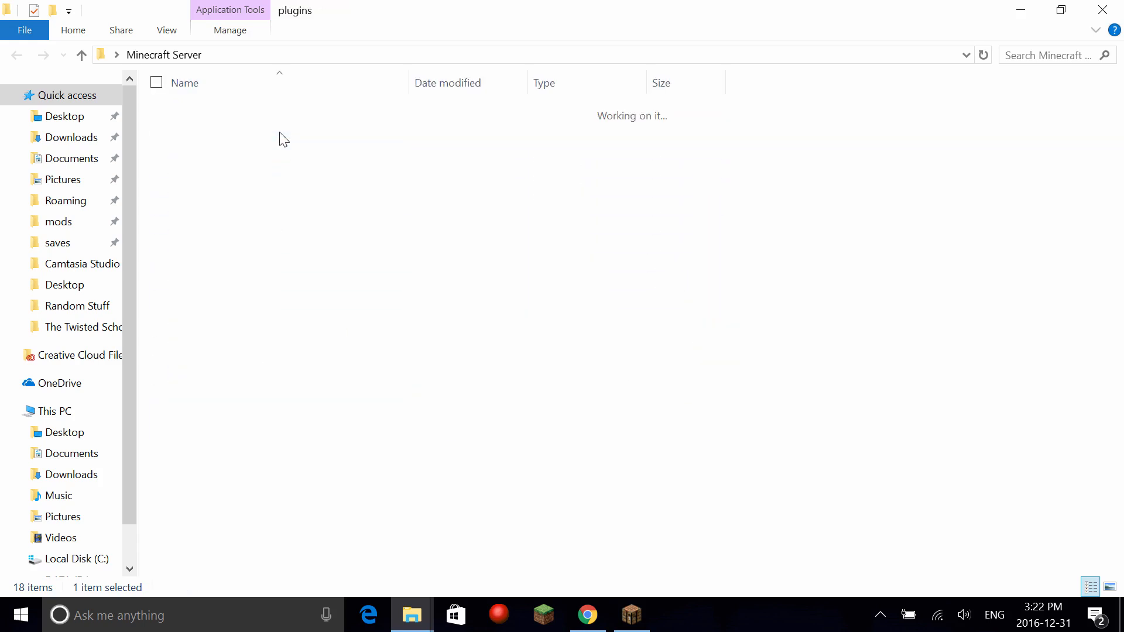
{"action": "right_click", "coordinate": [283, 139]}
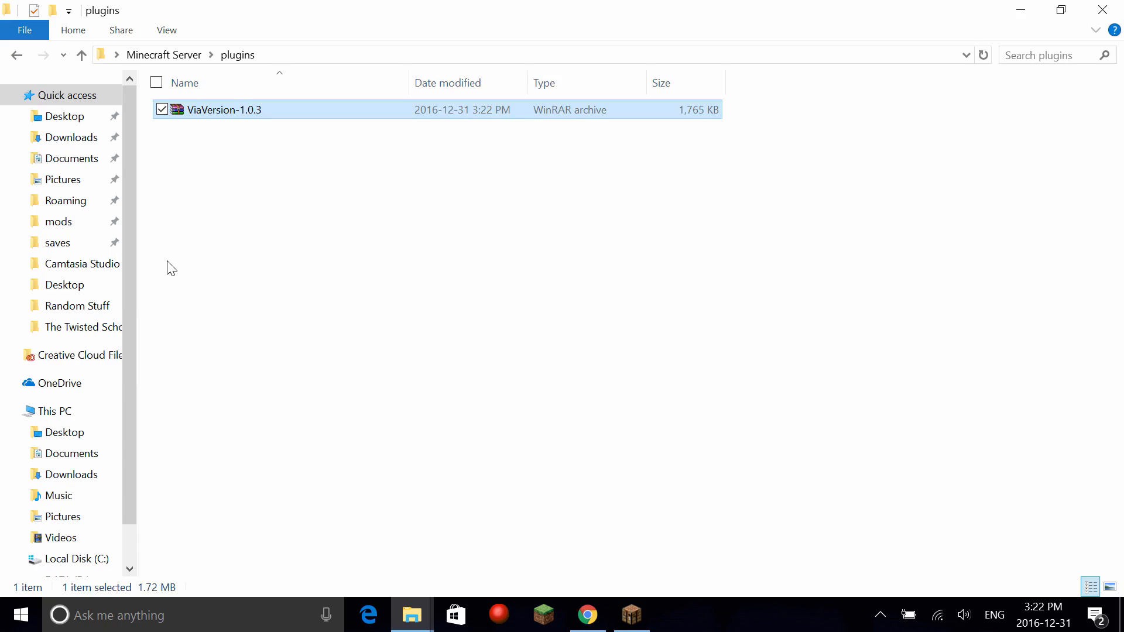
{"action": "left_click", "coordinate": [82, 55]}
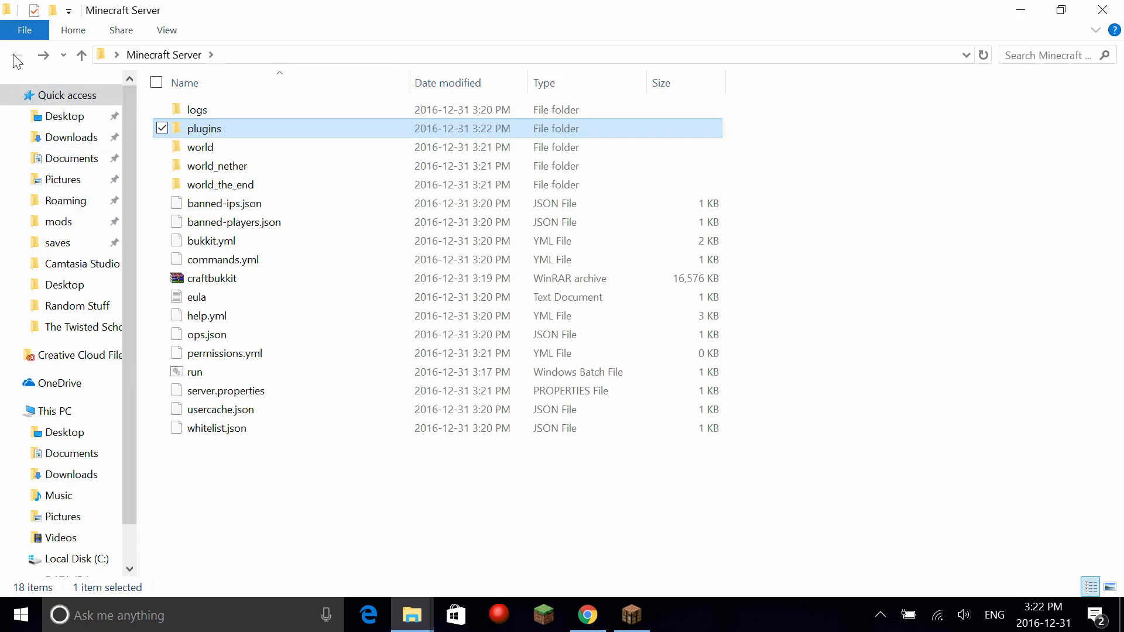
Restart the server via run.bat and add a multiplayer server entry at address localhost.
{"action": "double_click", "coordinate": [196, 372]}
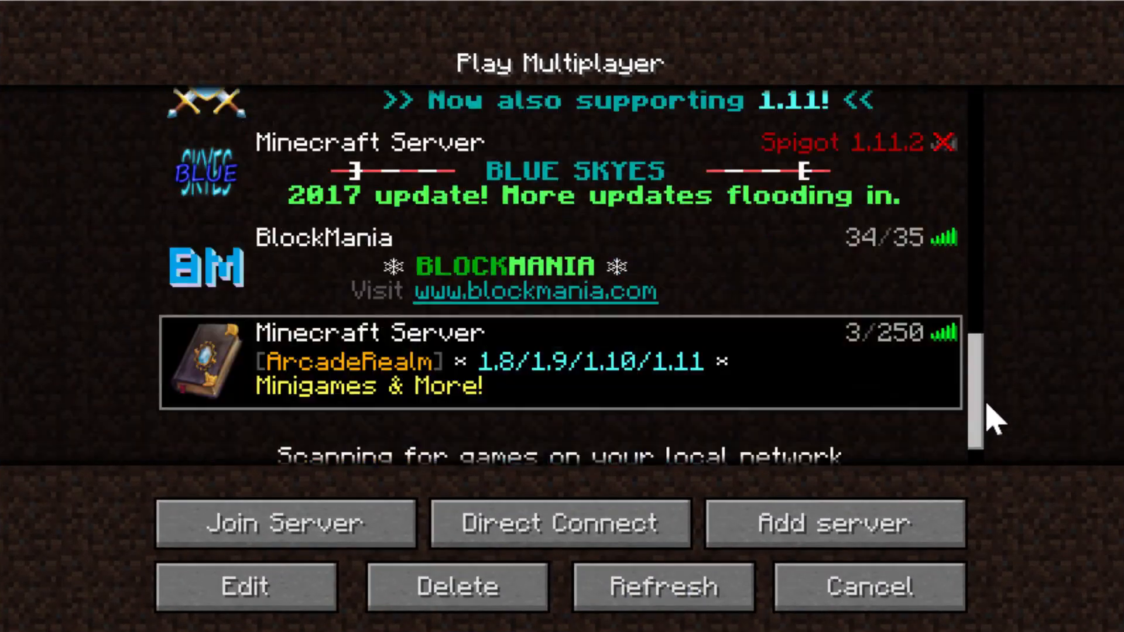
{"action": "left_click", "coordinate": [246, 586]}
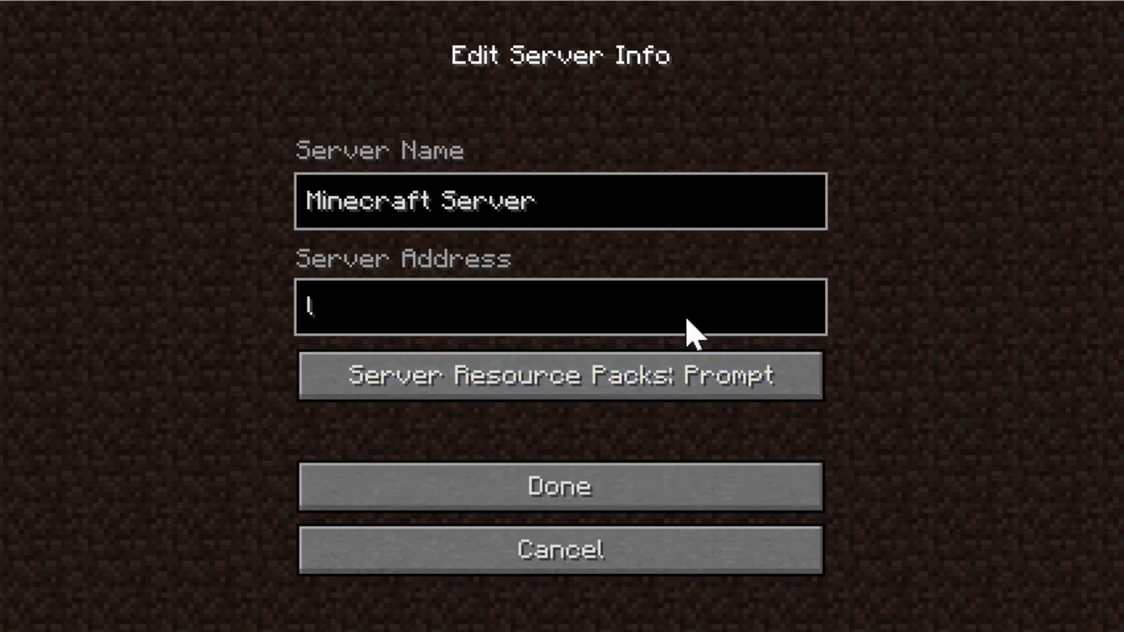
{"action": "type", "text": "localhost"}
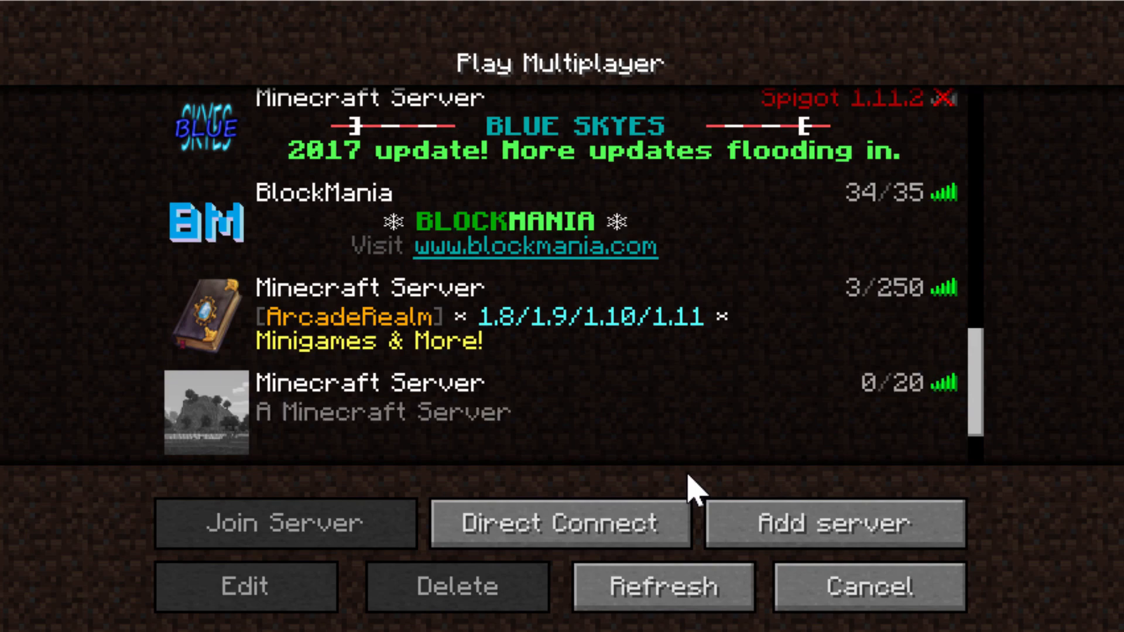
{"action": "scroll", "scroll_direction": "down", "scroll_amount": 3}
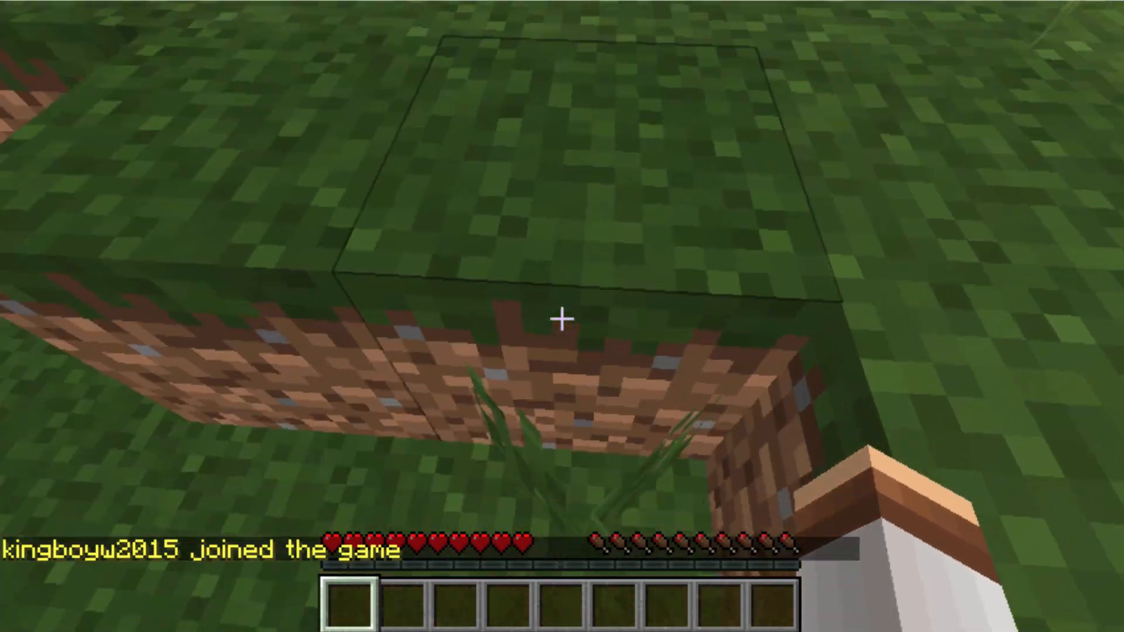
{"action": "mouse_move", "coordinate": [562, 316]}
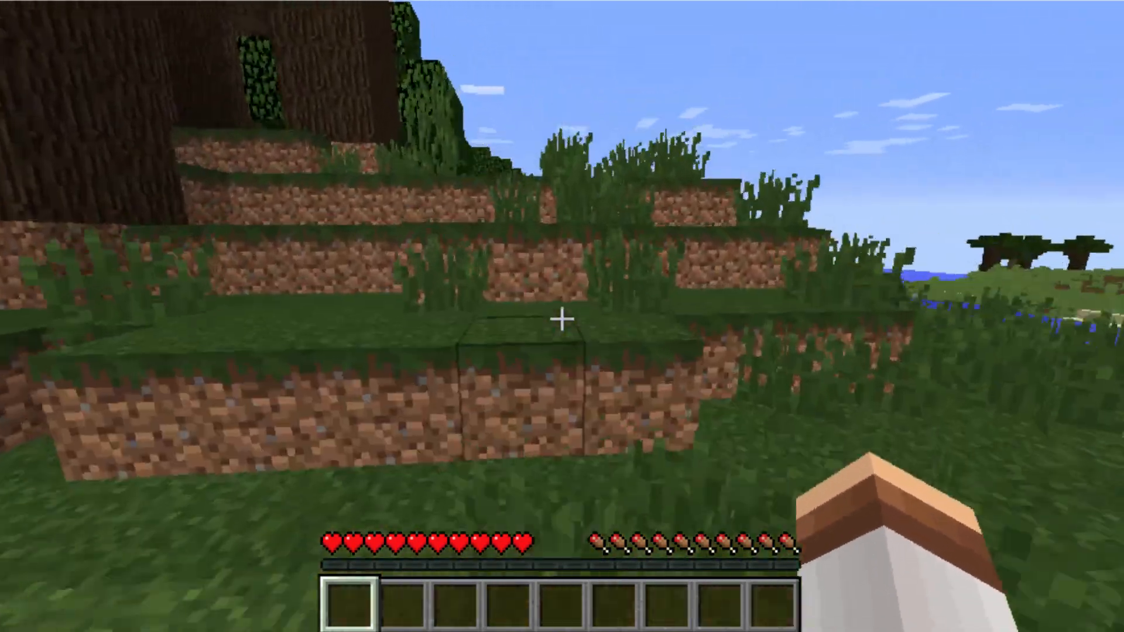
{"action": "mouse_move", "coordinate": [562, 316]}
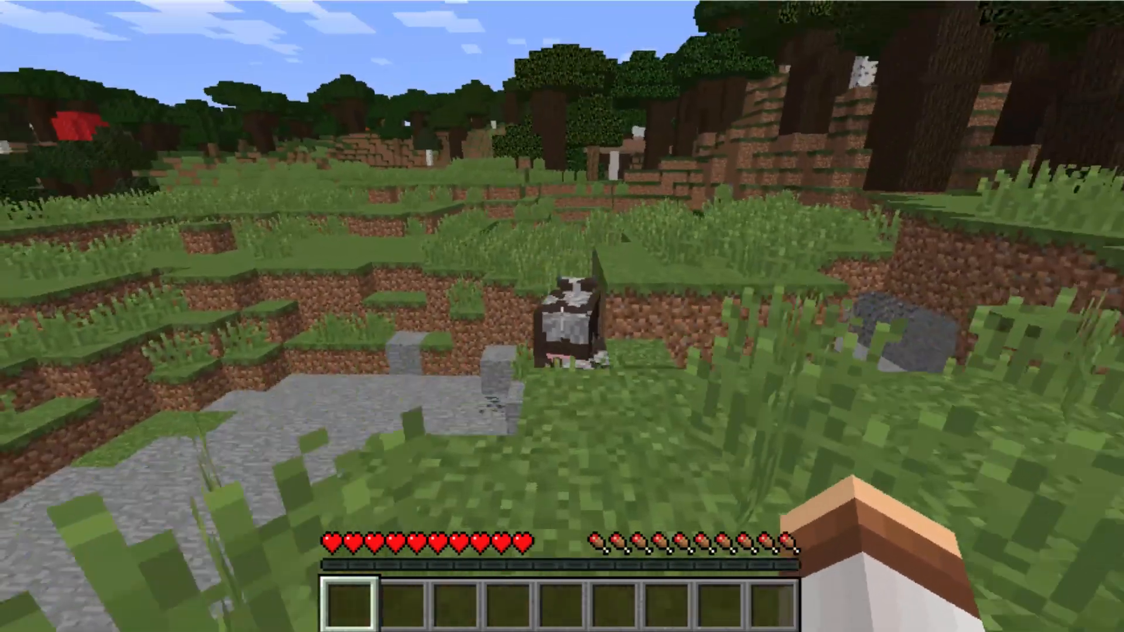
{"action": "mouse_move", "coordinate": [562, 316]}
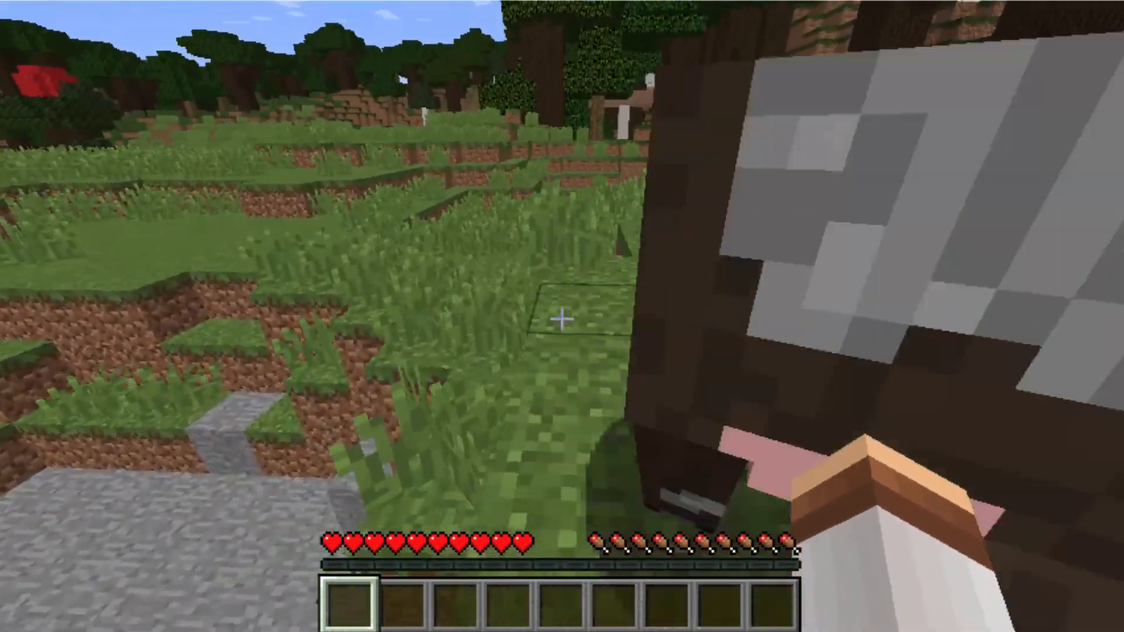
Leave the Minecraft world with Escape after roaming the grassland.
{"action": "key", "text": "Escape"}
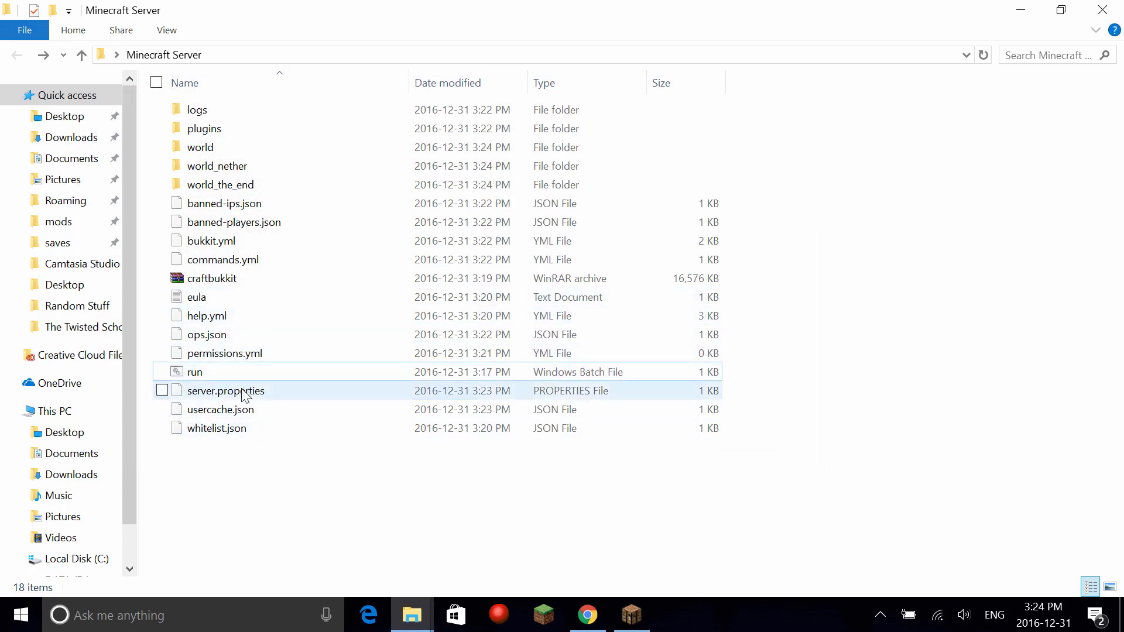
Open server.properties with Notepad, keeping it as the default app for .properties files.
{"action": "left_click", "coordinate": [225, 391]}
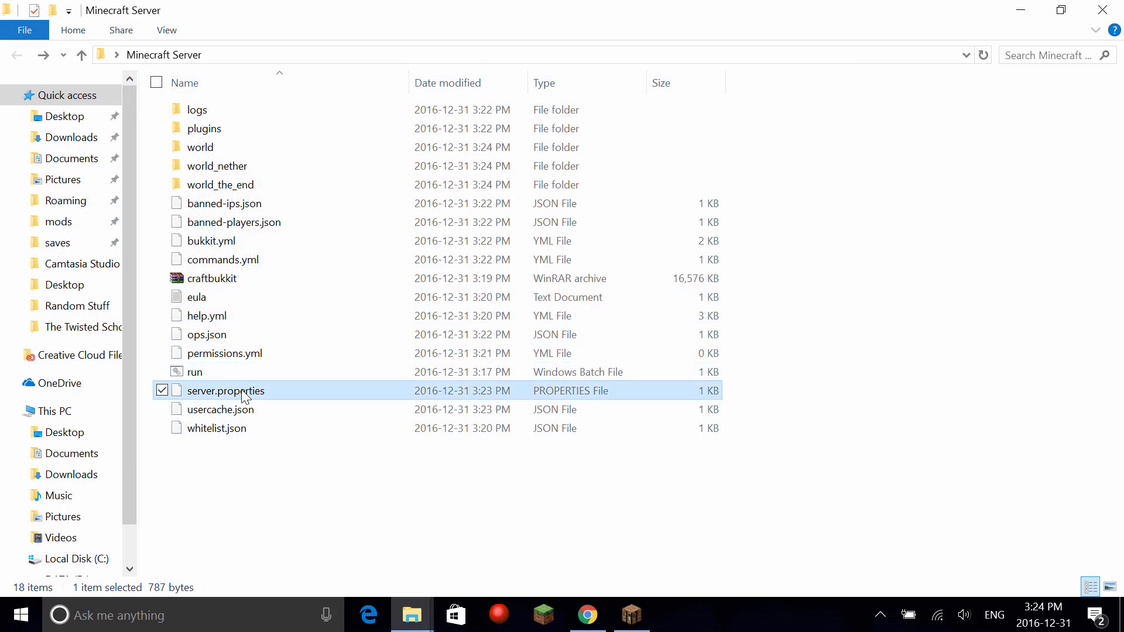
{"action": "right_click", "coordinate": [226, 391]}
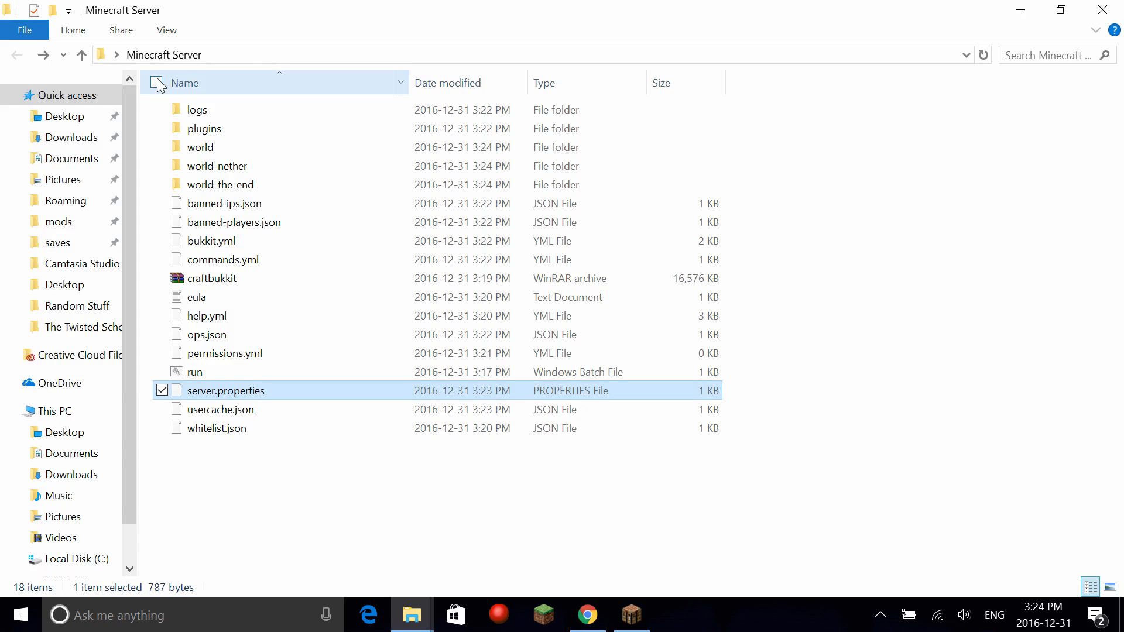
{"action": "double_click", "coordinate": [225, 389]}
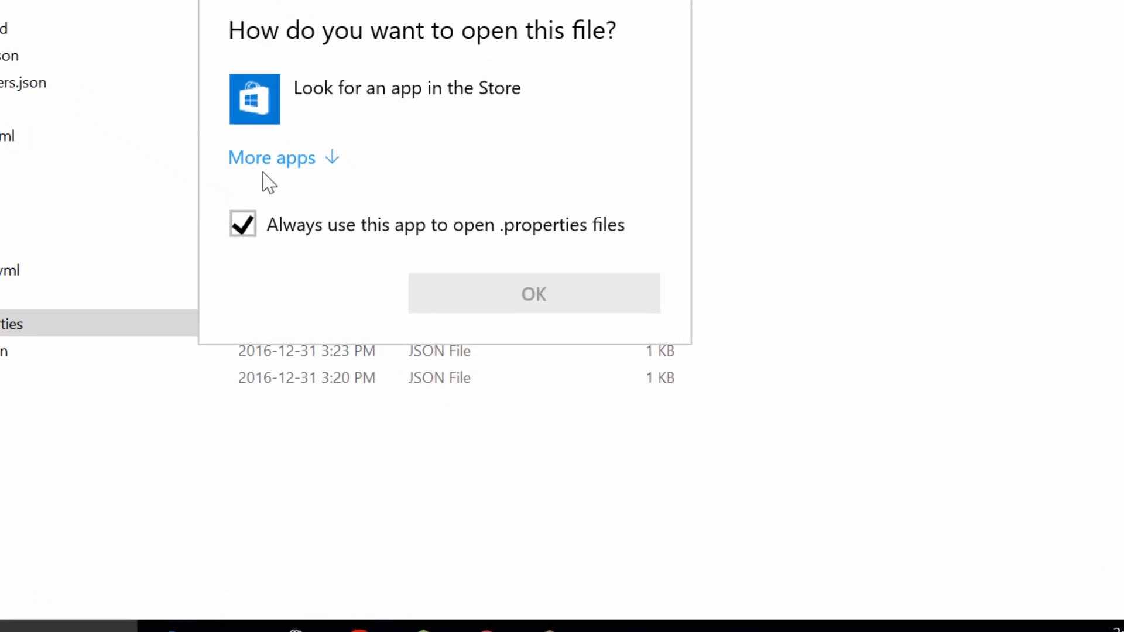
{"action": "left_click", "coordinate": [271, 157]}
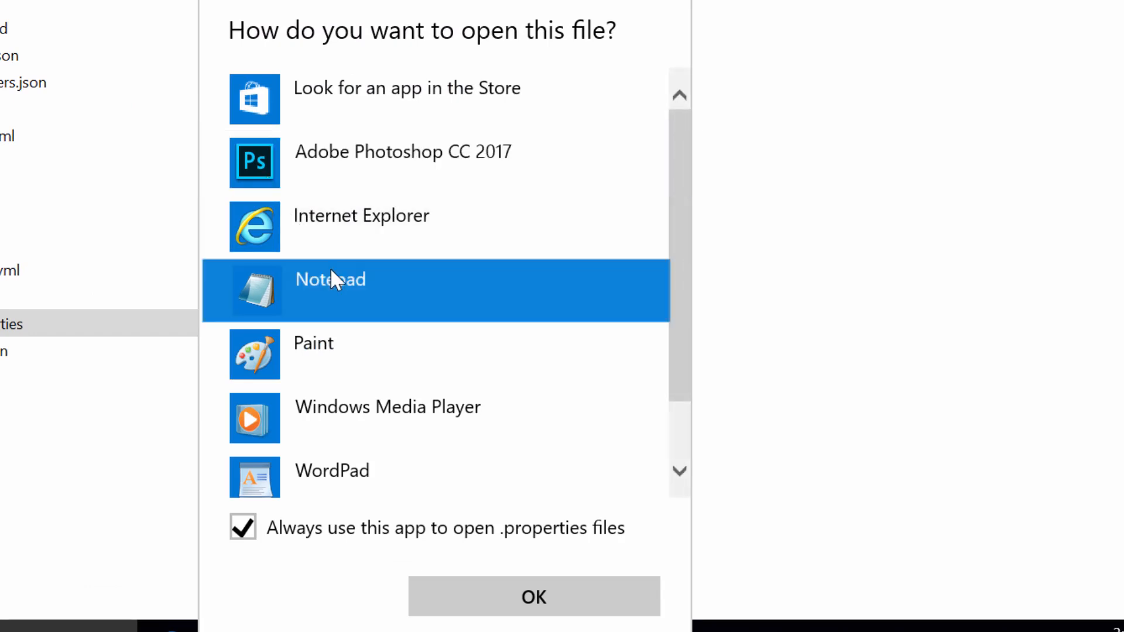
{"action": "mouse_move", "coordinate": [480, 564]}
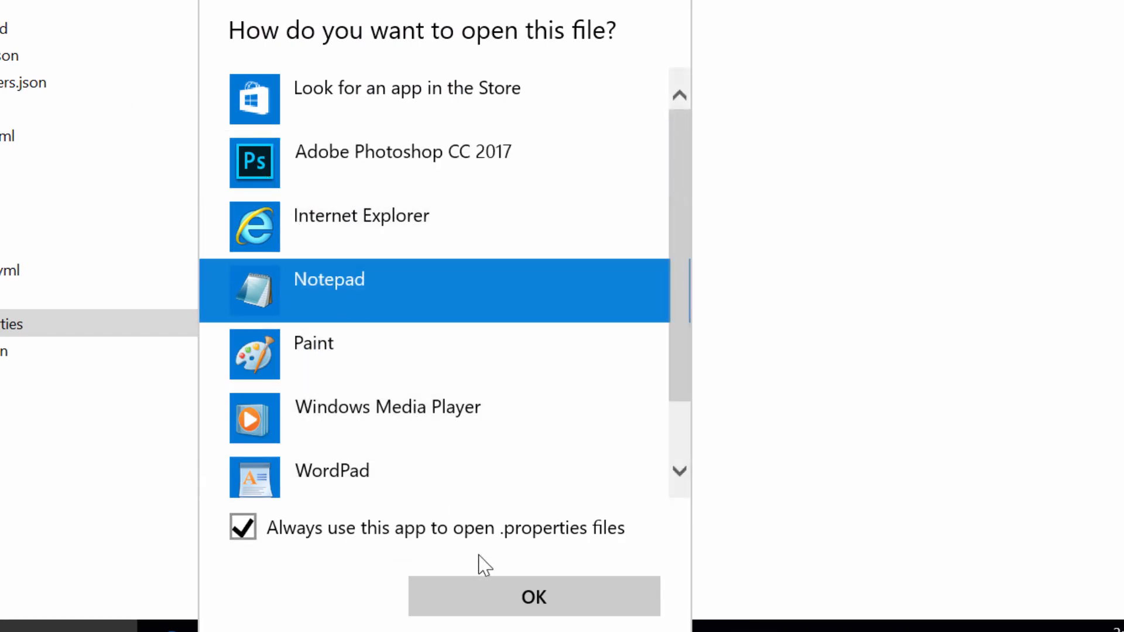
{"action": "left_click", "coordinate": [533, 596]}
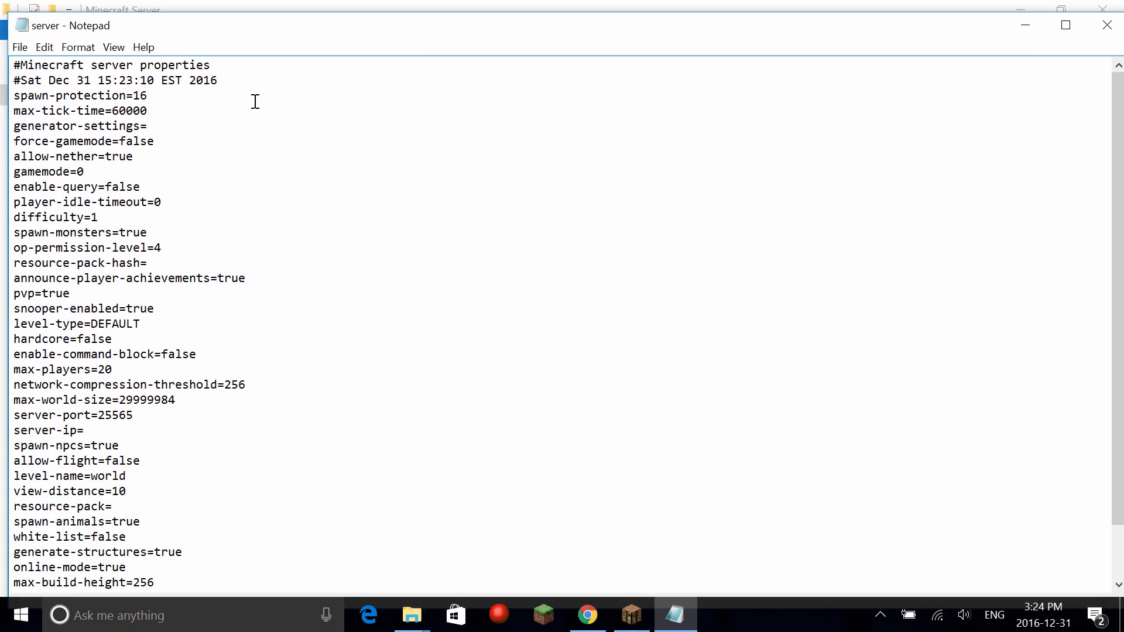
Delete the default 'A Minecraft Server' text so the motd line is empty.
{"action": "scroll", "scroll_direction": "down", "scroll_amount": 3}
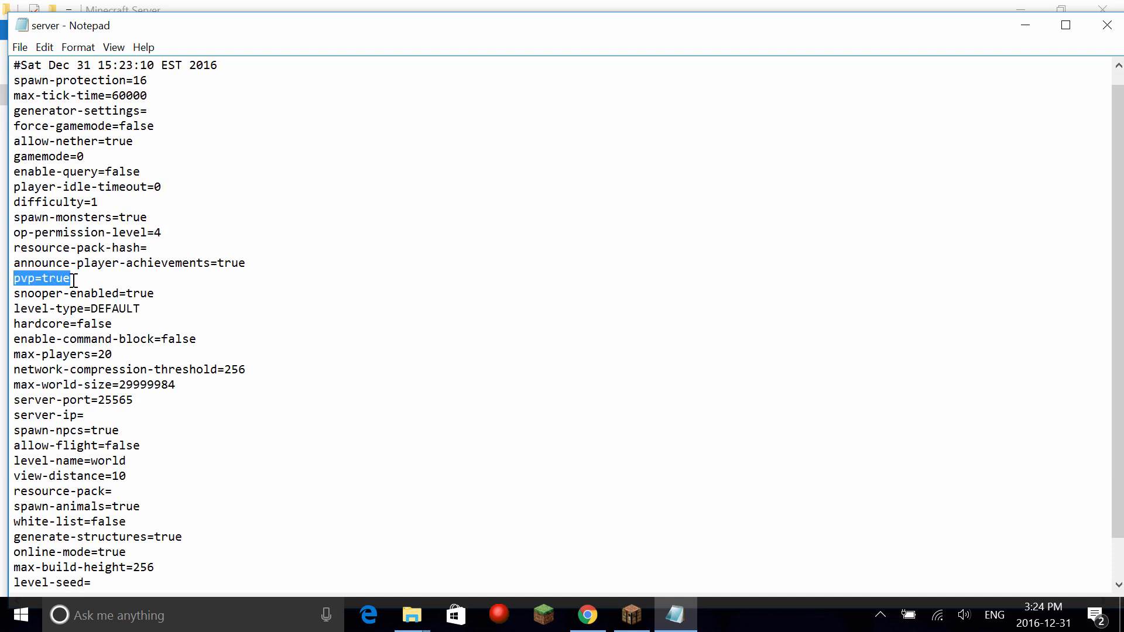
{"action": "left_click", "coordinate": [78, 279]}
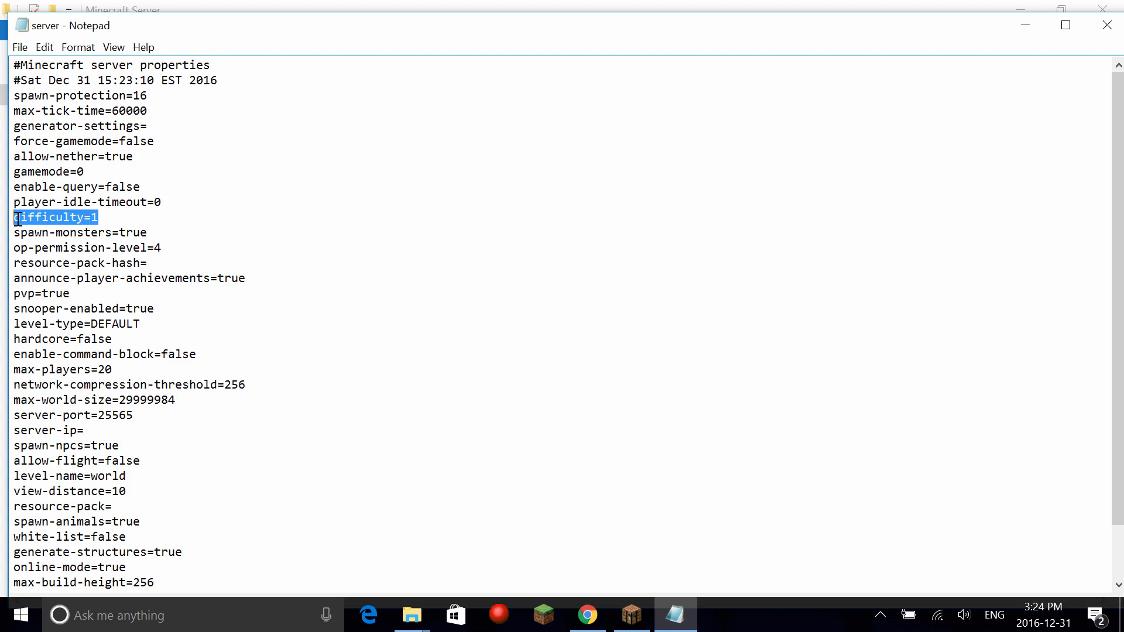
{"action": "double_click", "coordinate": [48, 171]}
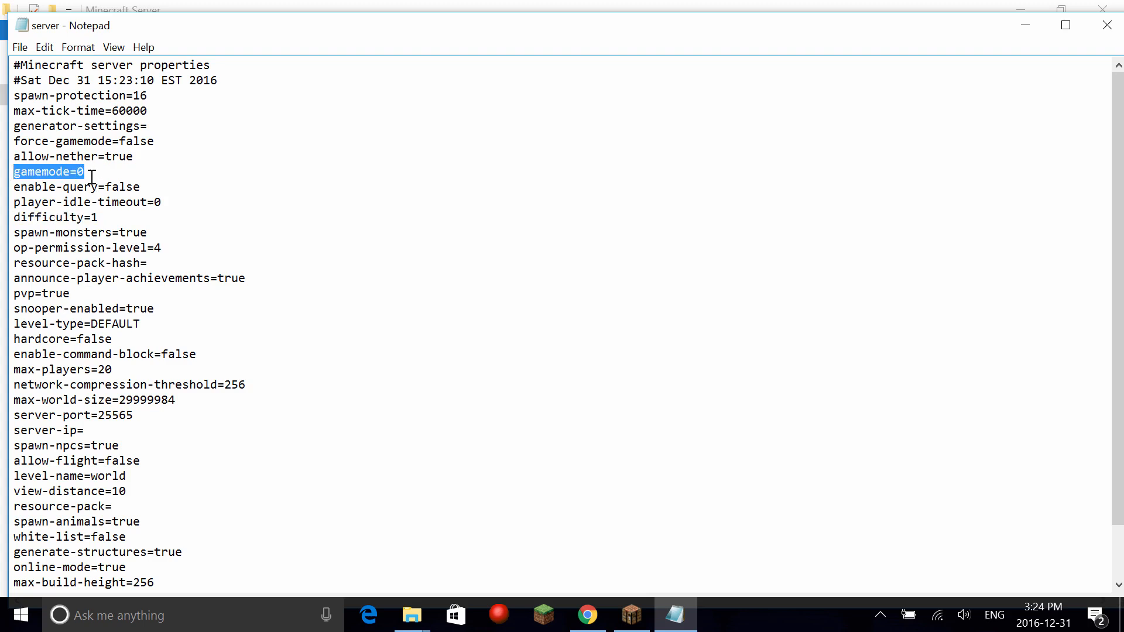
{"action": "double_click", "coordinate": [71, 155]}
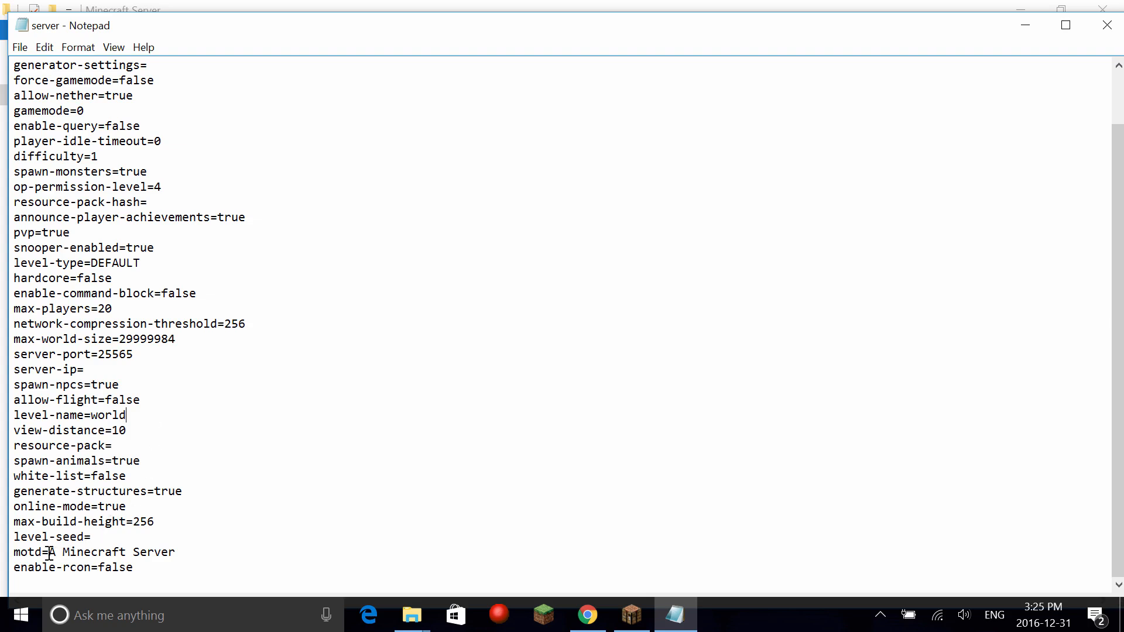
{"action": "left_click_drag", "start_coordinate": [53, 552], "coordinate": [174, 552]}
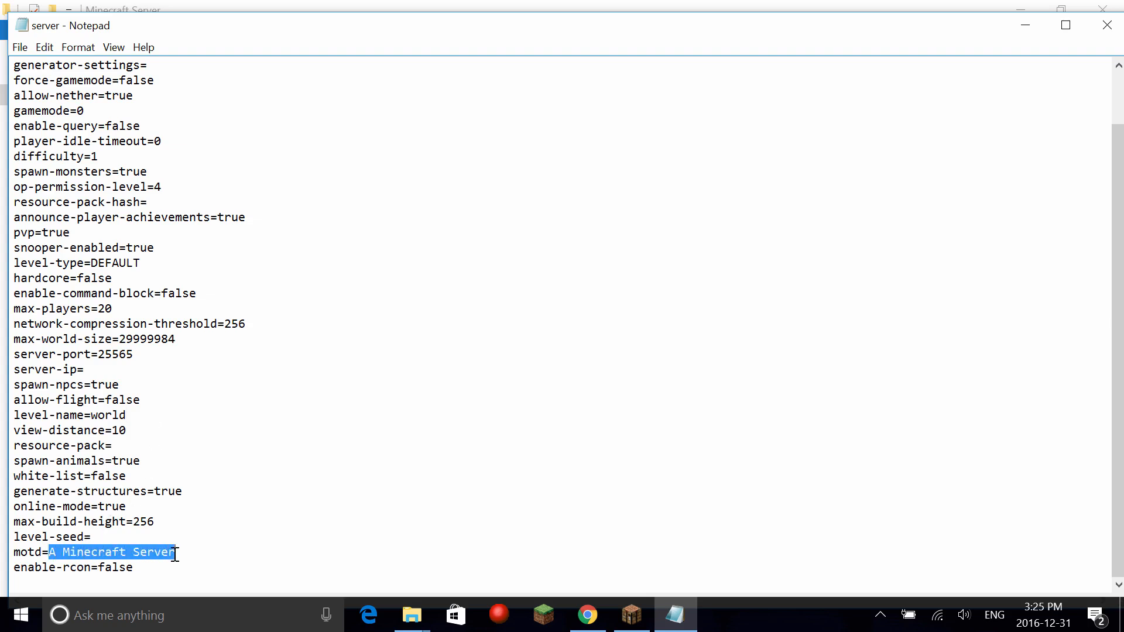
{"action": "key", "text": "Delete"}
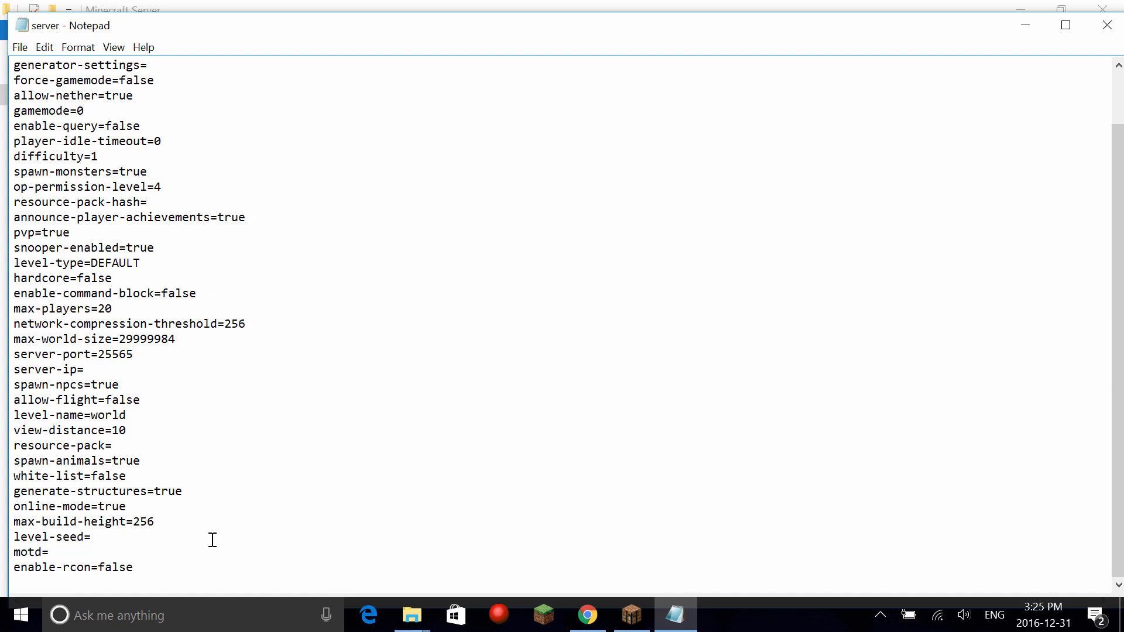
{"action": "mouse_move", "coordinate": [631, 615]}
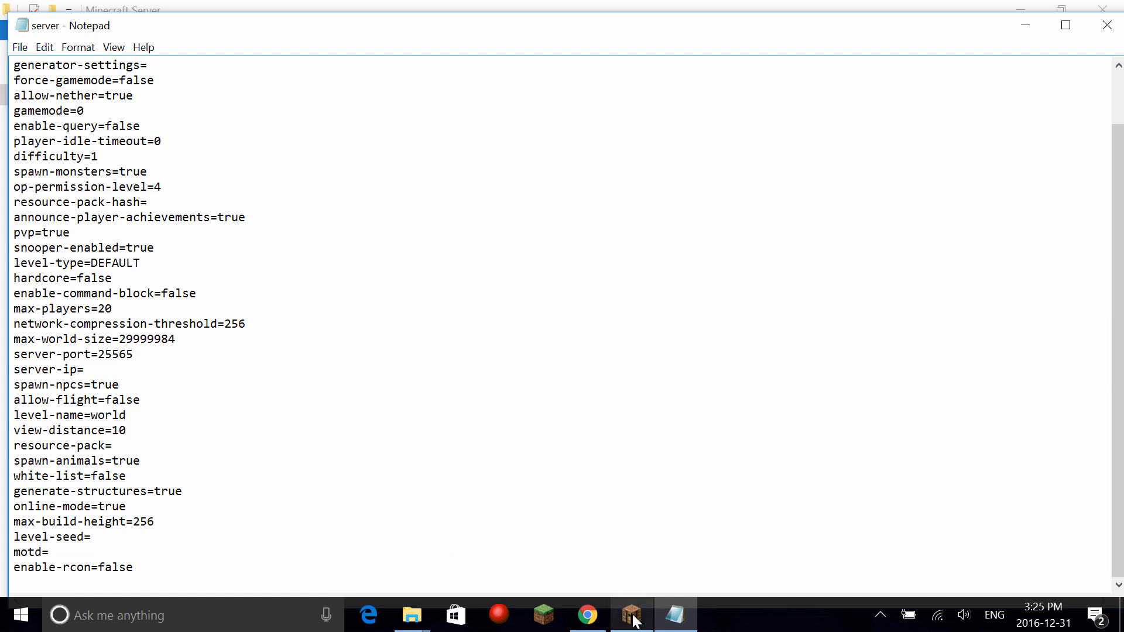
{"action": "left_click", "coordinate": [631, 614]}
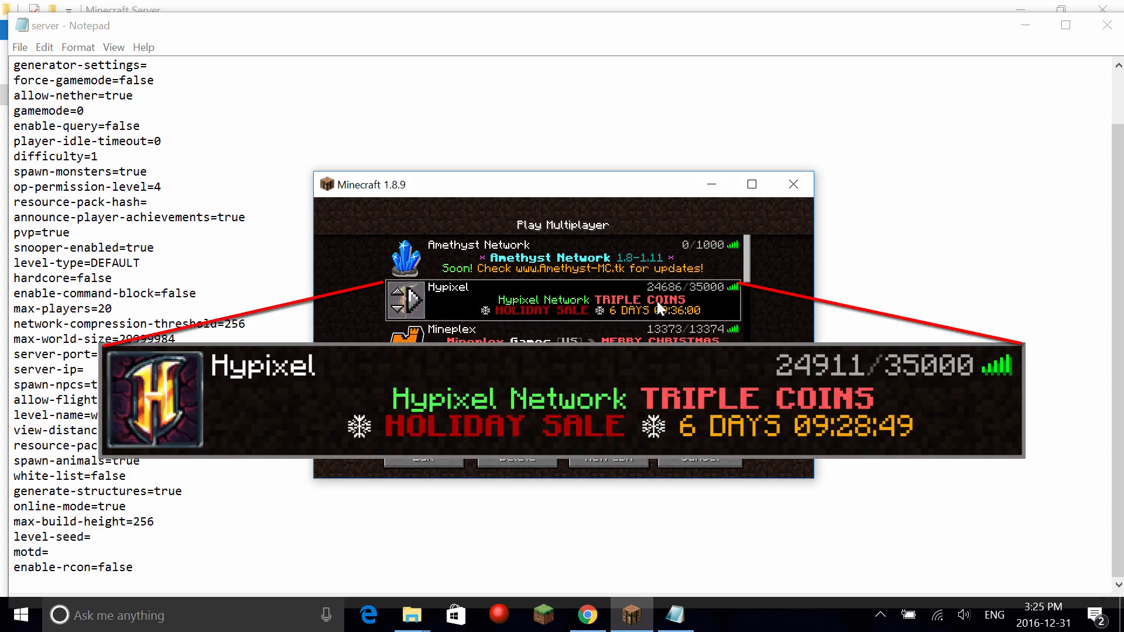
{"action": "mouse_move", "coordinate": [731, 279]}
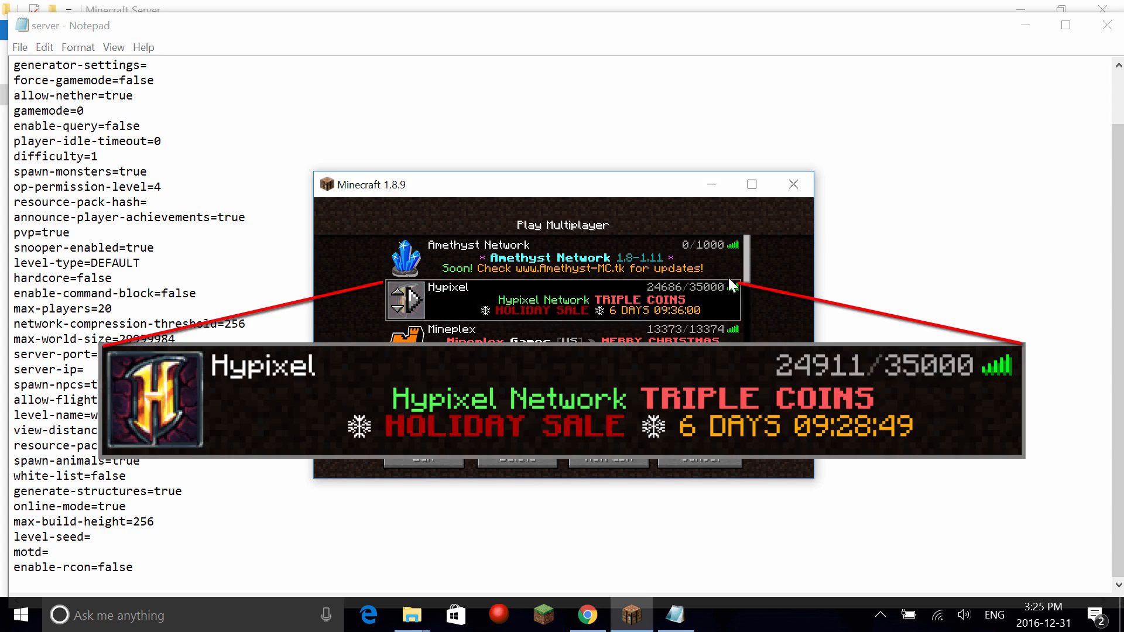
{"action": "scroll", "scroll_direction": "down", "scroll_amount": 3}
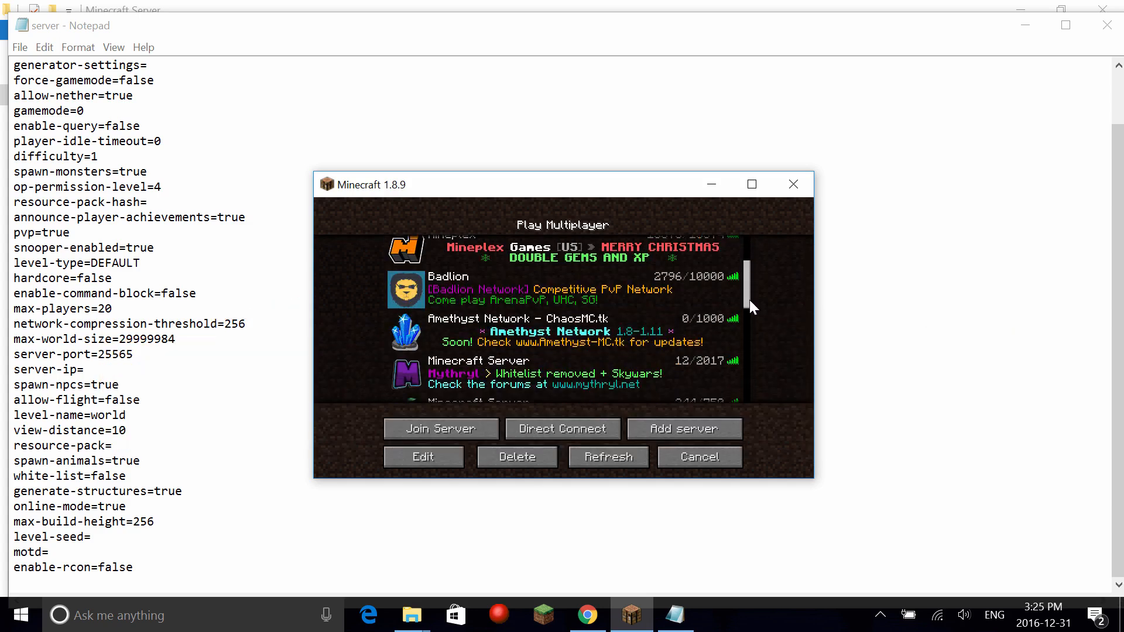
{"action": "scroll", "scroll_direction": "down", "scroll_amount": 3}
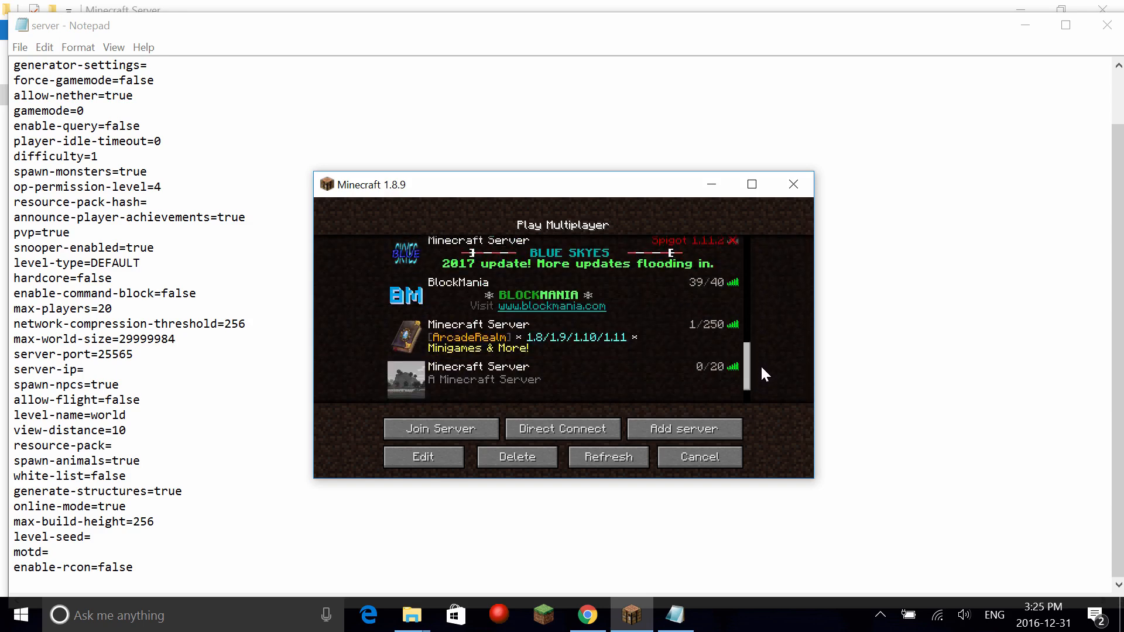
{"action": "scroll", "scroll_direction": "up", "scroll_amount": 3}
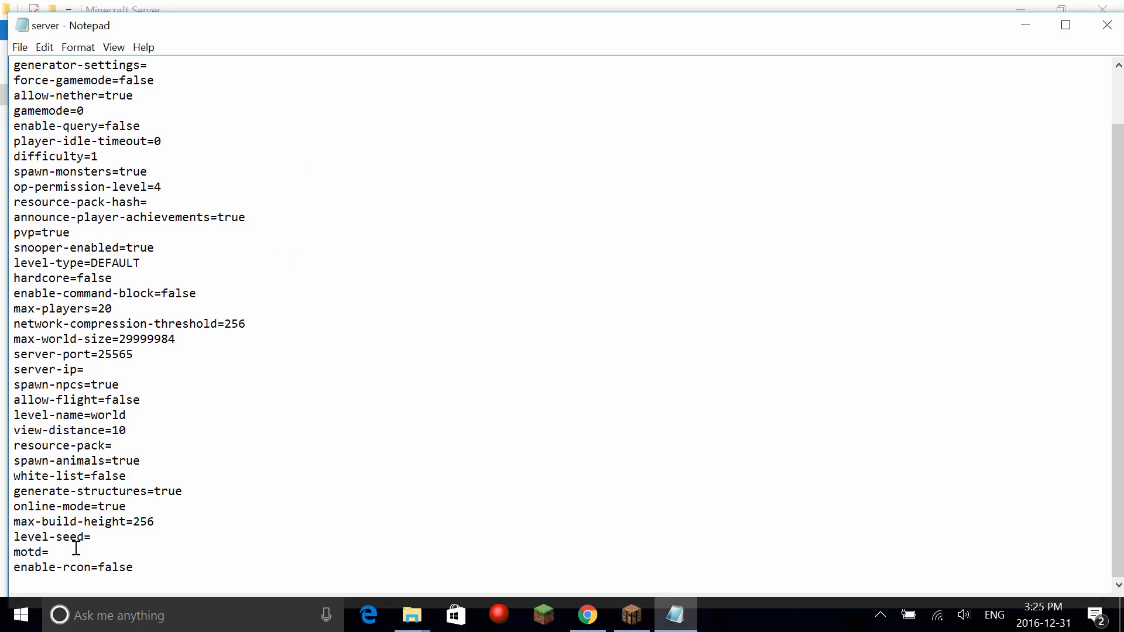
{"action": "mouse_move", "coordinate": [149, 554]}
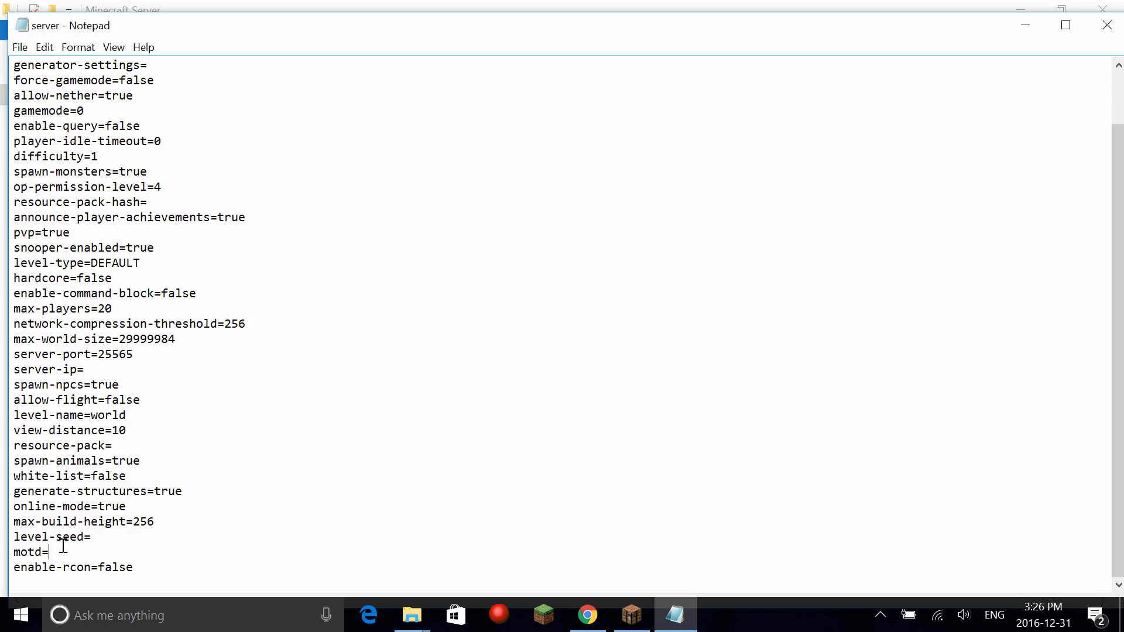
Set motd to Timothys Server, level-name to Lobby and max-players to 20.
{"action": "type", "text": "Ti"}
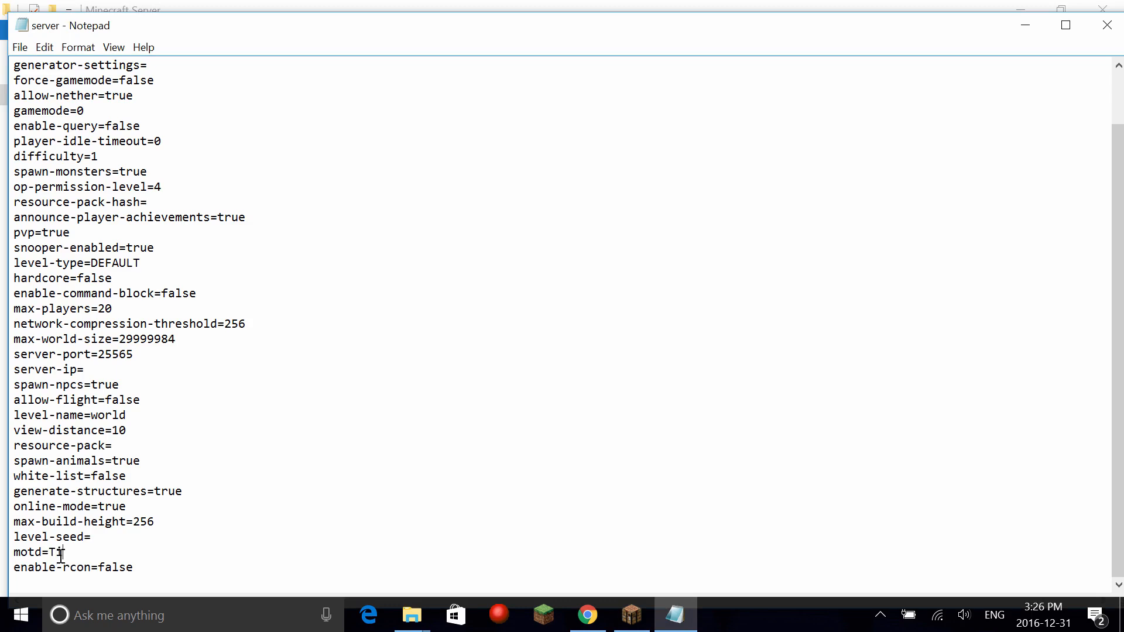
{"action": "type", "text": "mothys"}
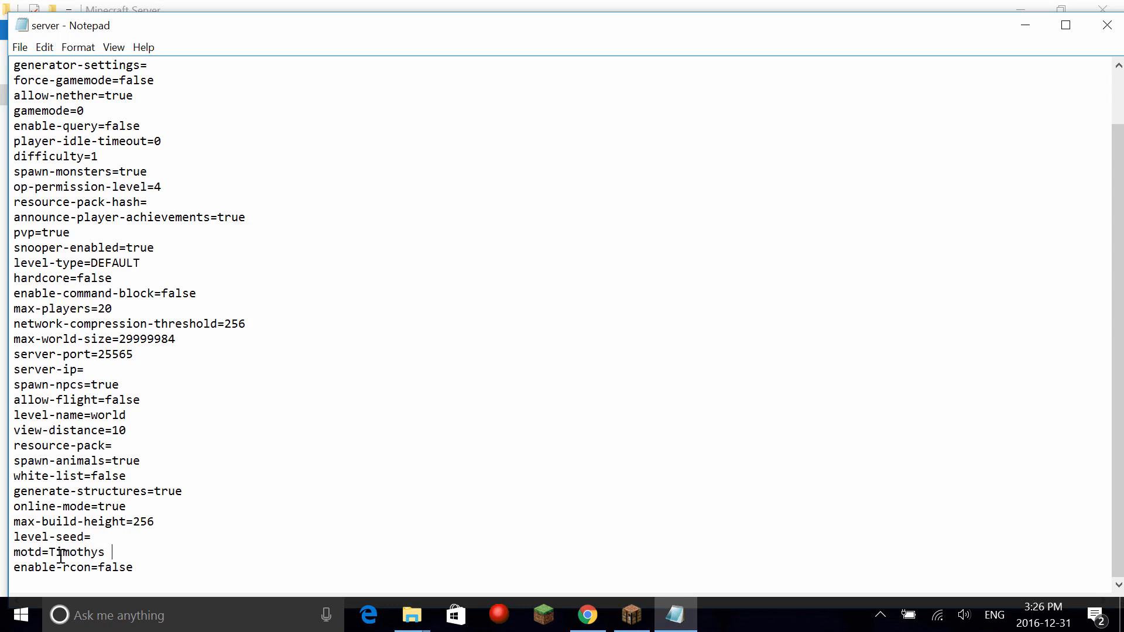
{"action": "type", "text": "Server"}
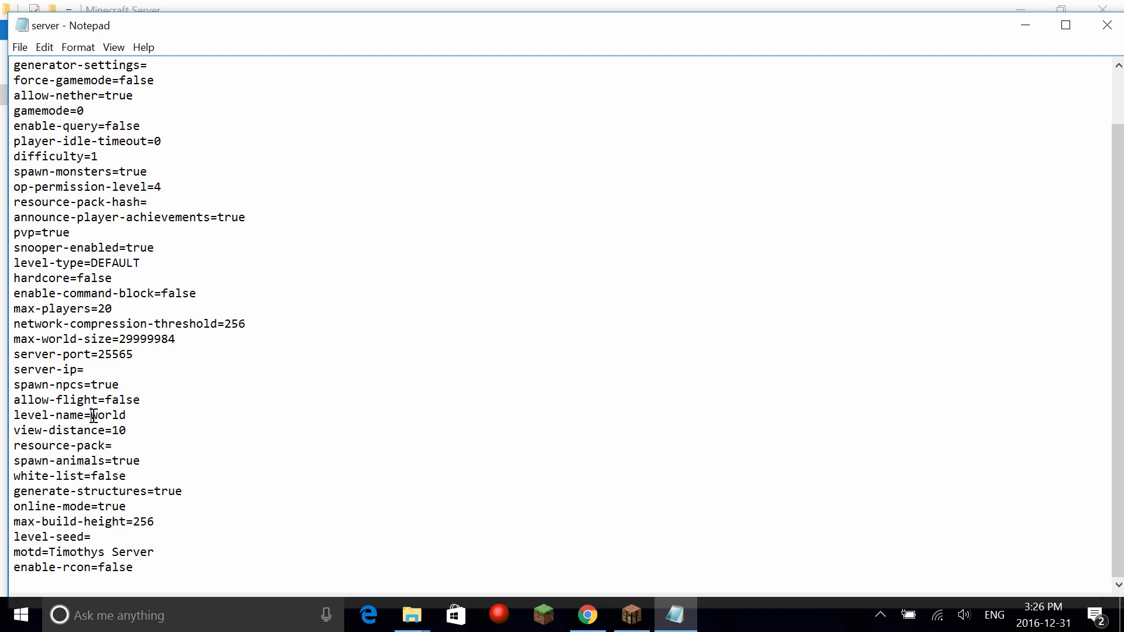
{"action": "double_click", "coordinate": [107, 414]}
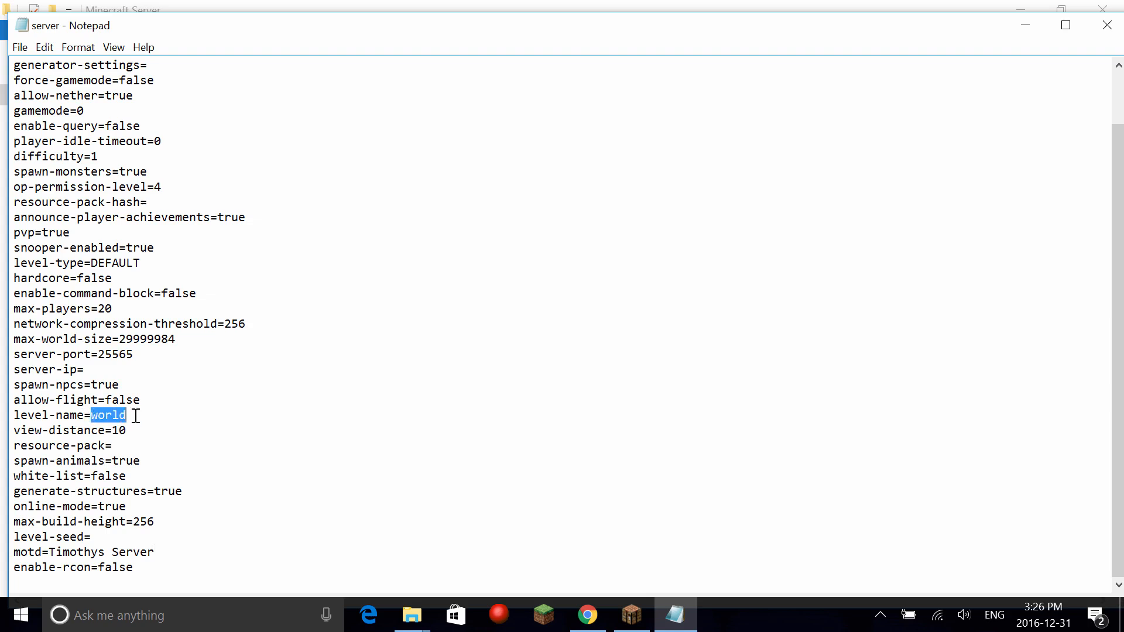
{"action": "key", "text": "Delete"}
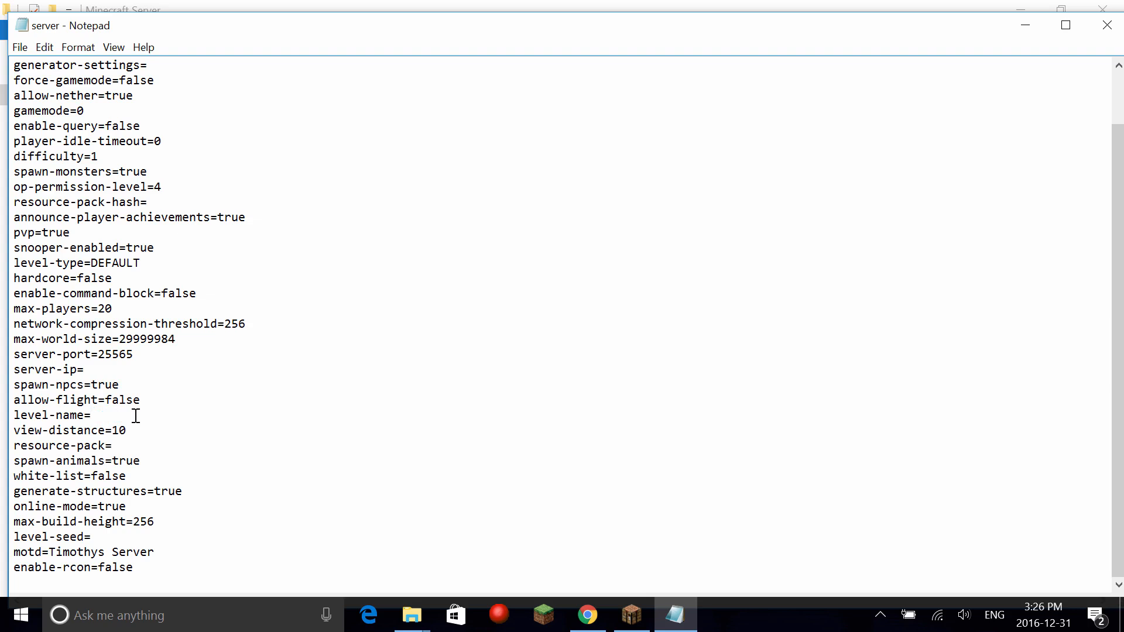
{"action": "type", "text": "Lobby"}
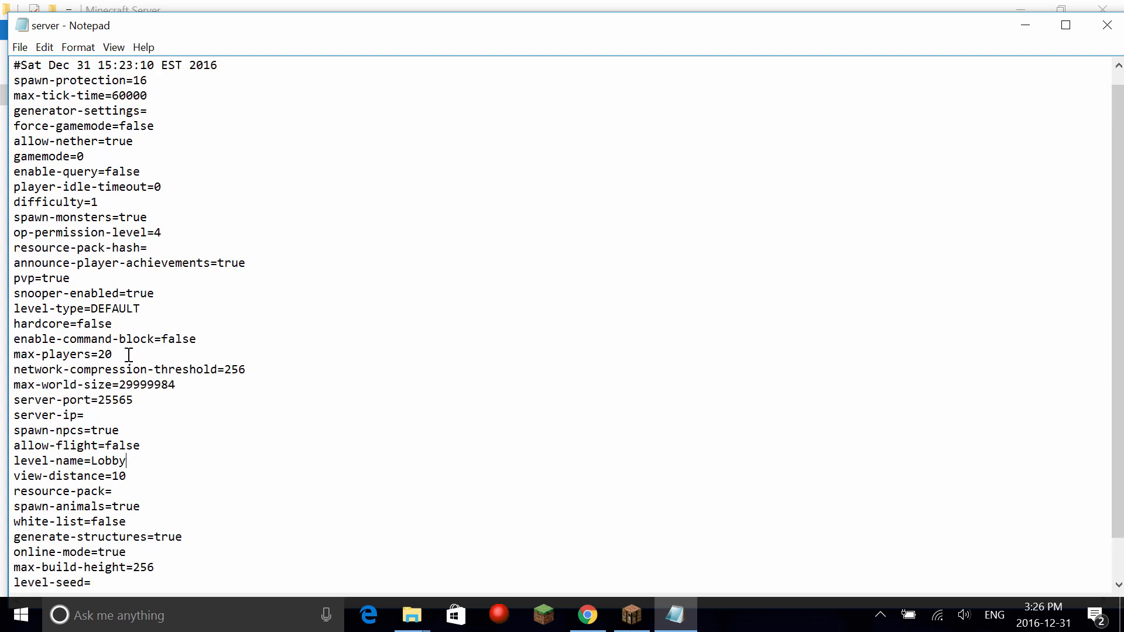
{"action": "double_click", "coordinate": [94, 354]}
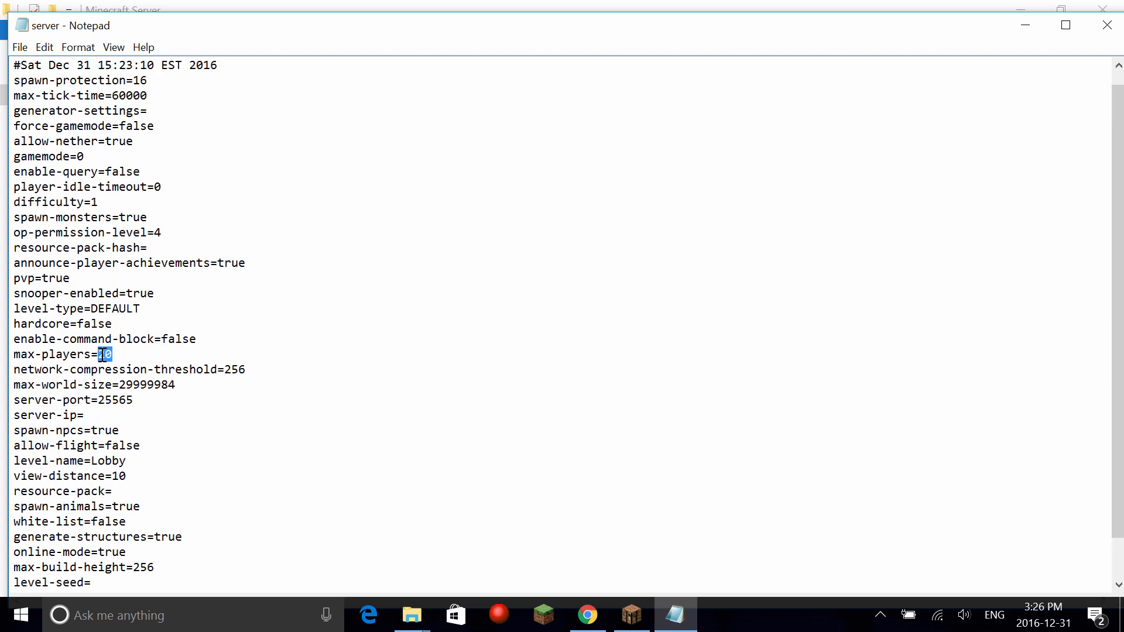
{"action": "type", "text": "20"}
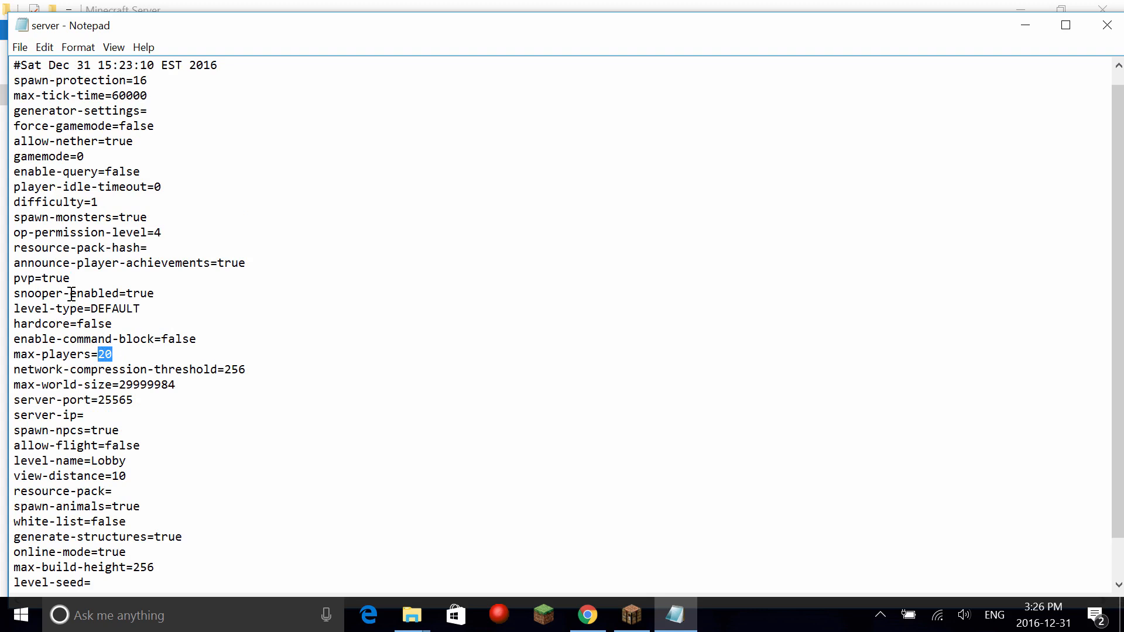
Set pvp=false, allow-nether=false, force-gamemode=true and enable-command-block=true.
{"action": "double_click", "coordinate": [56, 279]}
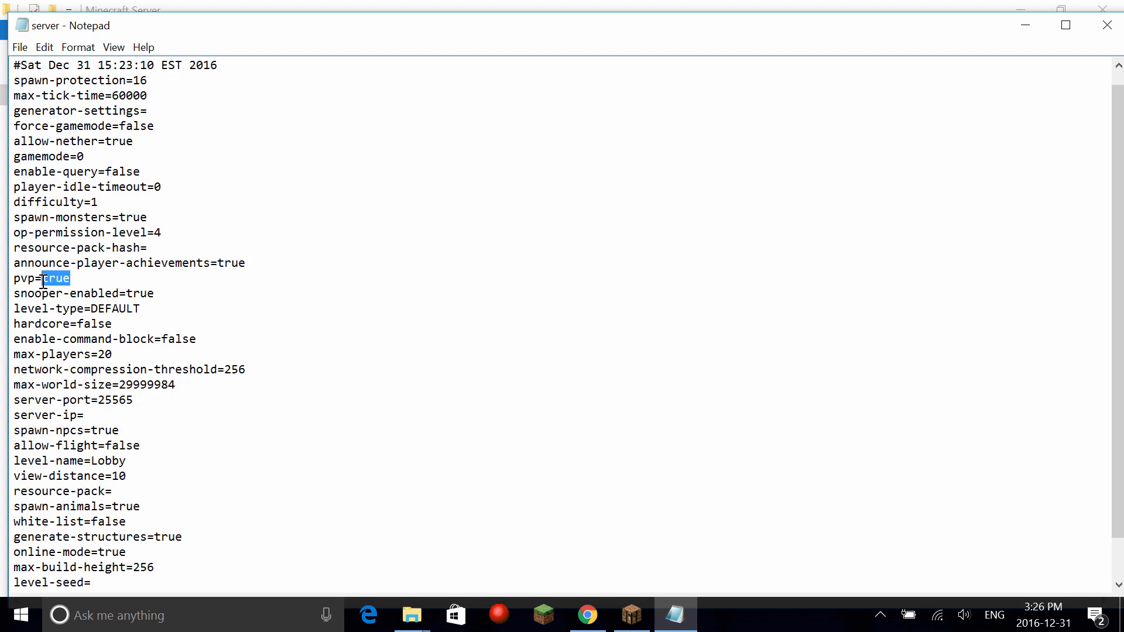
{"action": "type", "text": "false"}
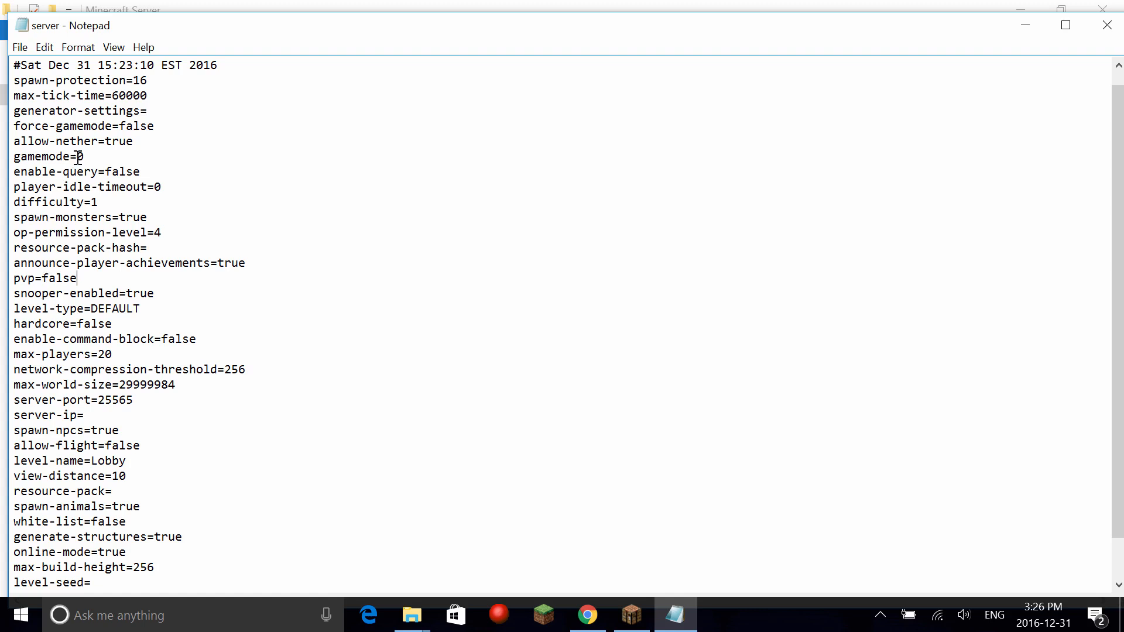
{"action": "double_click", "coordinate": [78, 155]}
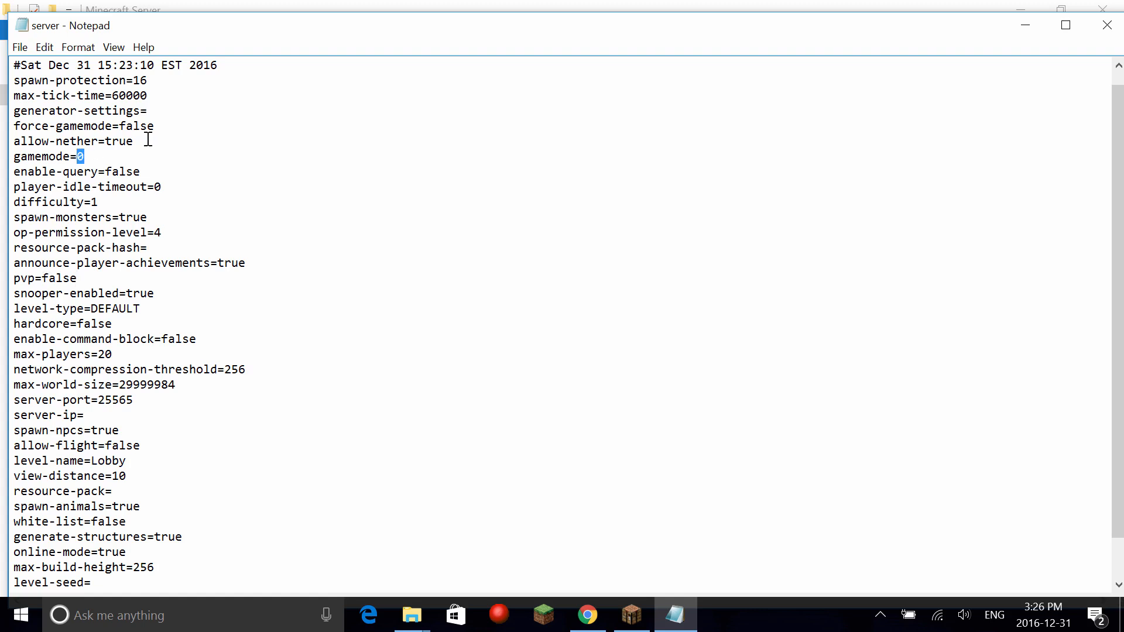
{"action": "double_click", "coordinate": [118, 140]}
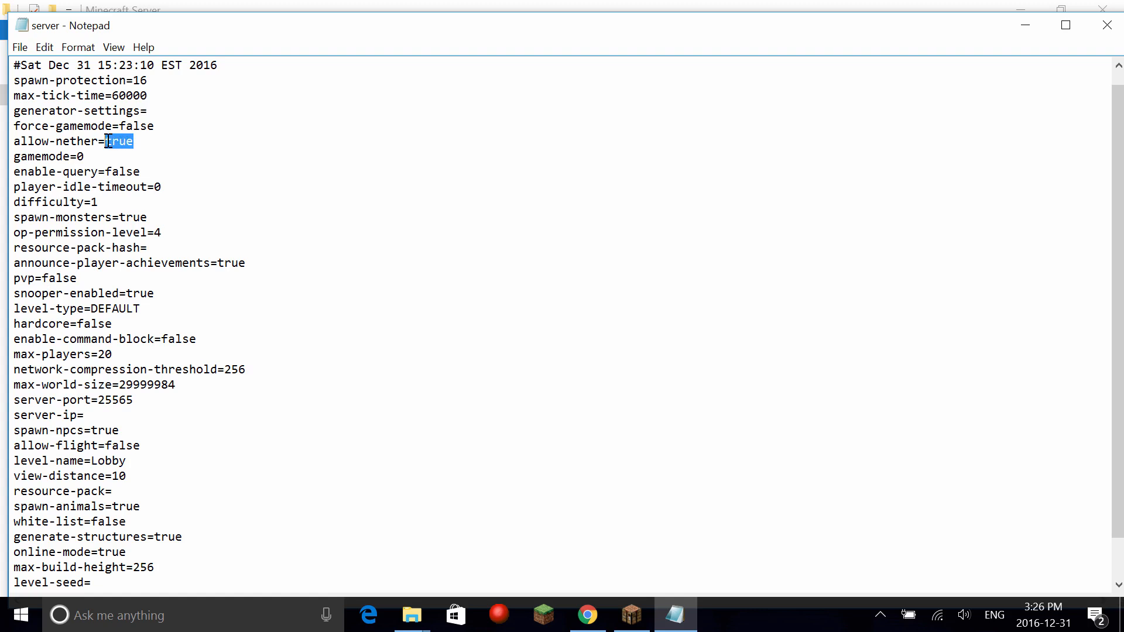
{"action": "type", "text": "fals"}
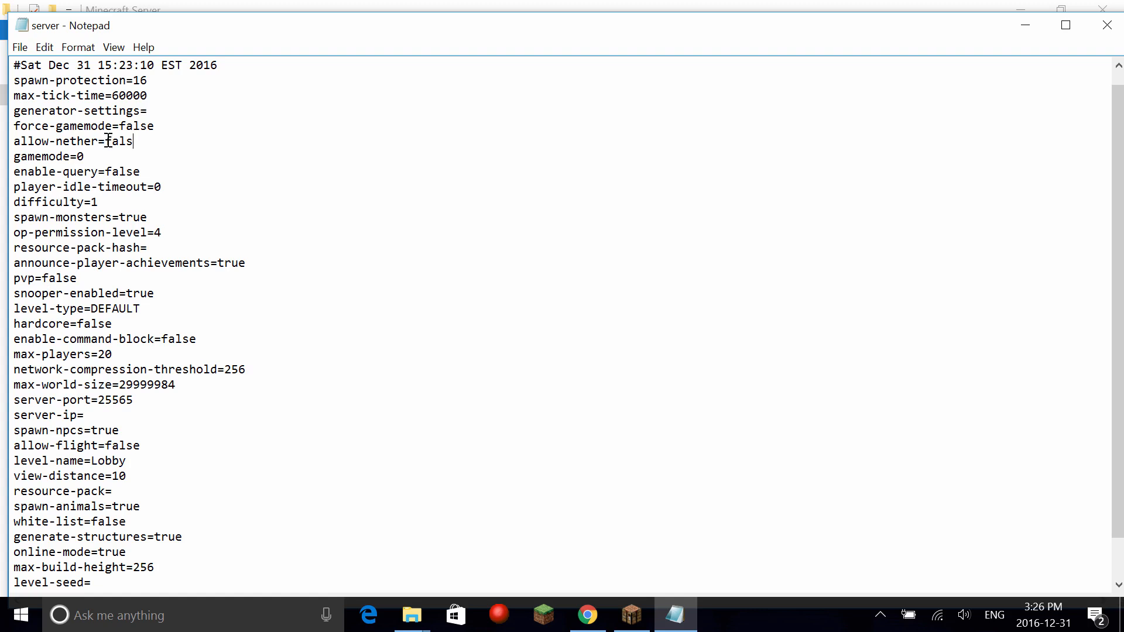
{"action": "type", "text": "e"}
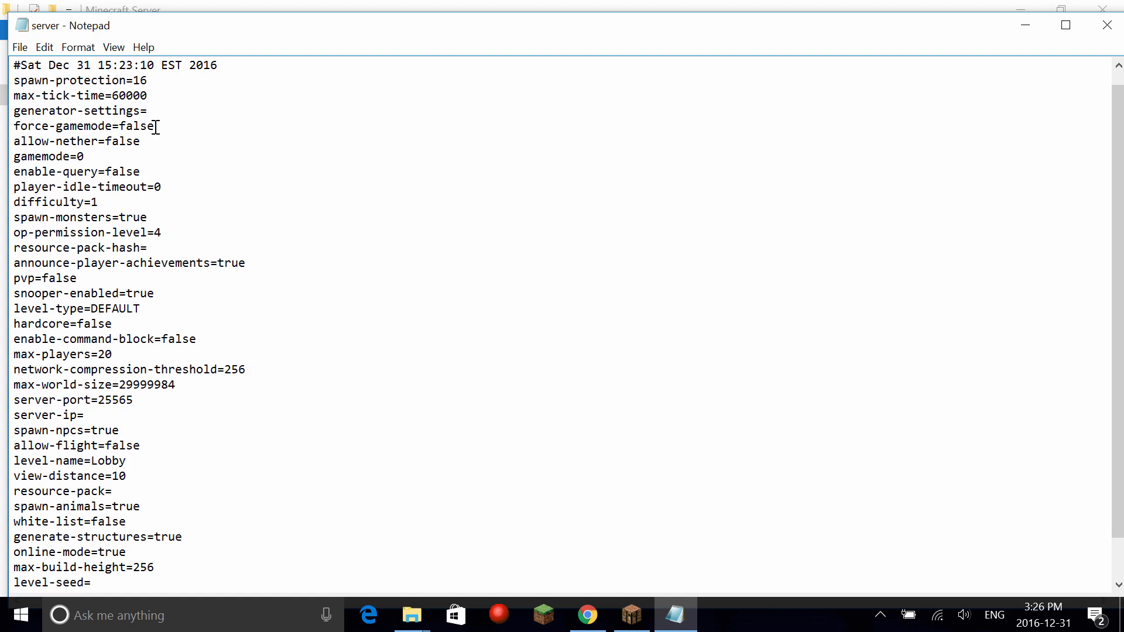
{"action": "double_click", "coordinate": [136, 125]}
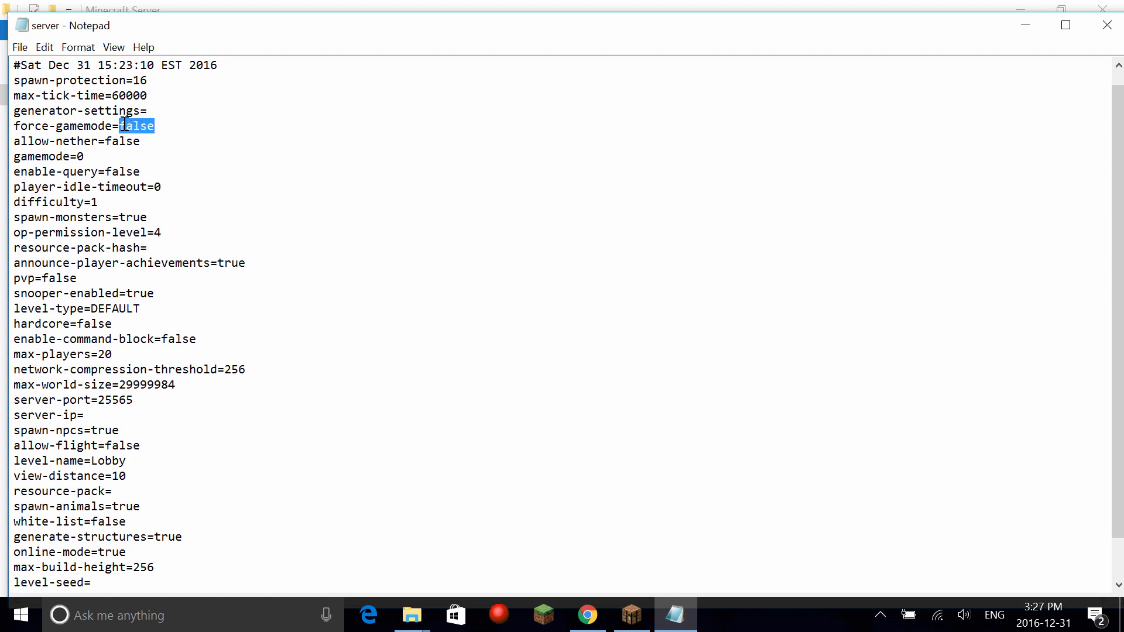
{"action": "type", "text": "true"}
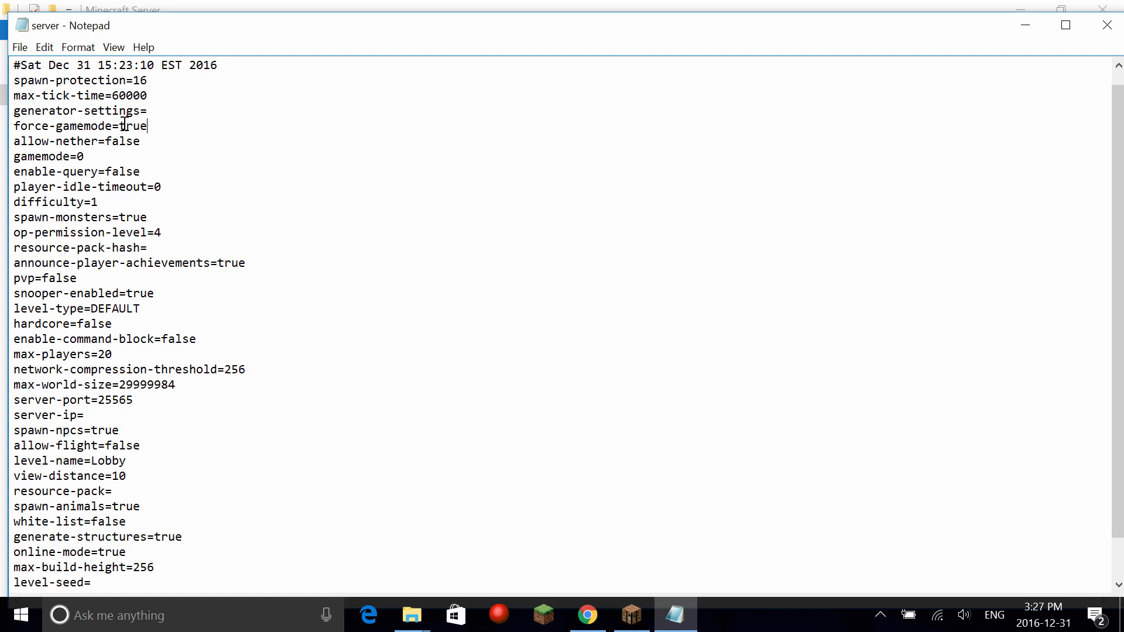
{"action": "mouse_move", "coordinate": [148, 188]}
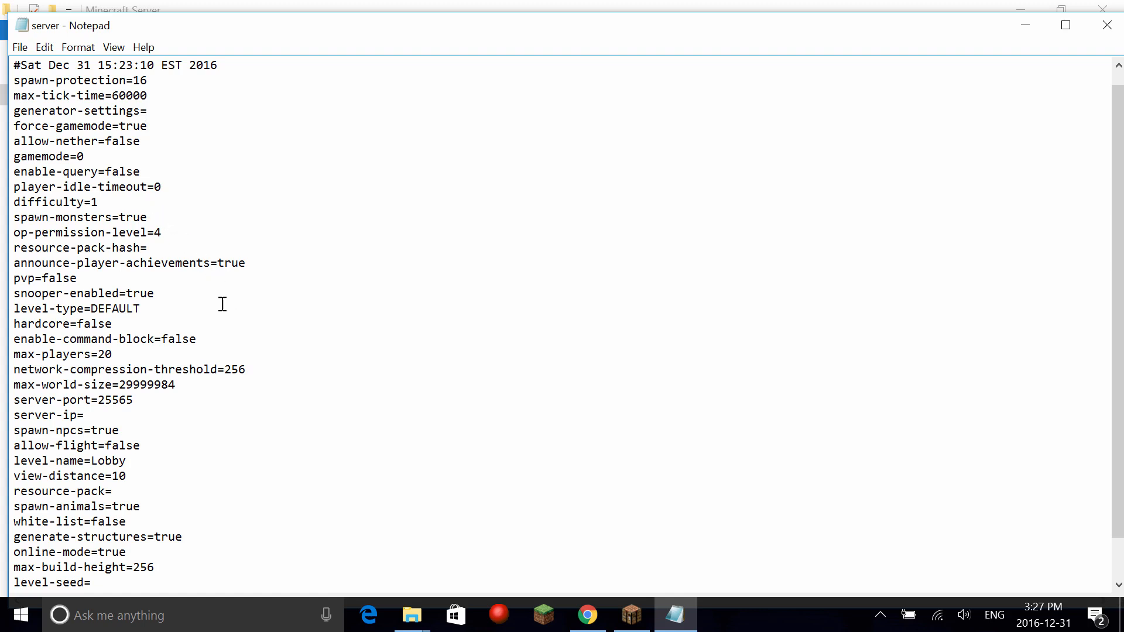
{"action": "double_click", "coordinate": [182, 339]}
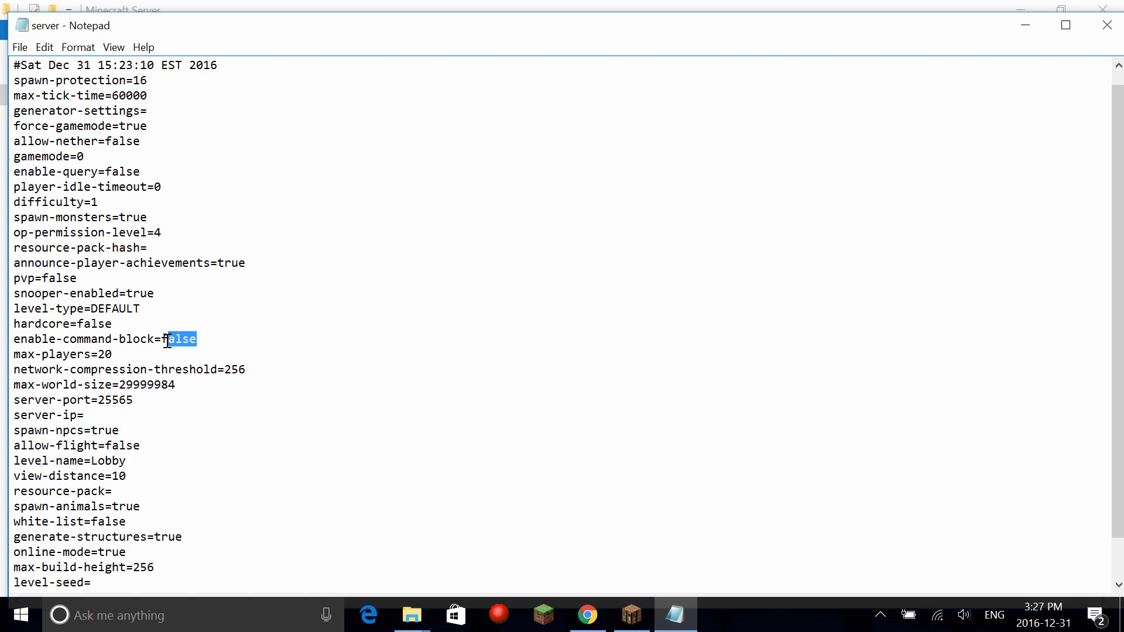
{"action": "key", "text": "Delete"}
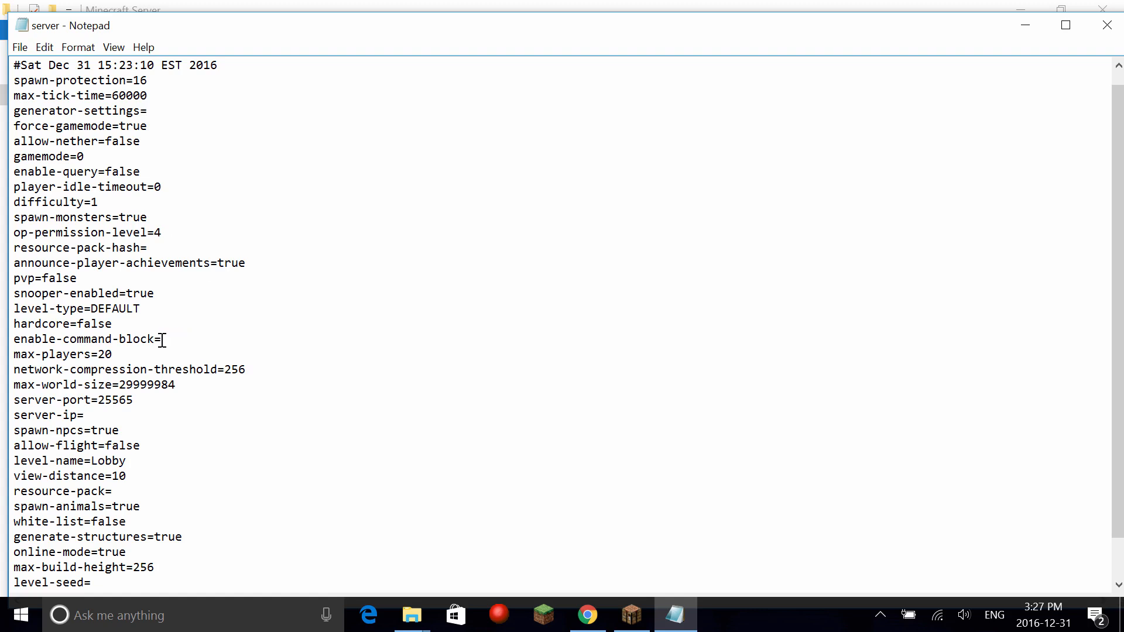
{"action": "type", "text": "true"}
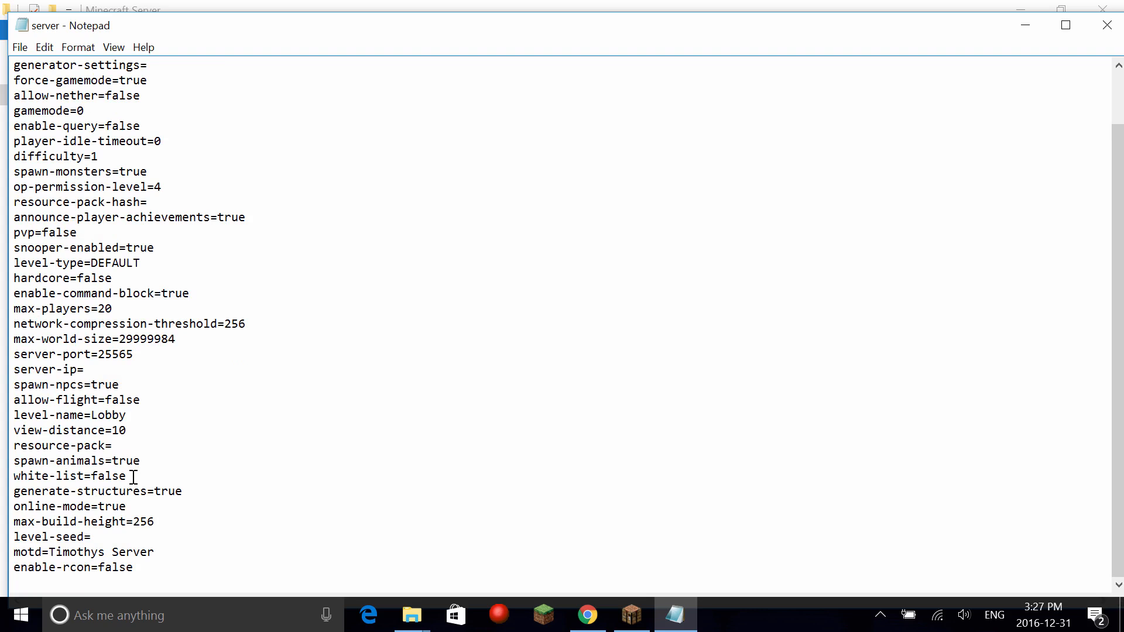
{"action": "left_click", "coordinate": [143, 575]}
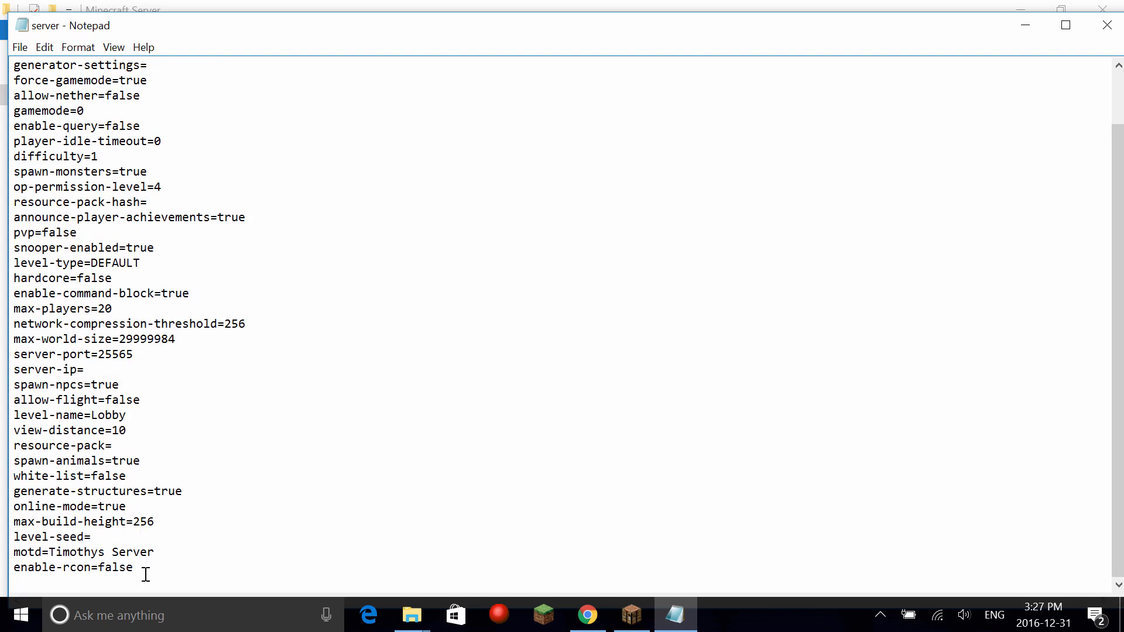
{"action": "left_click_drag", "start_coordinate": [14, 151], "coordinate": [132, 568]}
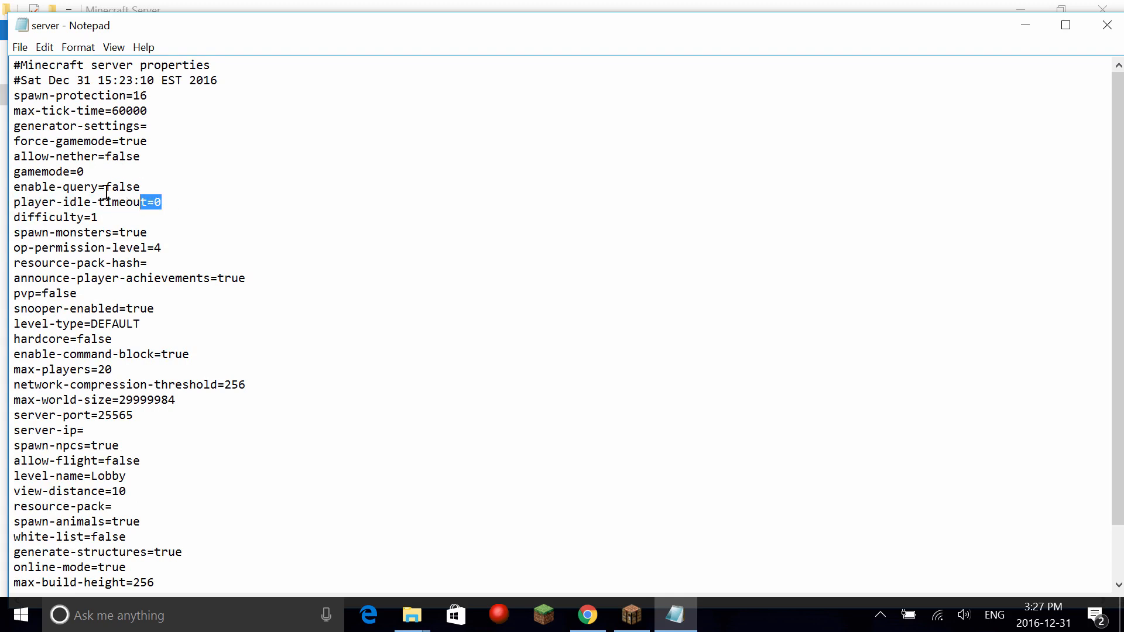
{"action": "double_click", "coordinate": [54, 186]}
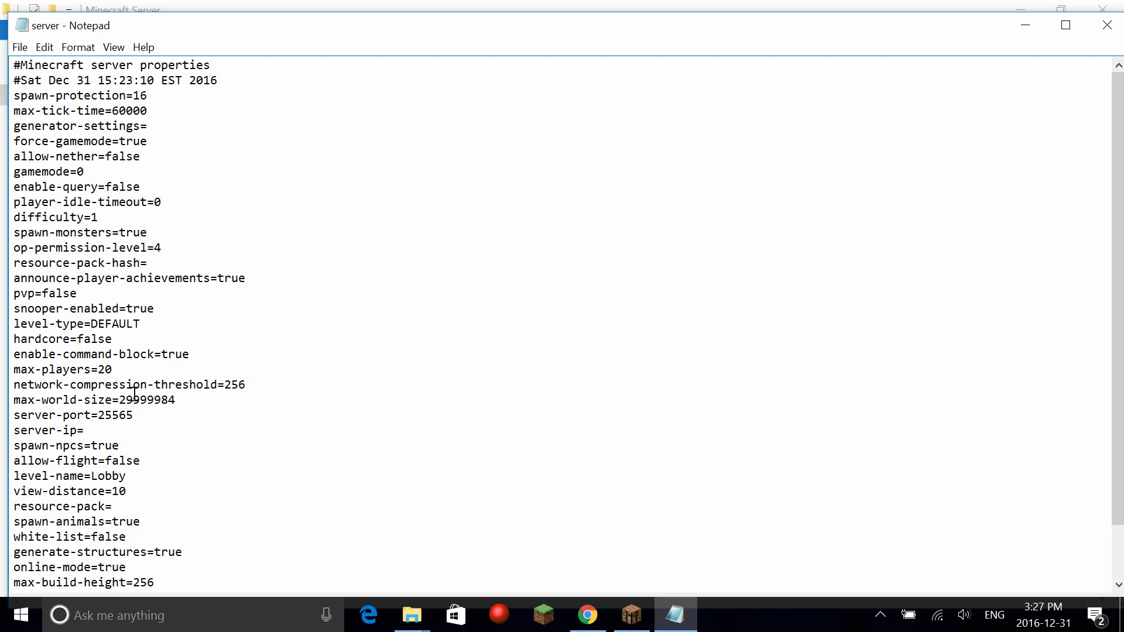
{"action": "double_click", "coordinate": [104, 400]}
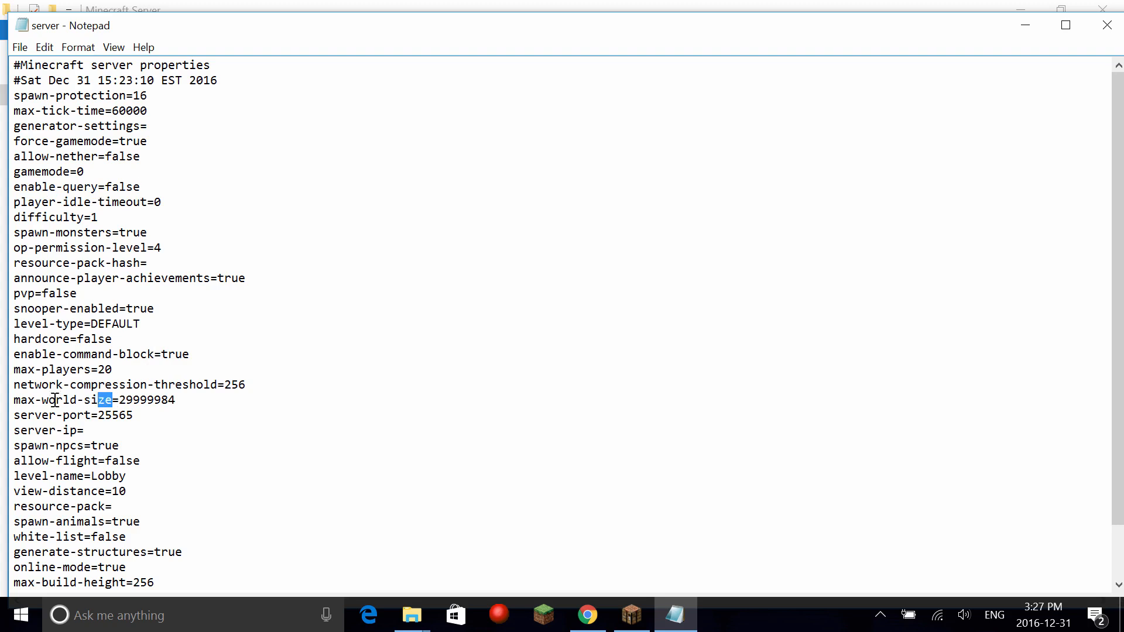
{"action": "double_click", "coordinate": [56, 401]}
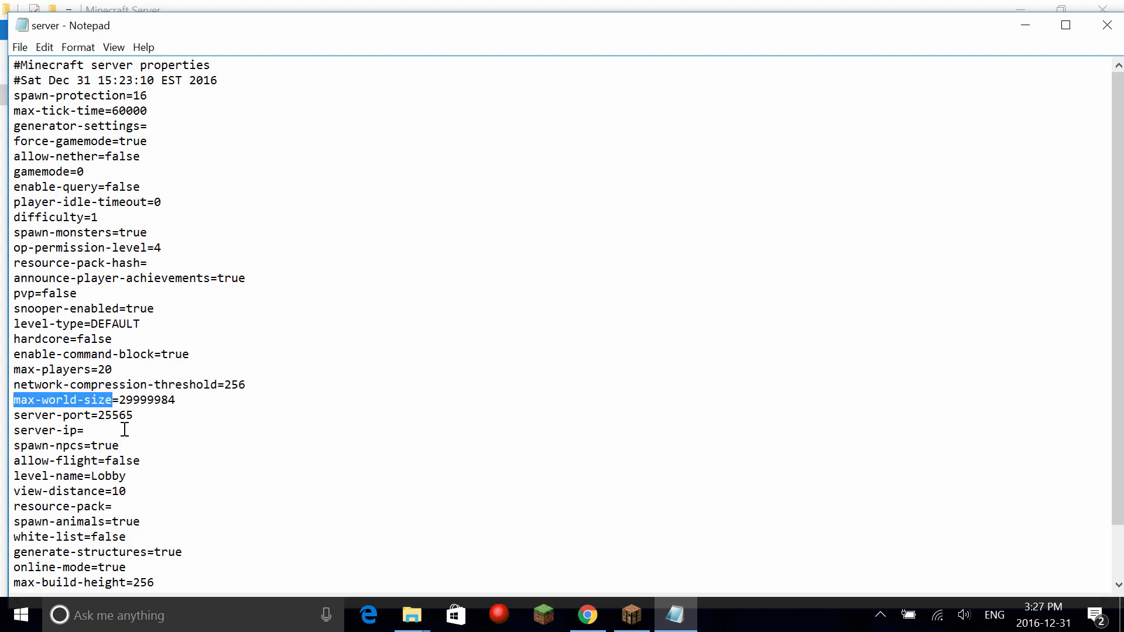
{"action": "double_click", "coordinate": [62, 506]}
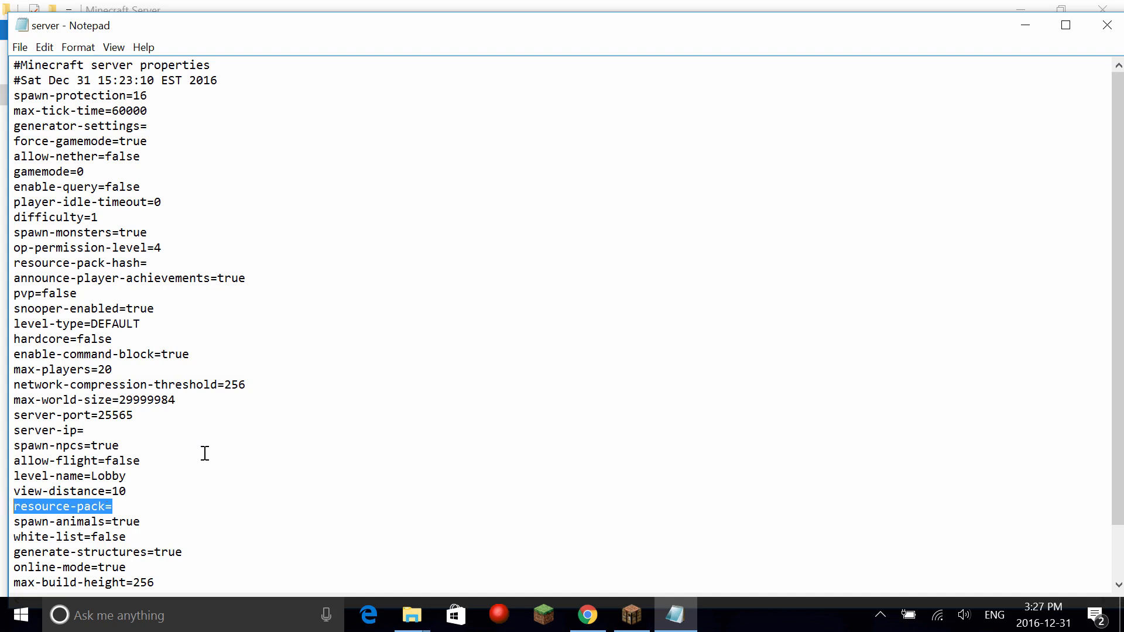
{"action": "mouse_move", "coordinate": [151, 326]}
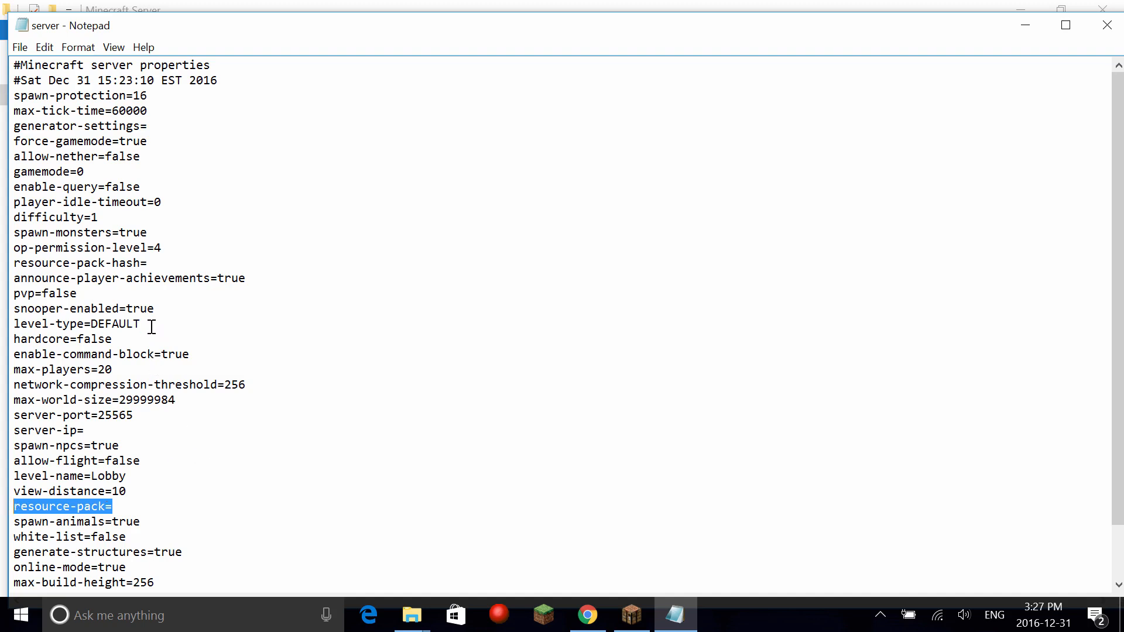
{"action": "left_click", "coordinate": [245, 384]}
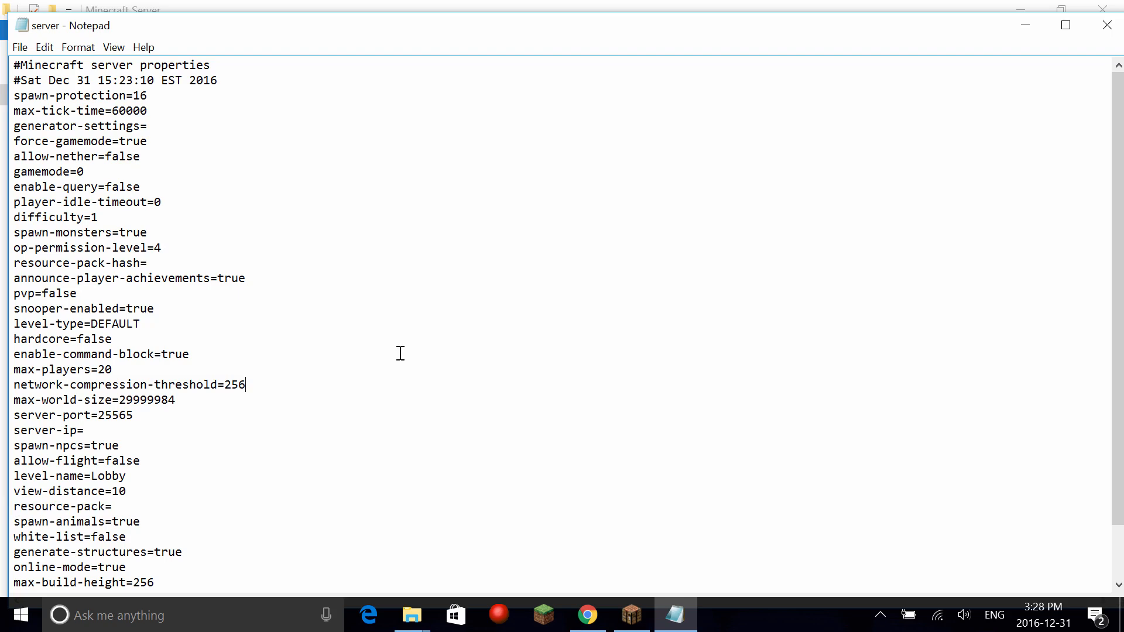
{"action": "mouse_move", "coordinate": [404, 359]}
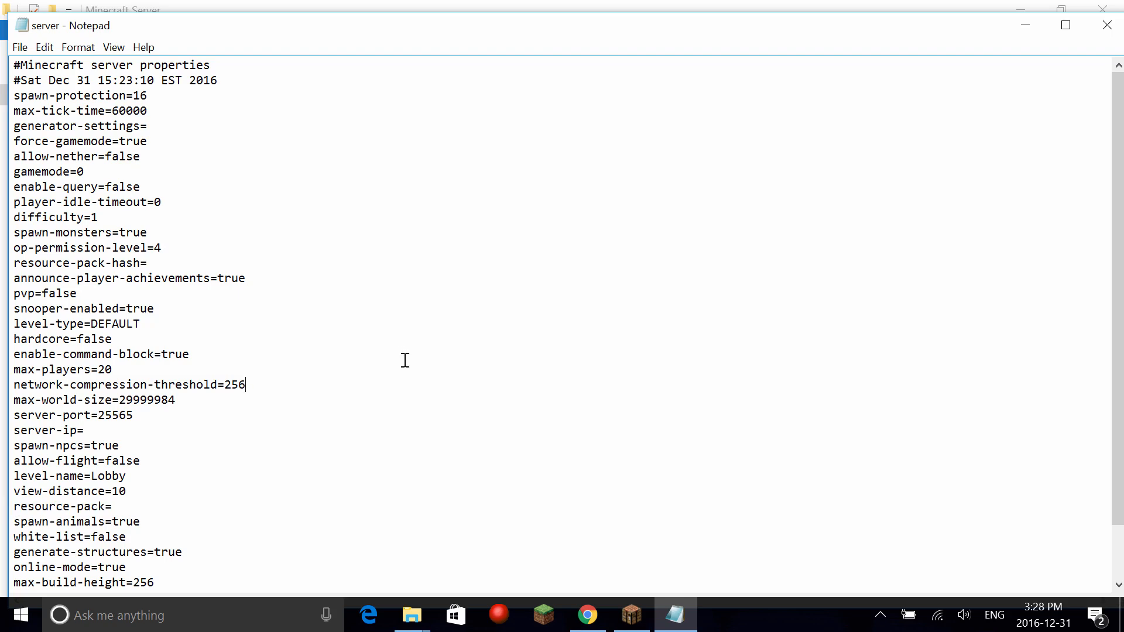
Save server.properties on closing Notepad and relaunch the server from run.bat.
{"action": "left_click", "coordinate": [1108, 25]}
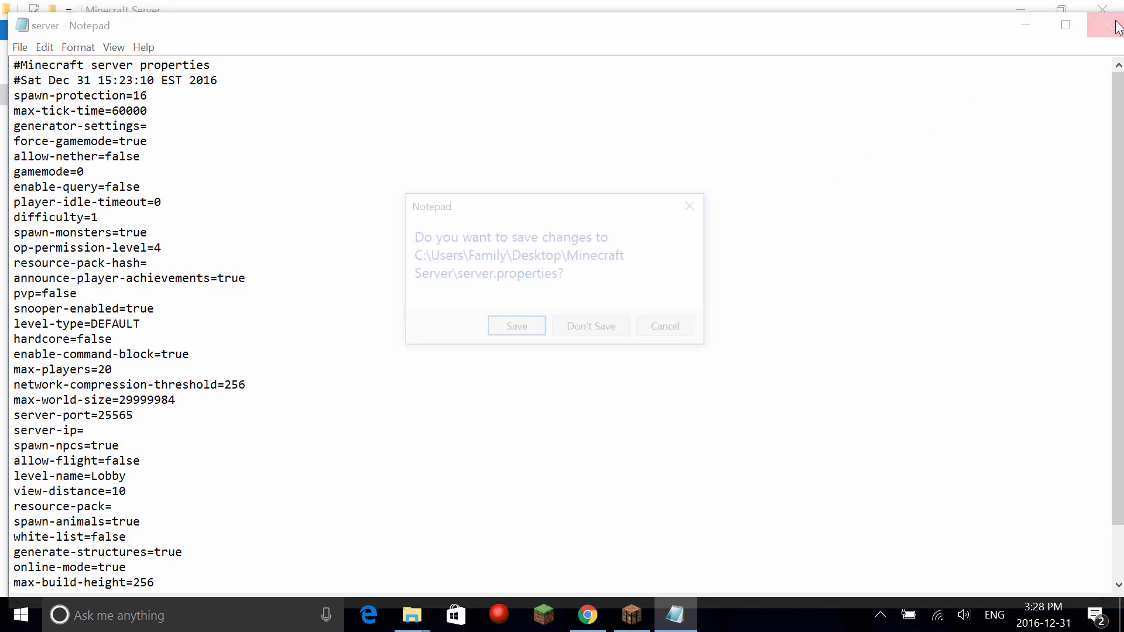
{"action": "left_click", "coordinate": [590, 326]}
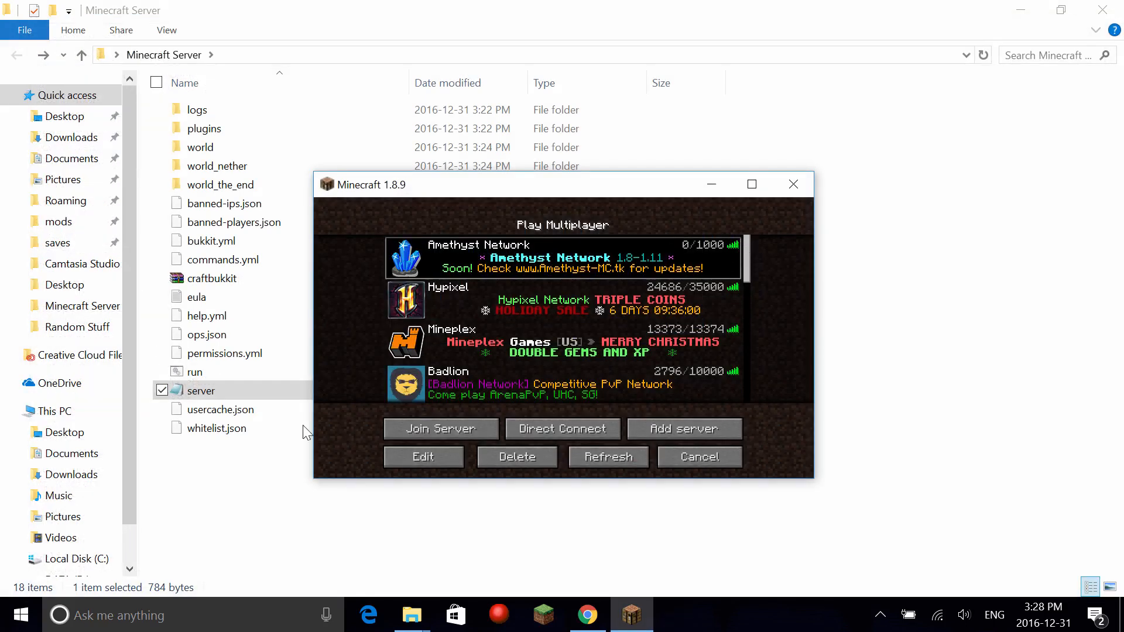
{"action": "left_click", "coordinate": [194, 372]}
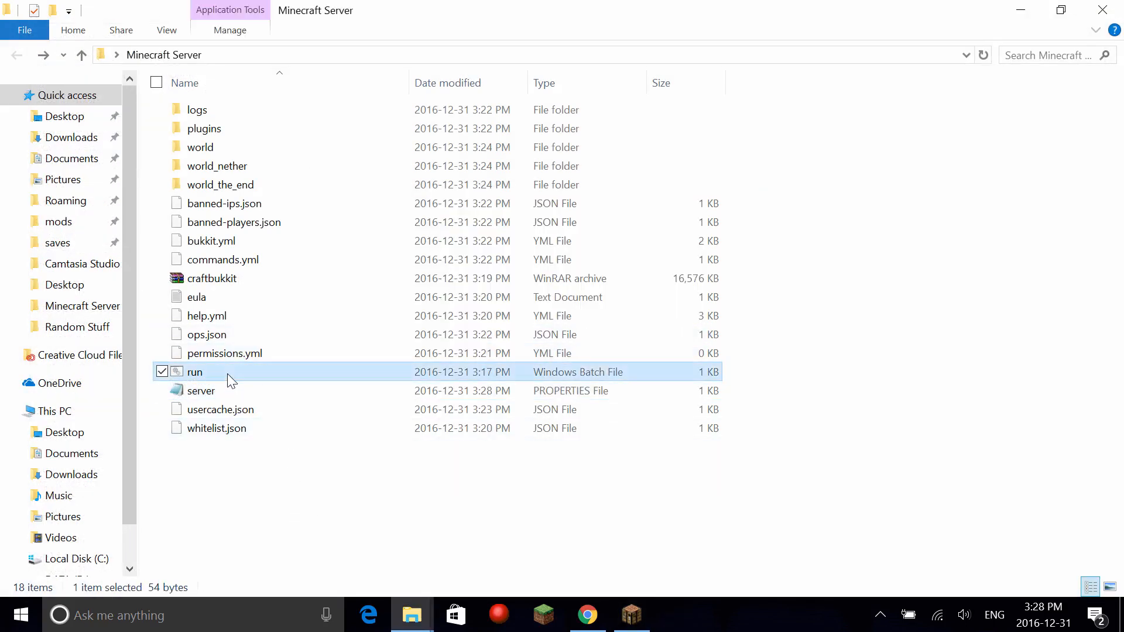
{"action": "double_click", "coordinate": [194, 372]}
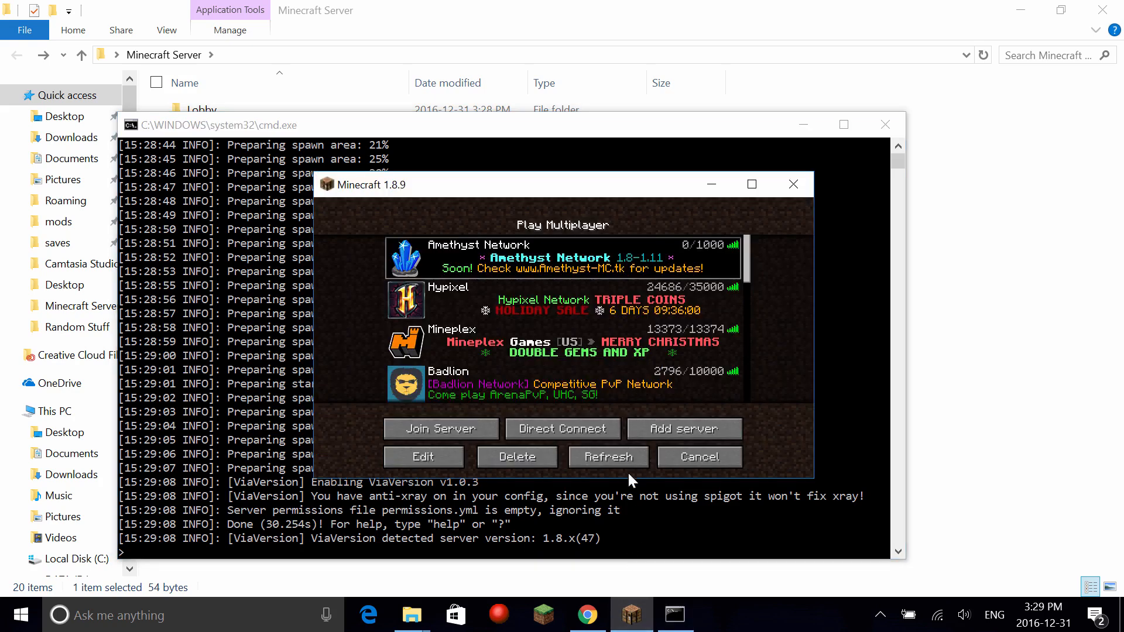
Refresh the multiplayer list and select the local Timothys Server entry showing 0/20.
{"action": "left_click", "coordinate": [607, 456]}
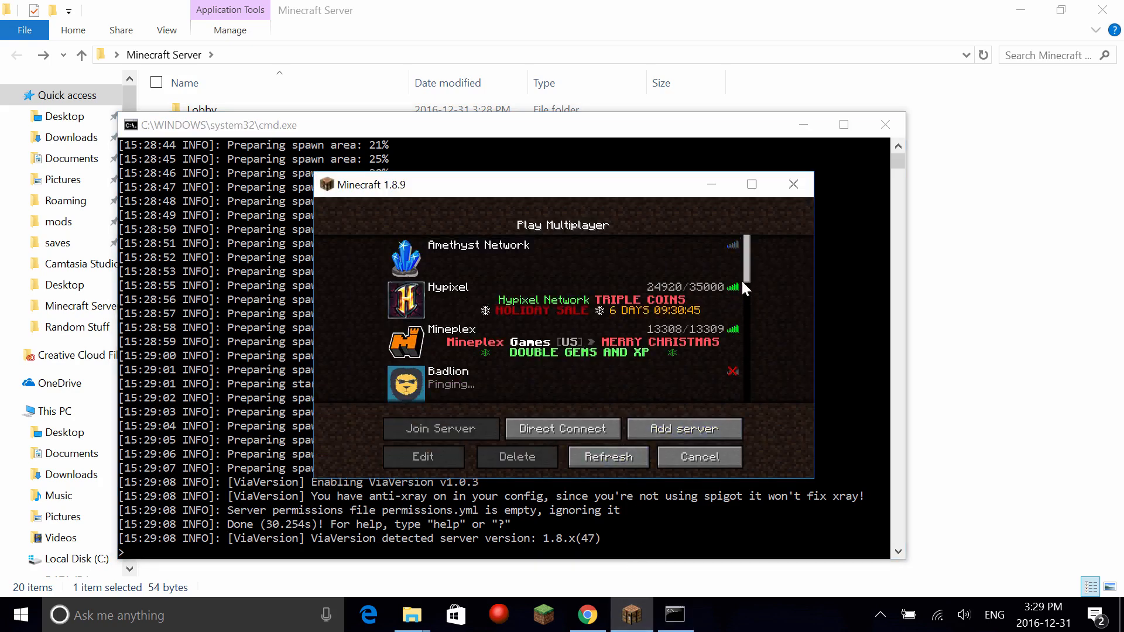
{"action": "scroll", "scroll_direction": "down", "scroll_amount": 3}
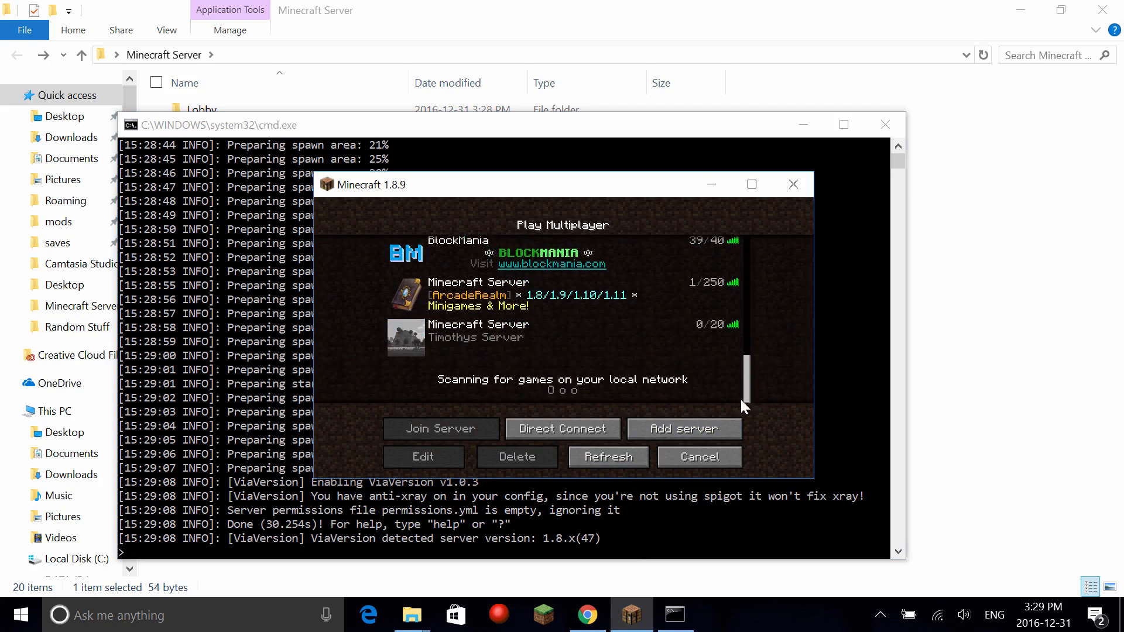
{"action": "mouse_move", "coordinate": [522, 343]}
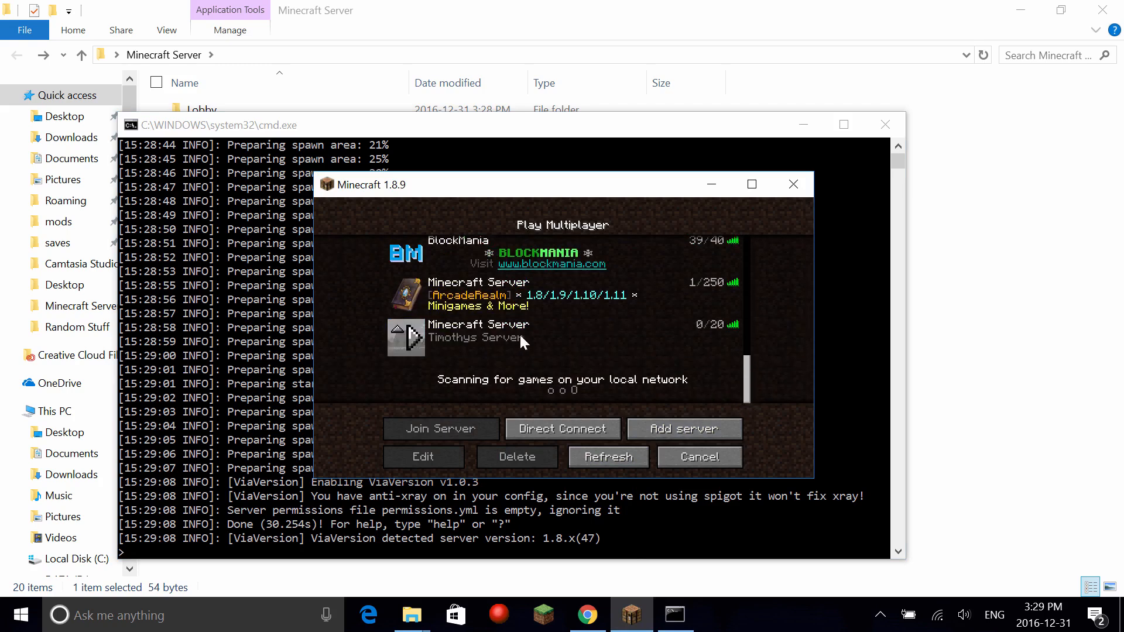
{"action": "left_click", "coordinate": [440, 428]}
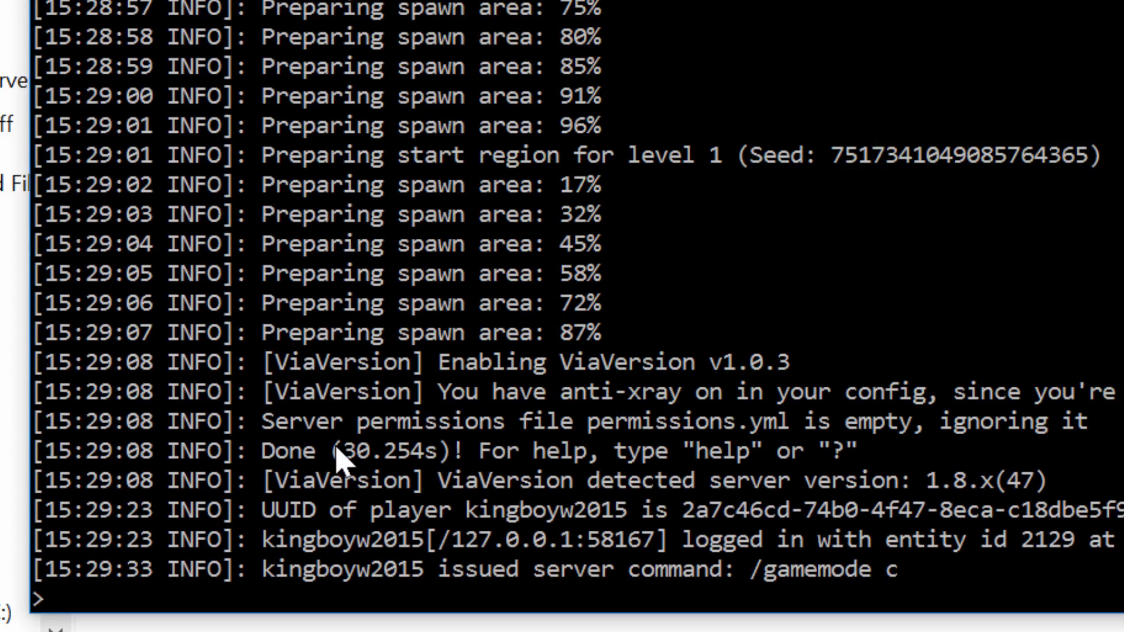
Enter 'op kingboyw2015' at the server console to grant operator rights.
{"action": "type", "text": "op"}
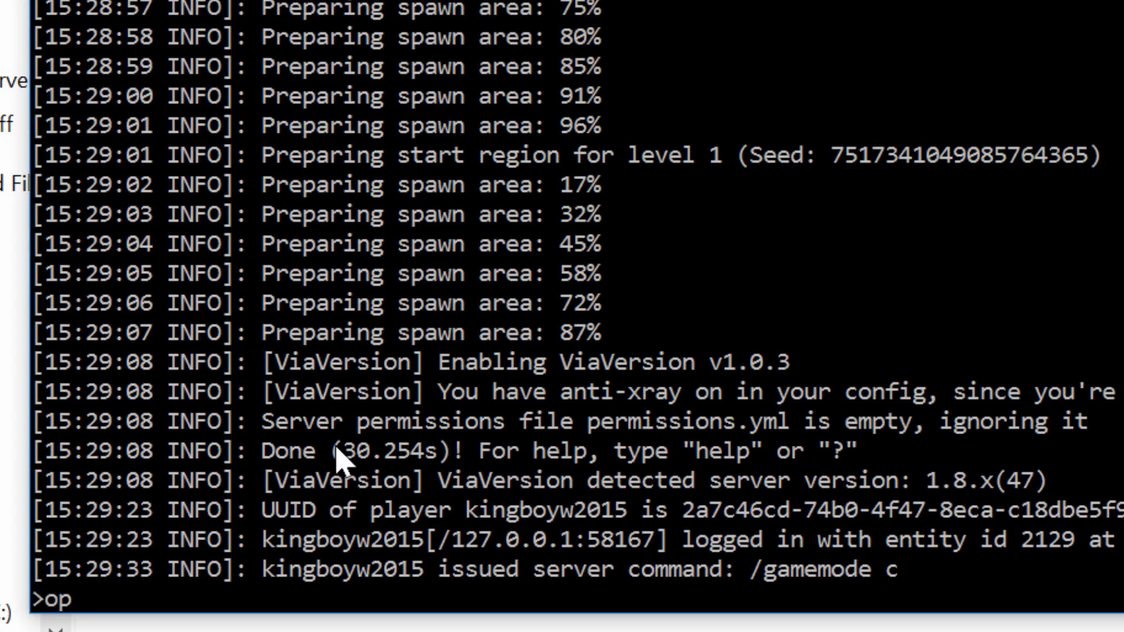
{"action": "type", "text": "kingboyw2015"}
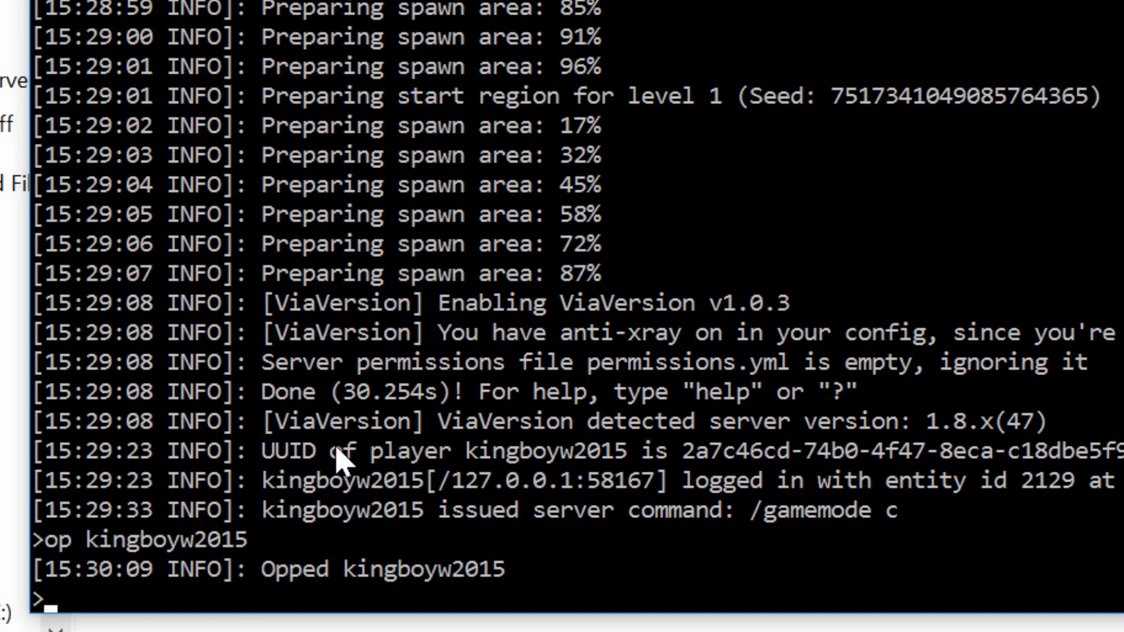
{"action": "mouse_move", "coordinate": [362, 541]}
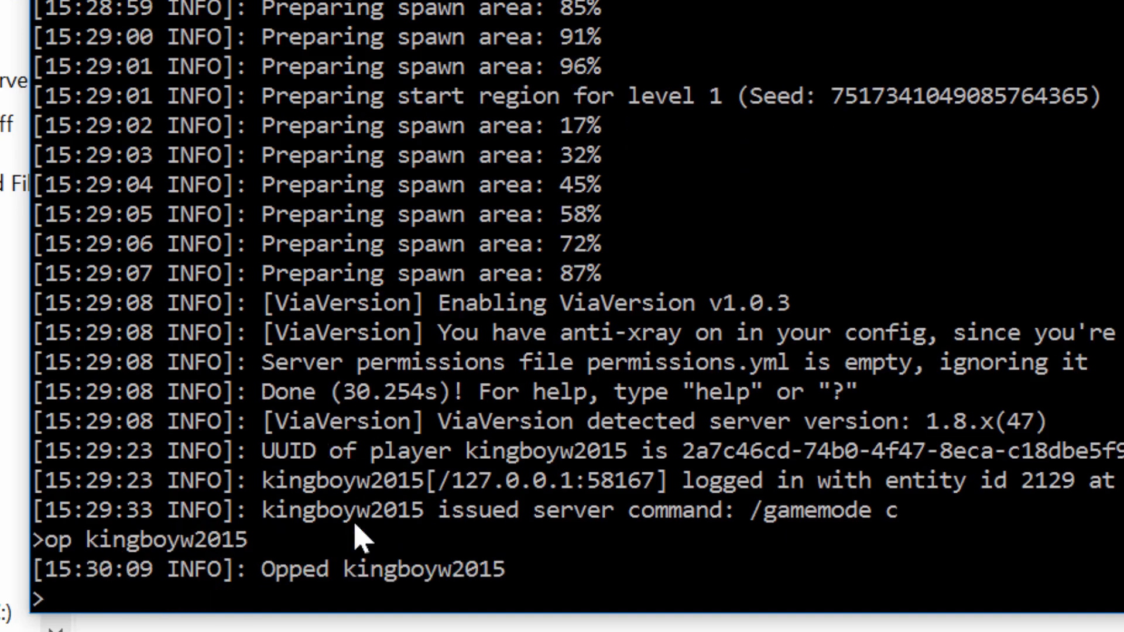
{"action": "mouse_move", "coordinate": [365, 541]}
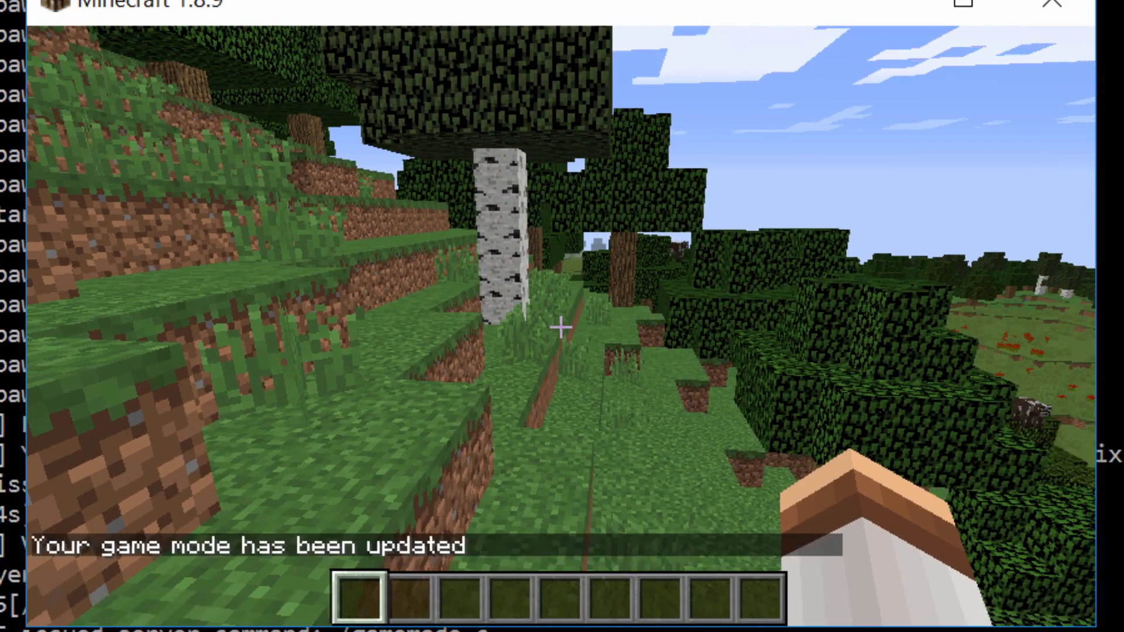
Run /time set 13000 and /weather rain in the in-game chat.
{"action": "key", "text": "e"}
{"action": "type", "text": "/time"}
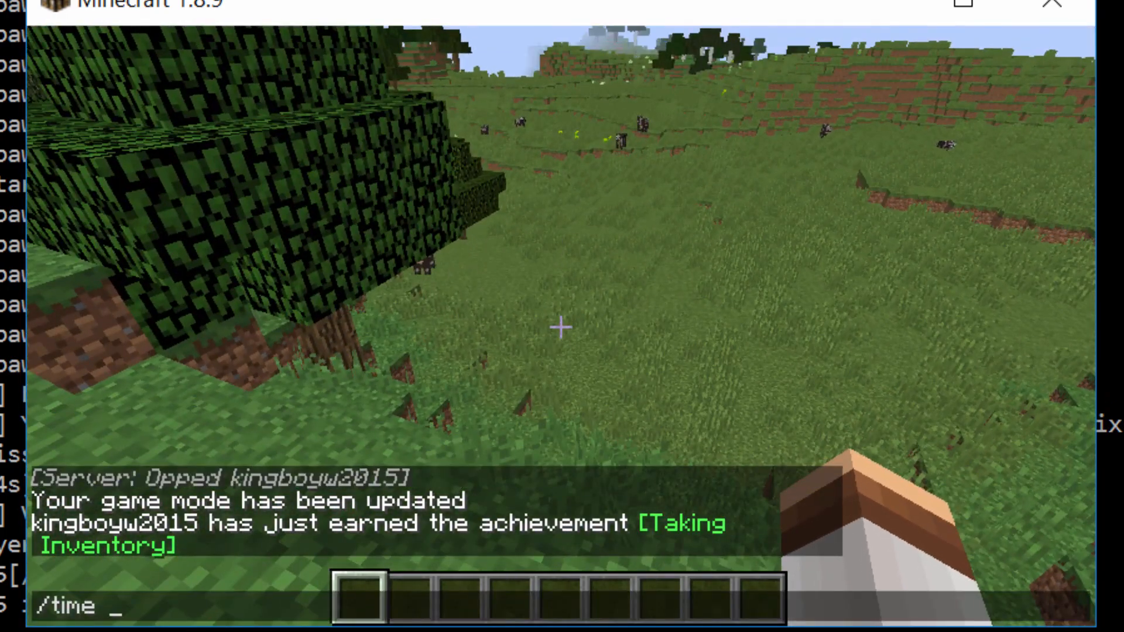
{"action": "type", "text": "set"}
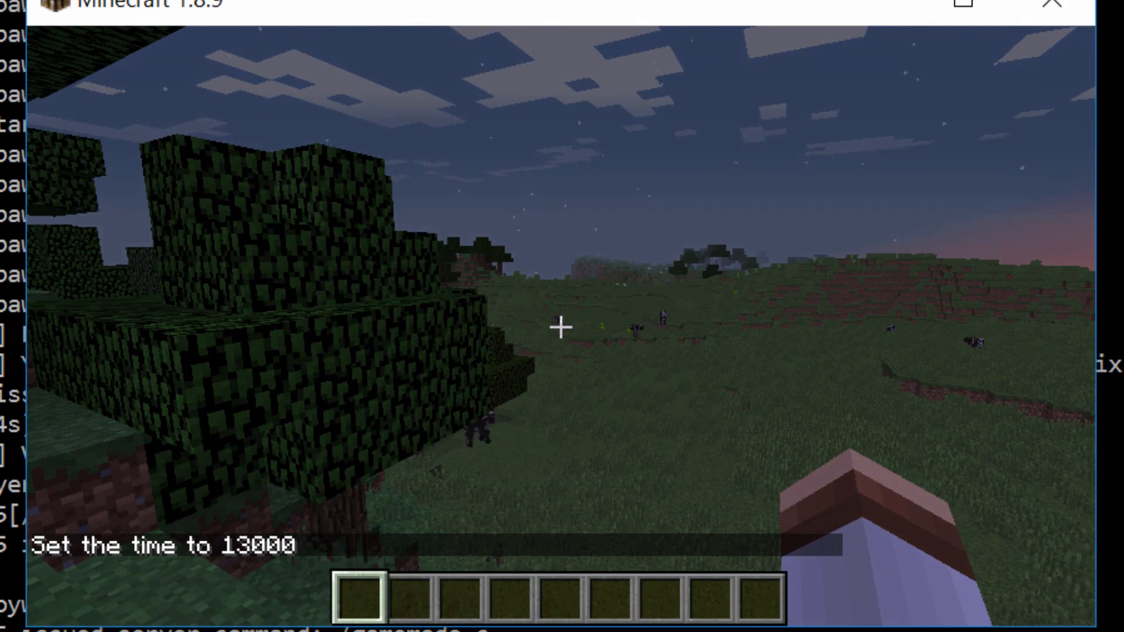
{"action": "type", "text": "/weathe"}
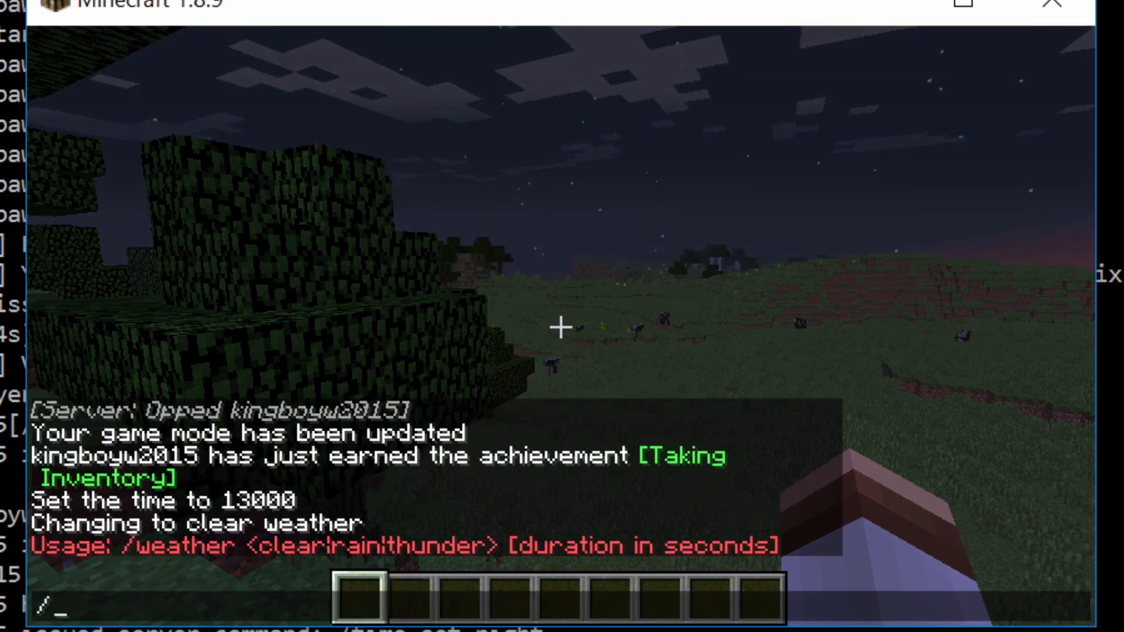
{"action": "type", "text": "weathe"}
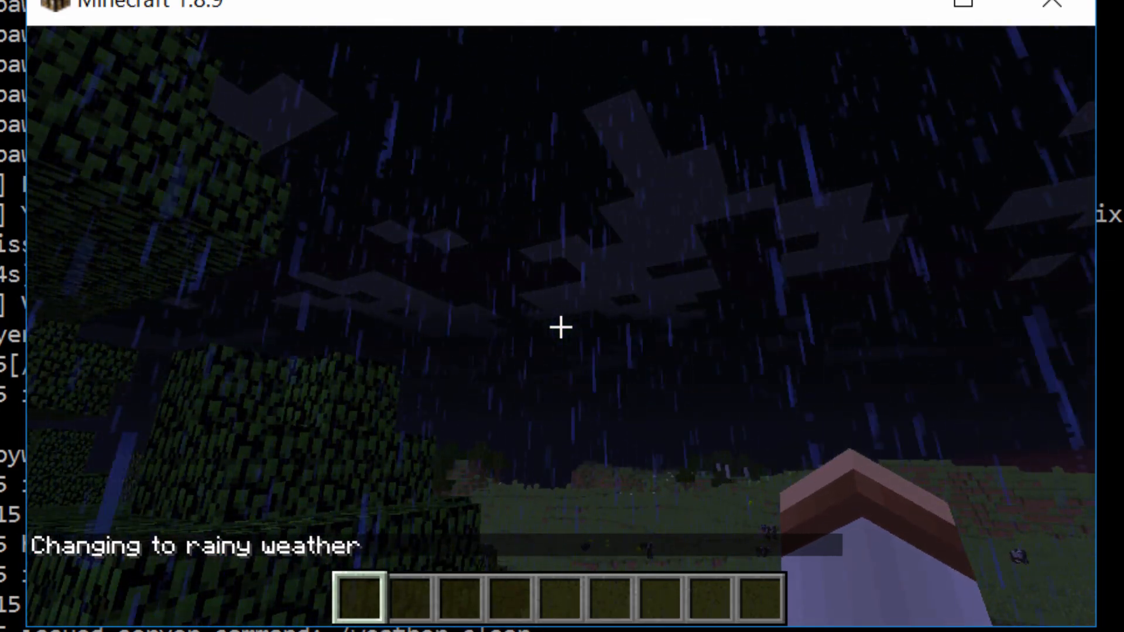
{"action": "mouse_move", "coordinate": [562, 326]}
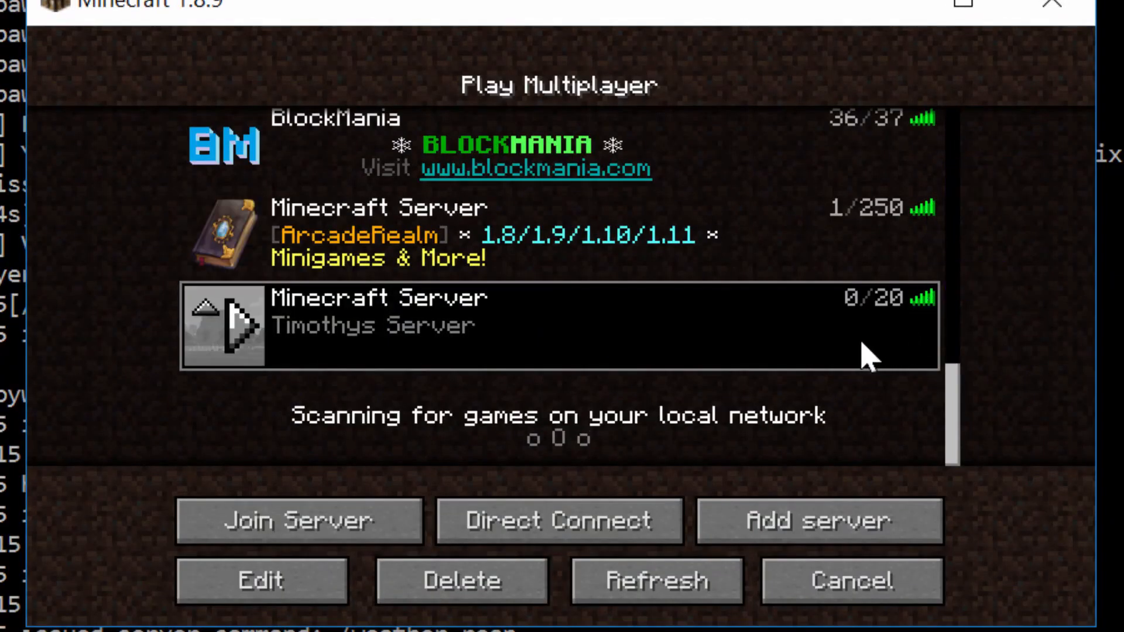
{"action": "mouse_move", "coordinate": [861, 355]}
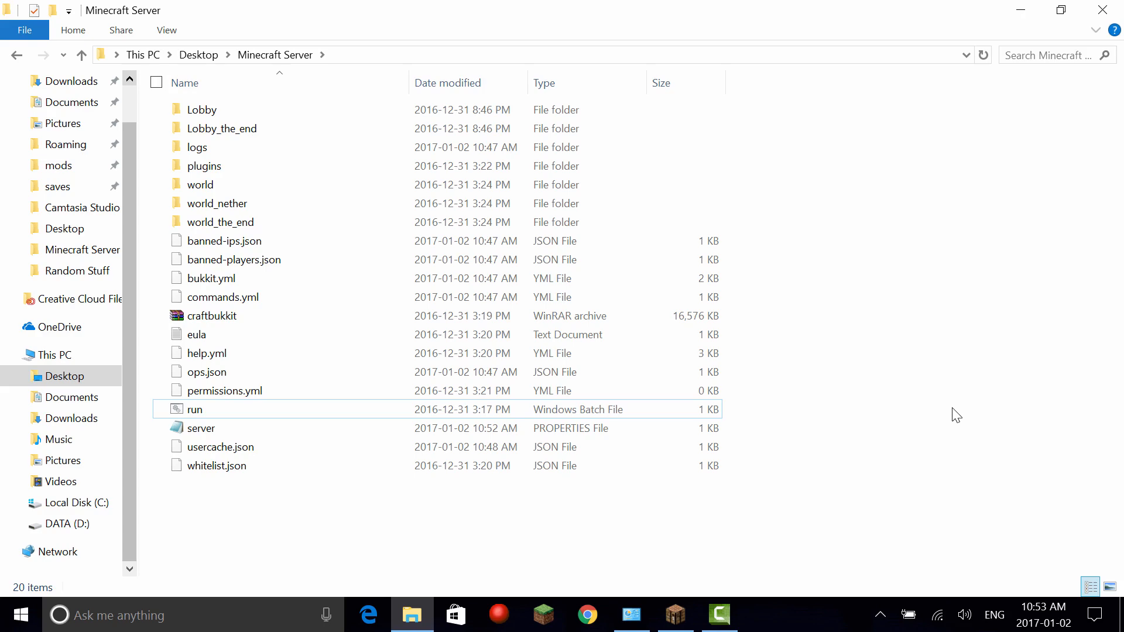
Open server.properties in Notepad via the Edit context-menu action.
{"action": "left_click", "coordinate": [200, 428]}
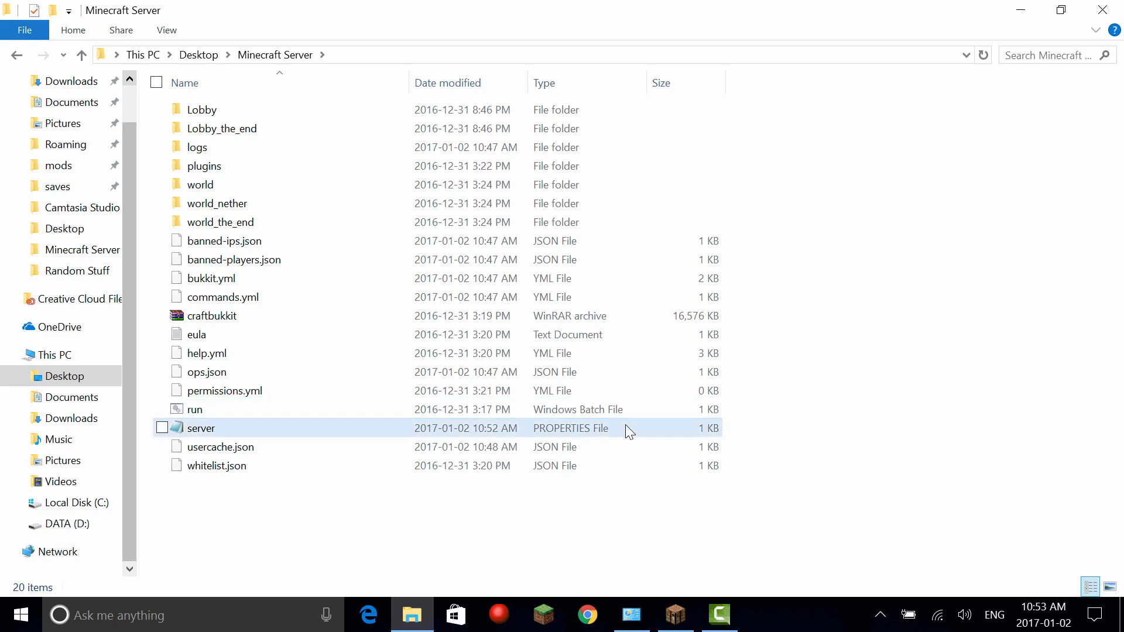
{"action": "right_click", "coordinate": [200, 428]}
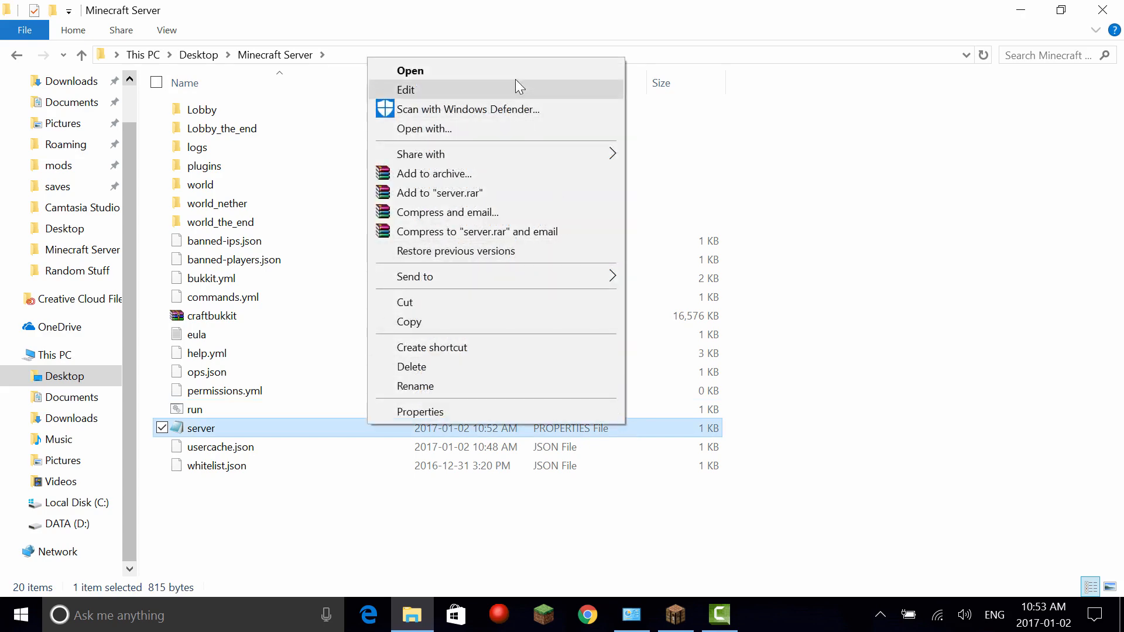
{"action": "left_click", "coordinate": [406, 89]}
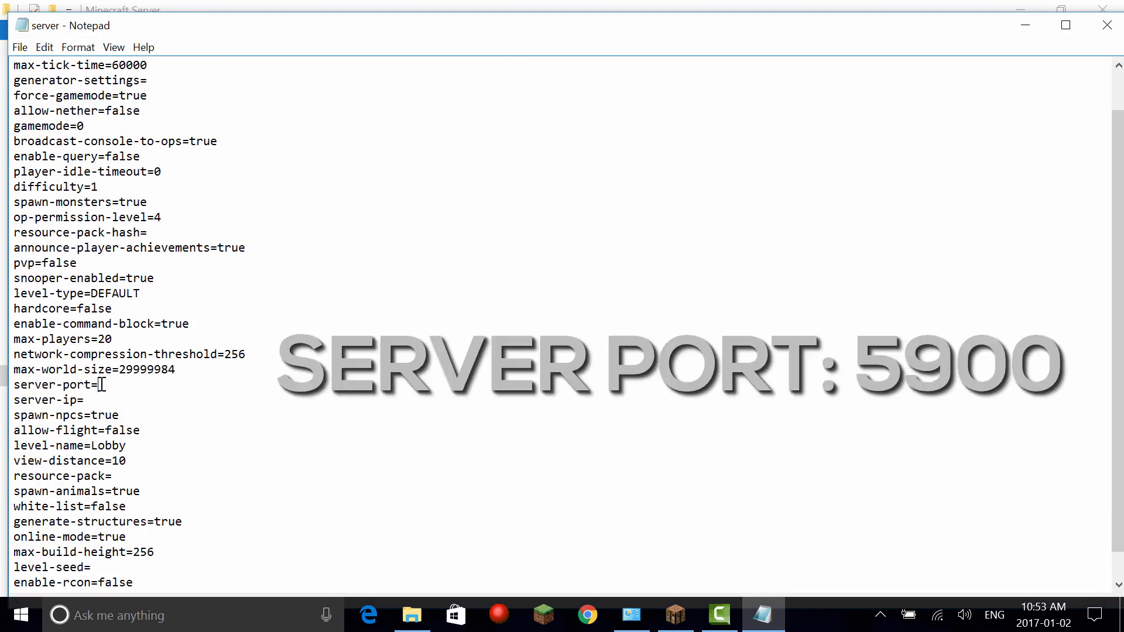
Enter 5900 after server-port=, save server.properties and close Notepad.
{"action": "type", "text": "5900"}
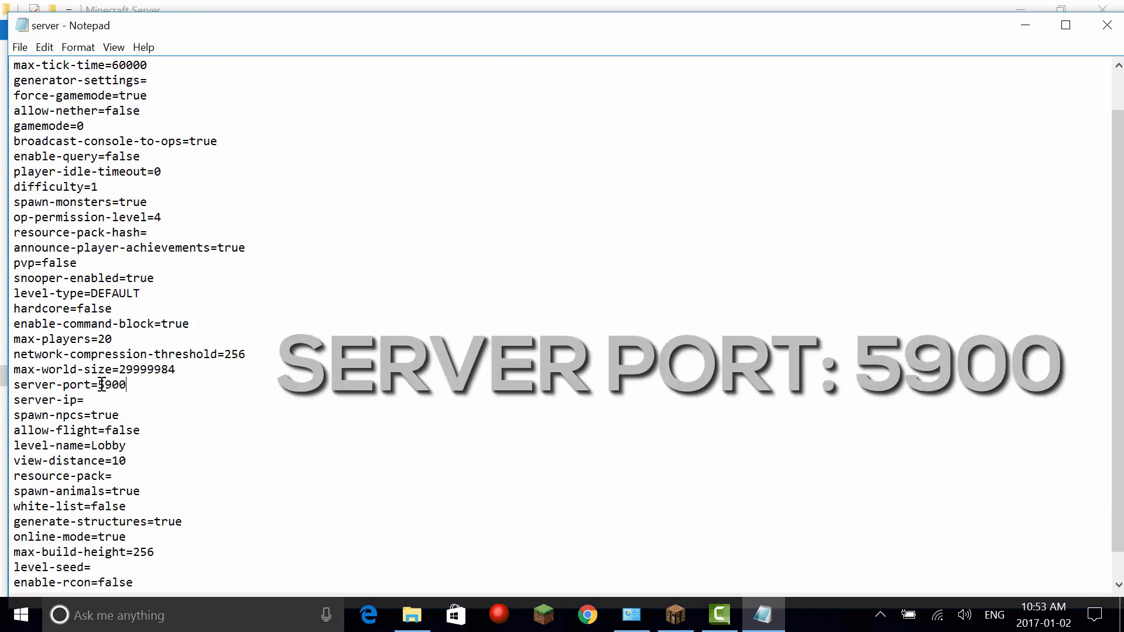
{"action": "left_click", "coordinate": [20, 47]}
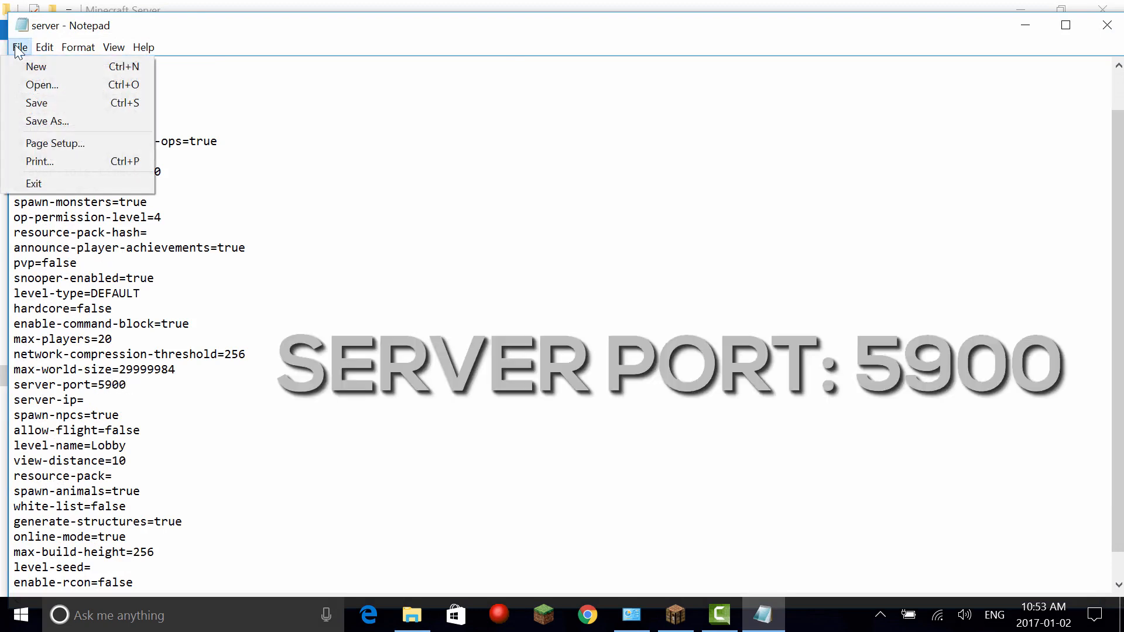
{"action": "left_click", "coordinate": [20, 47]}
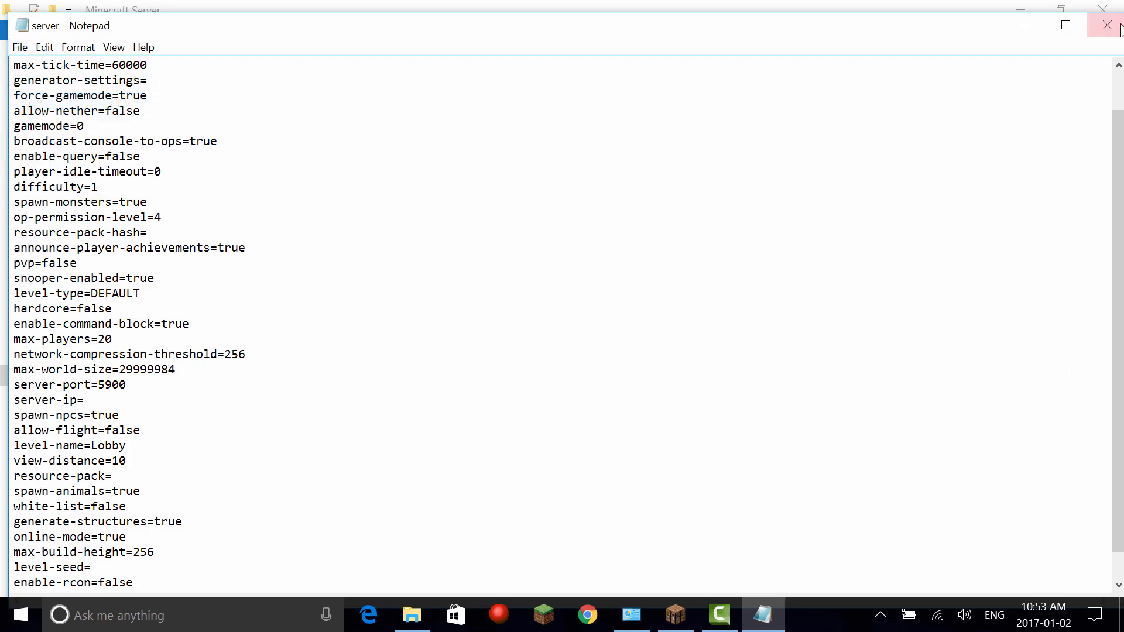
{"action": "left_click", "coordinate": [1106, 24]}
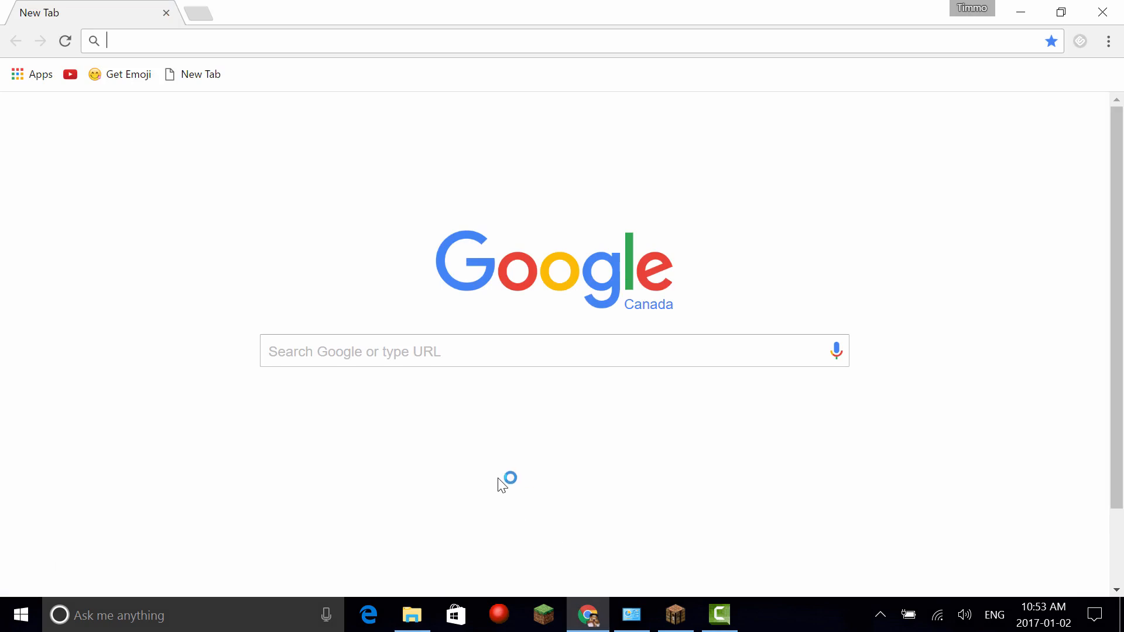
Navigate to the router admin page at 192.168.1.1.
{"action": "type", "text": "192.168.1.1"}
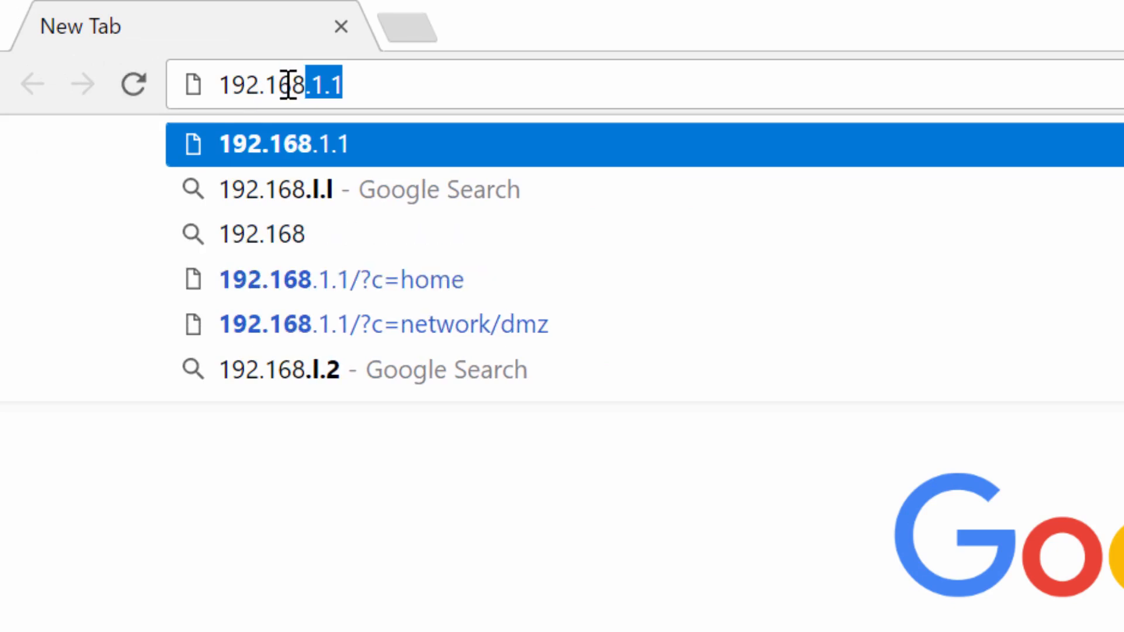
{"action": "key", "text": "Enter"}
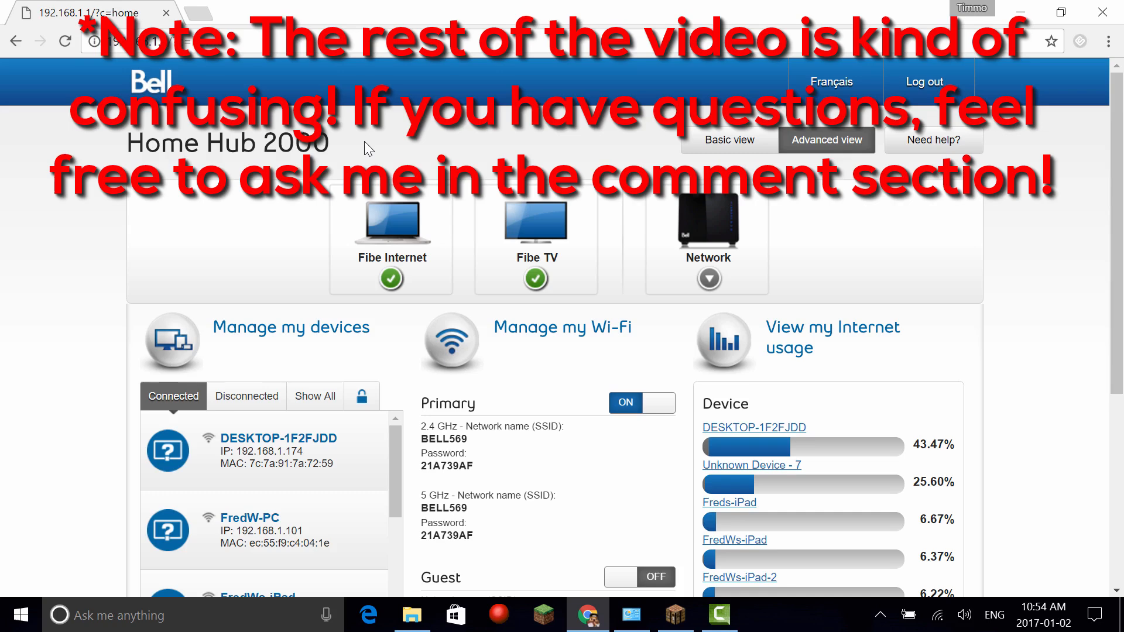
{"action": "mouse_move", "coordinate": [365, 135]}
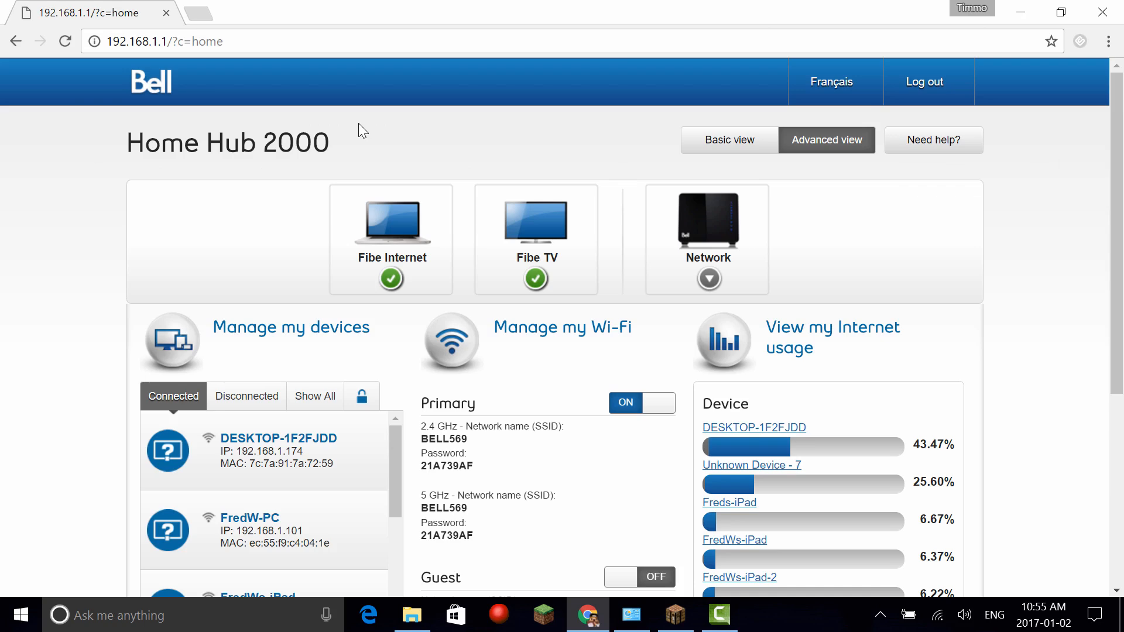
{"action": "mouse_move", "coordinate": [842, 140]}
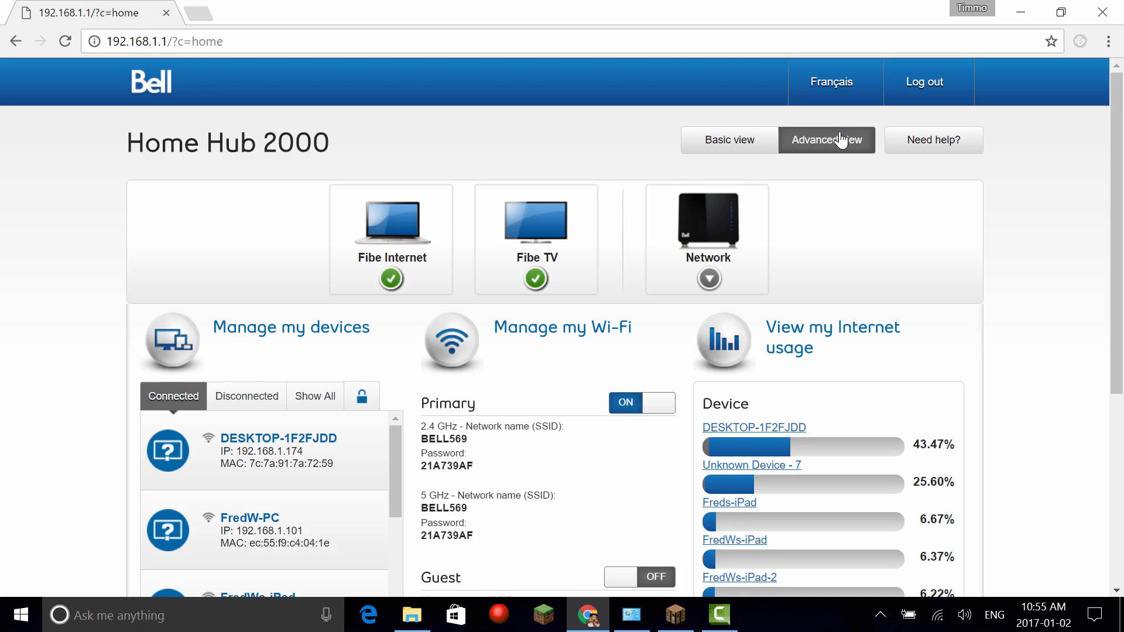
Go through the Network DMZ settings to the Port Forwarding page listing the Minecraft Server rule.
{"action": "scroll", "scroll_direction": "down", "scroll_amount": 3}
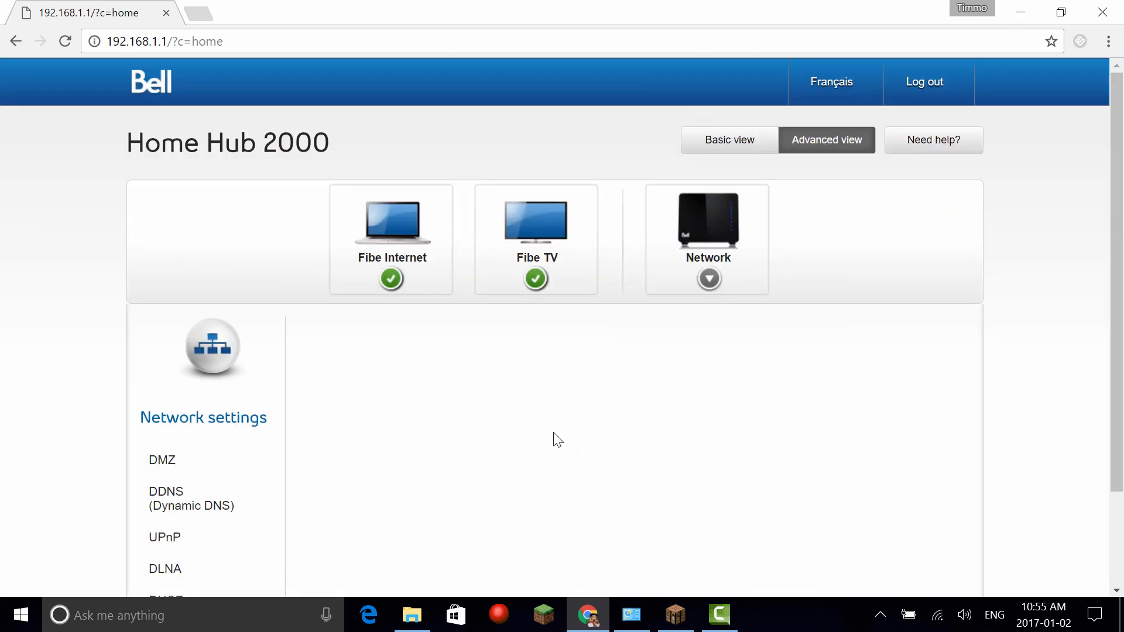
{"action": "left_click", "coordinate": [161, 459]}
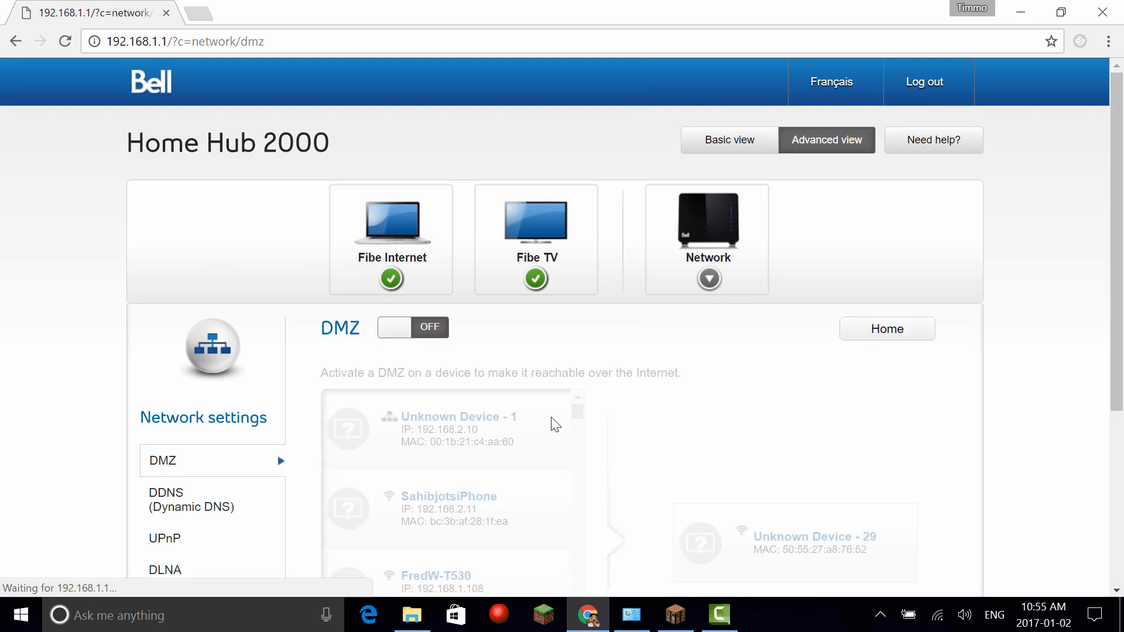
{"action": "scroll", "scroll_direction": "down", "scroll_amount": 3}
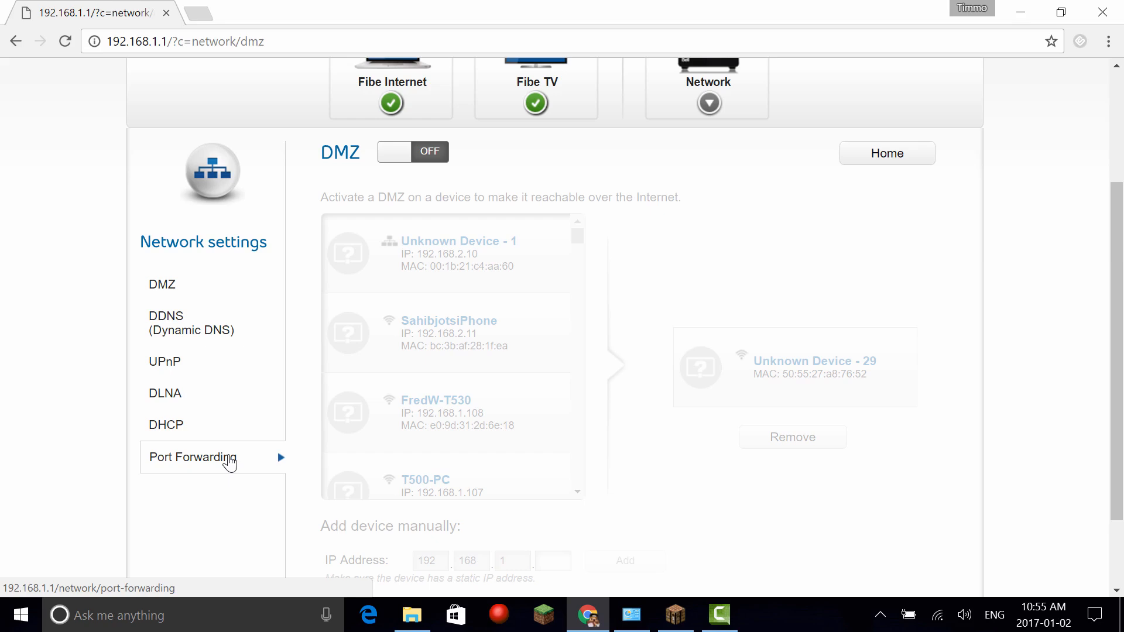
{"action": "left_click", "coordinate": [191, 458]}
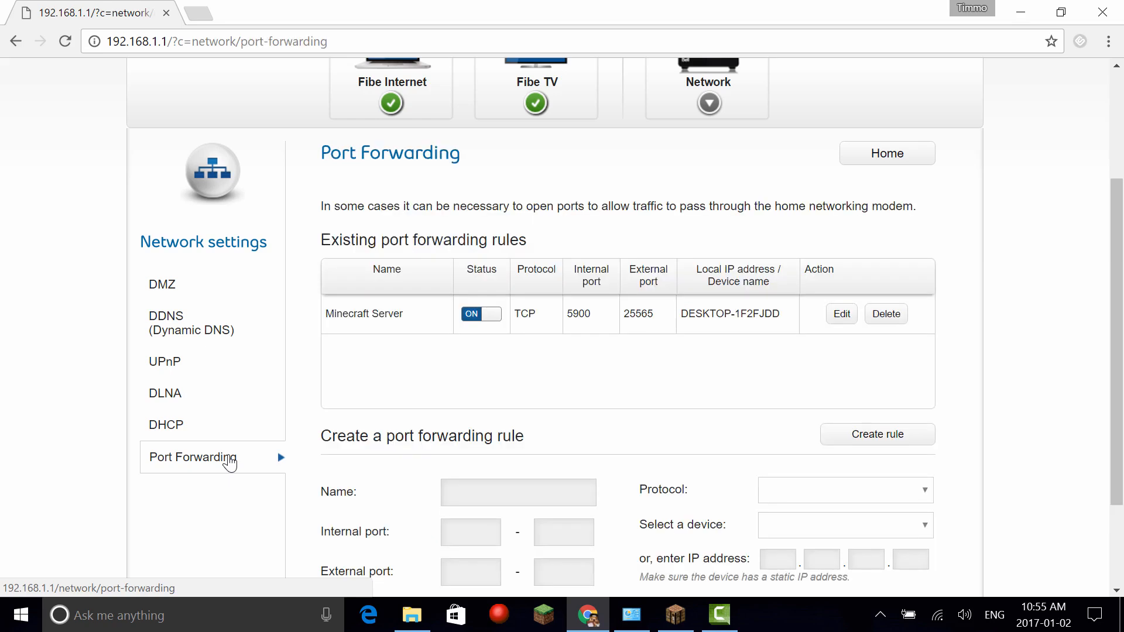
{"action": "mouse_move", "coordinate": [652, 454]}
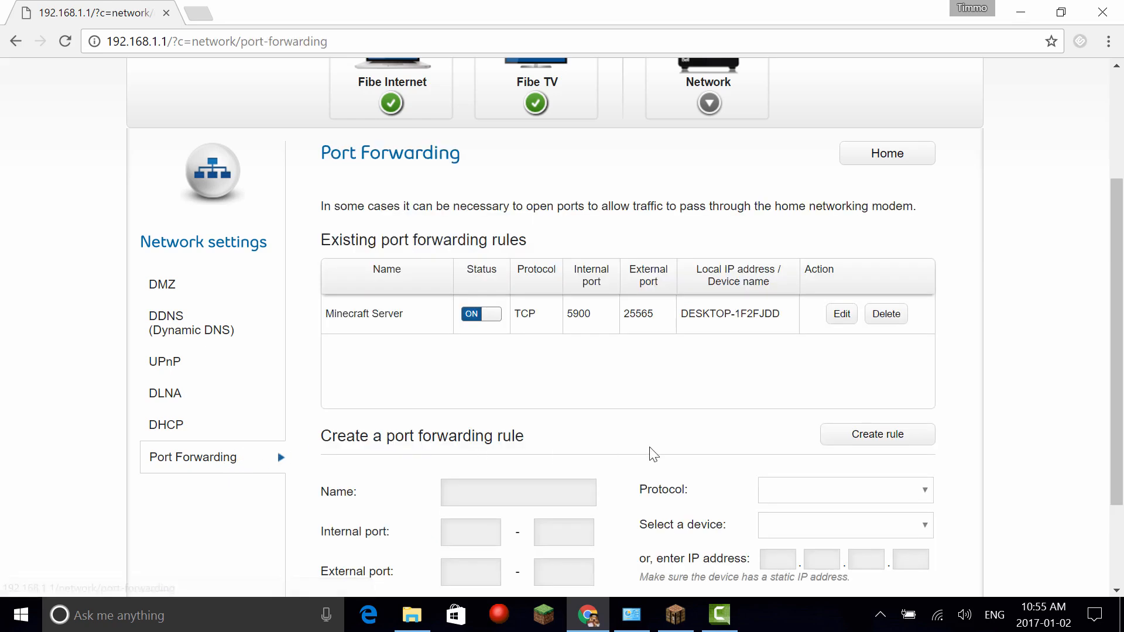
Start a new forwarding rule named Minecraft Server.
{"action": "left_click", "coordinate": [876, 433]}
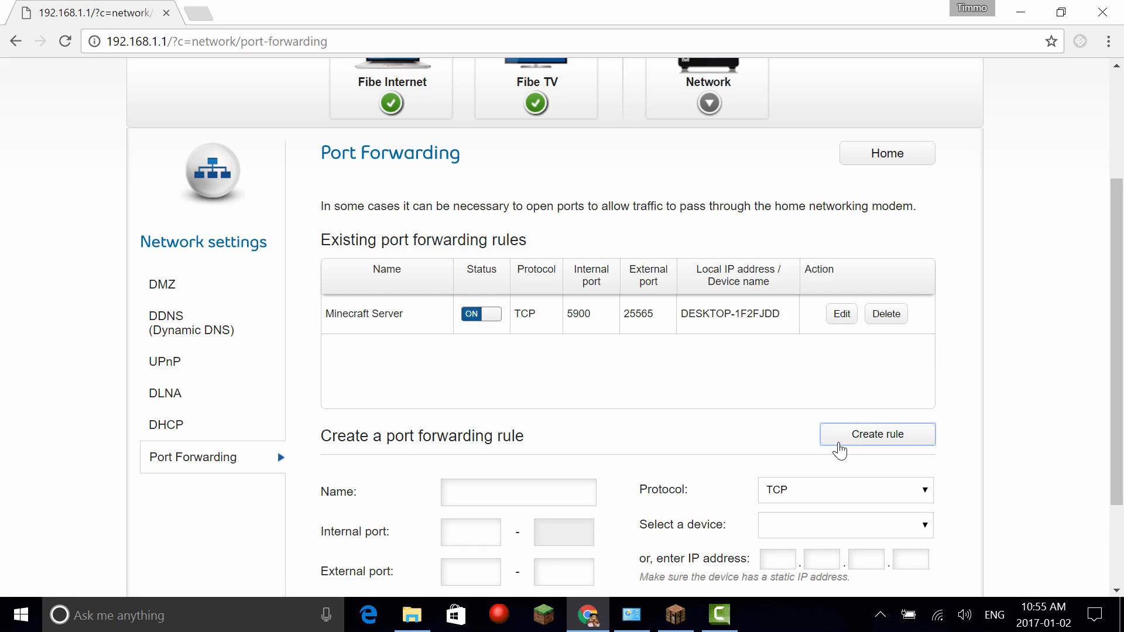
{"action": "mouse_move", "coordinate": [766, 450]}
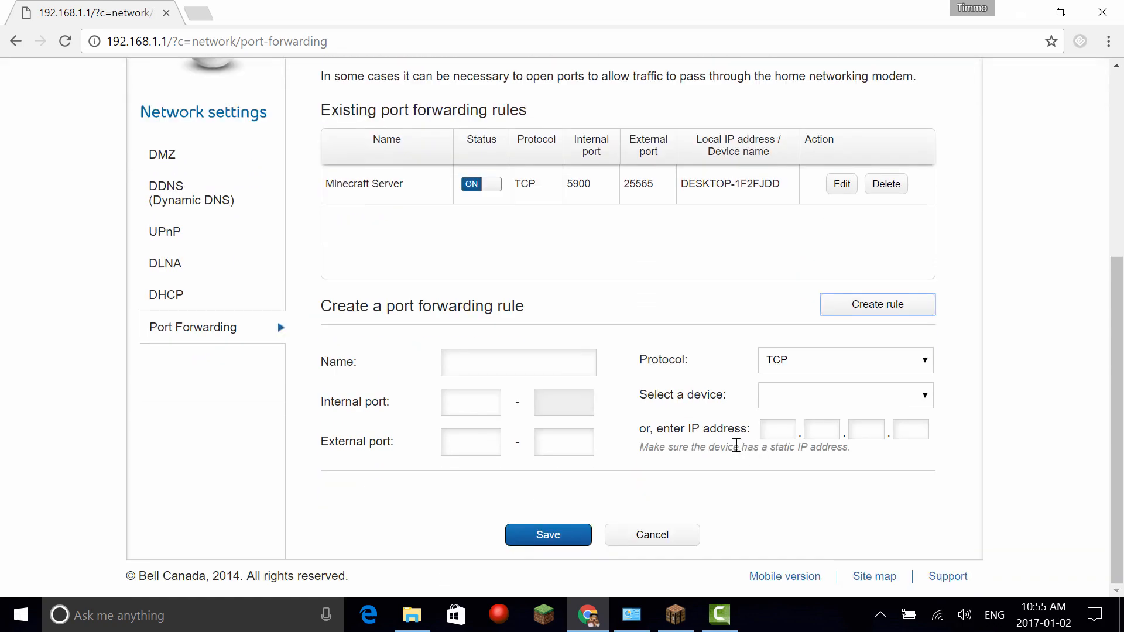
{"action": "type", "text": "M"}
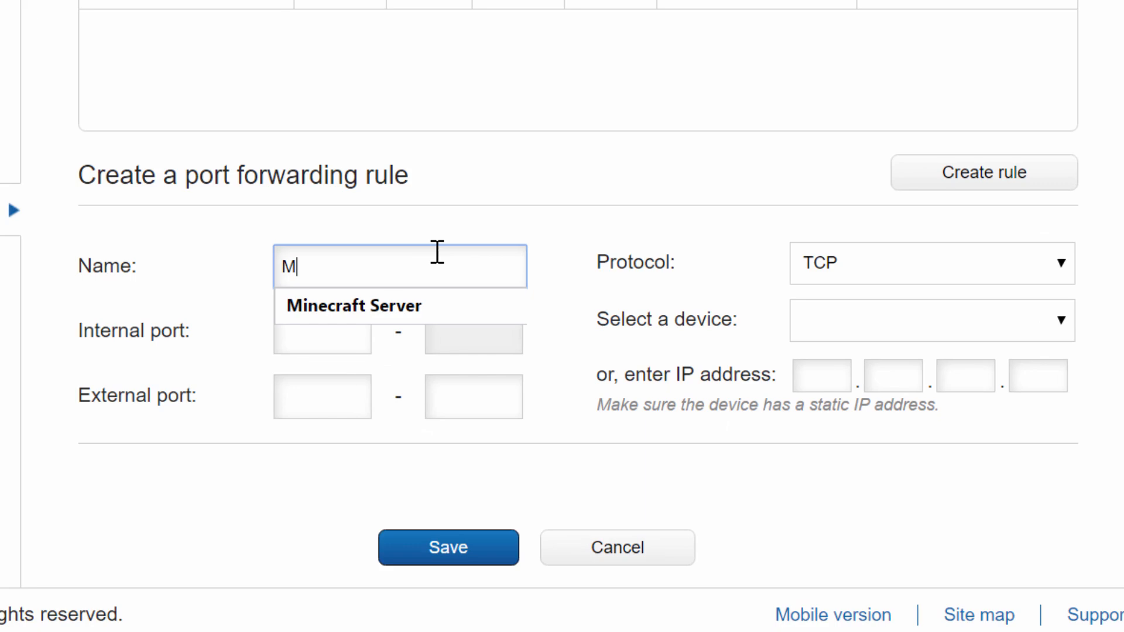
{"action": "type", "text": "inecraft"}
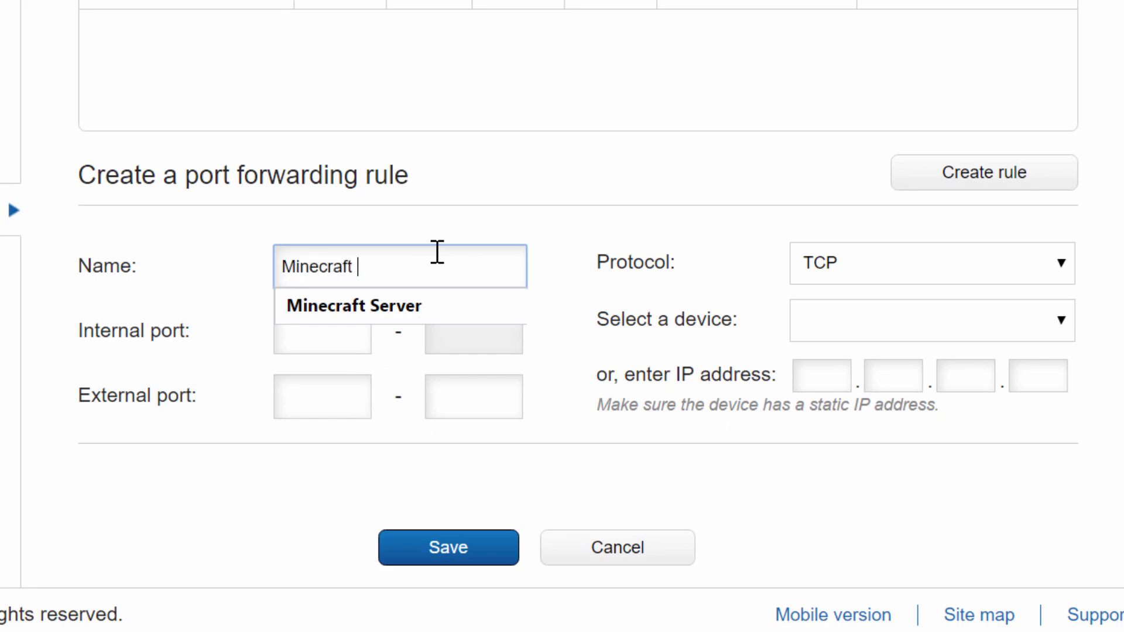
{"action": "left_click", "coordinate": [352, 306]}
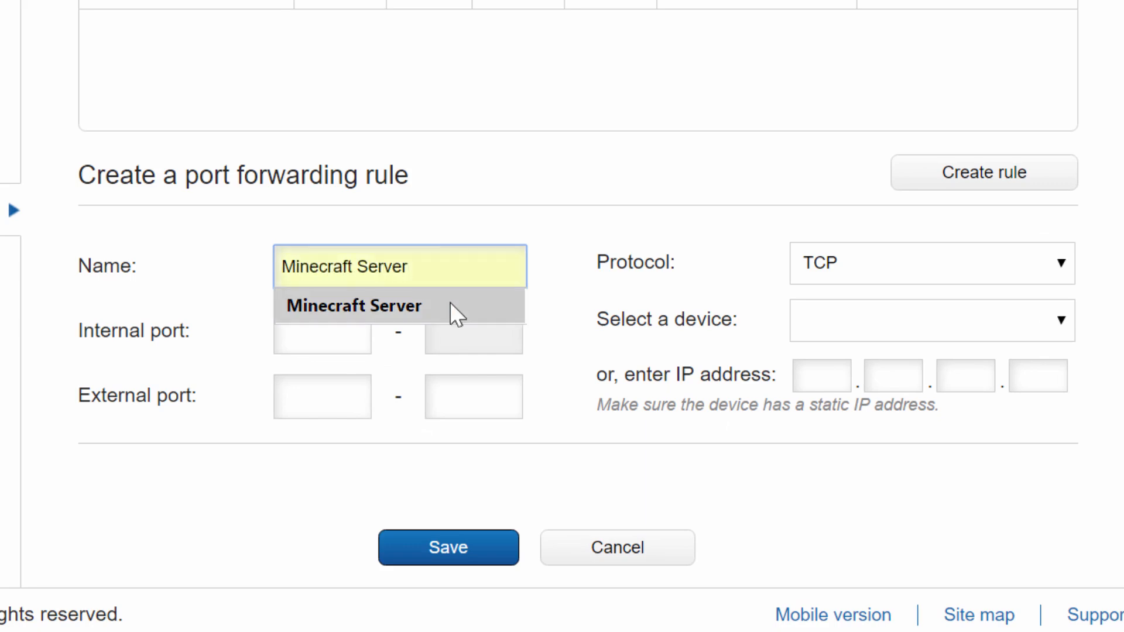
Set internal port 5900 and external port 25565, then expand the device list.
{"action": "left_click", "coordinate": [322, 332]}
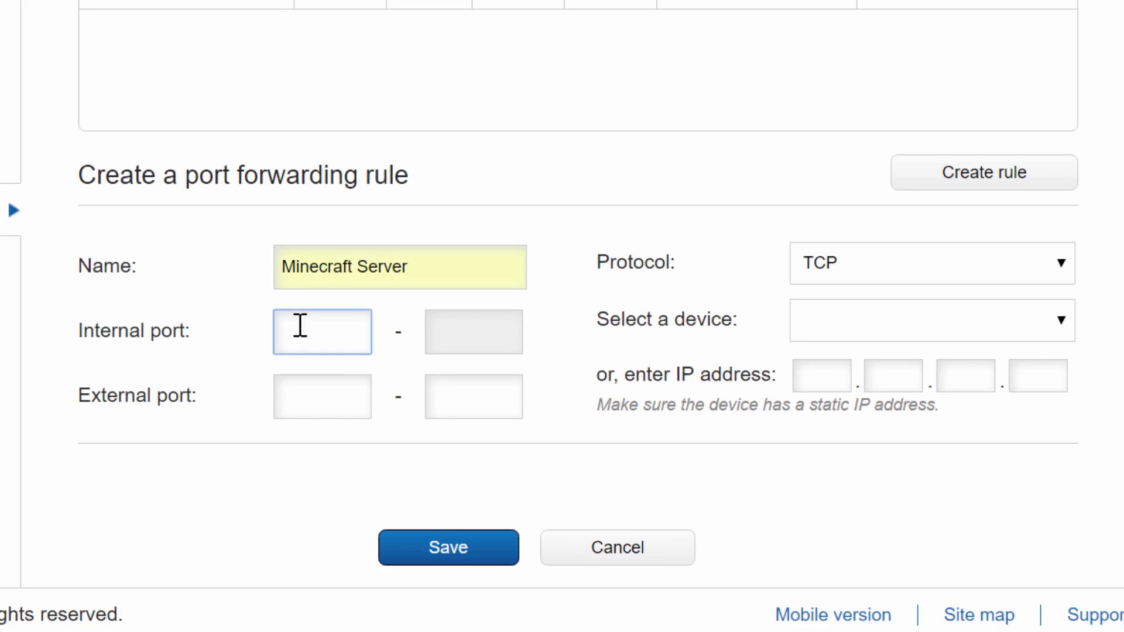
{"action": "type", "text": "590"}
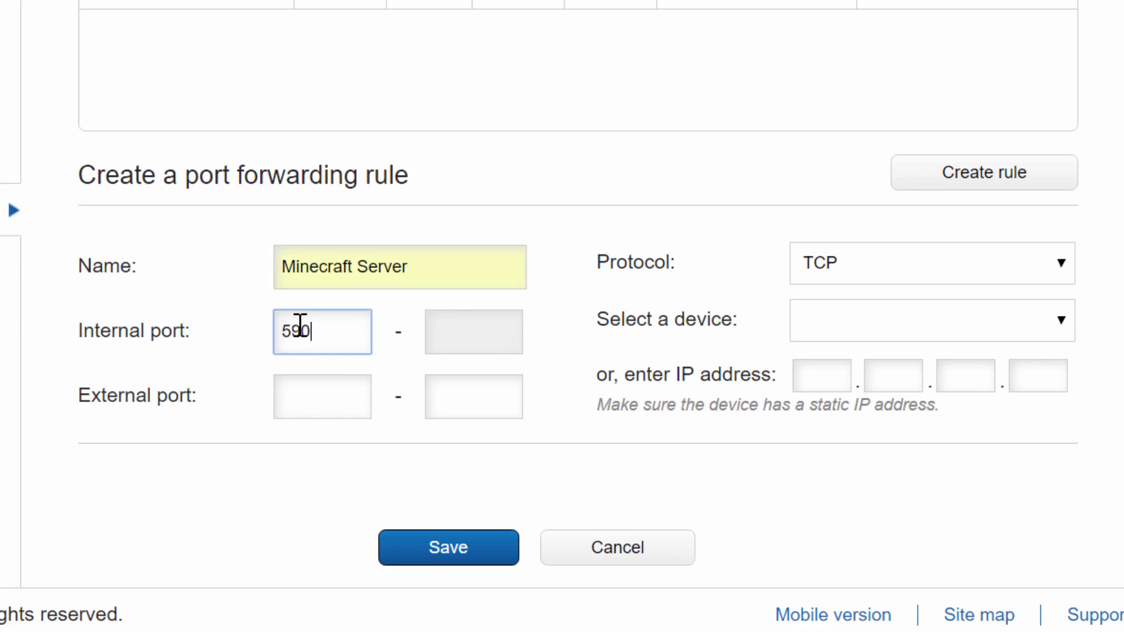
{"action": "left_click", "coordinate": [322, 397]}
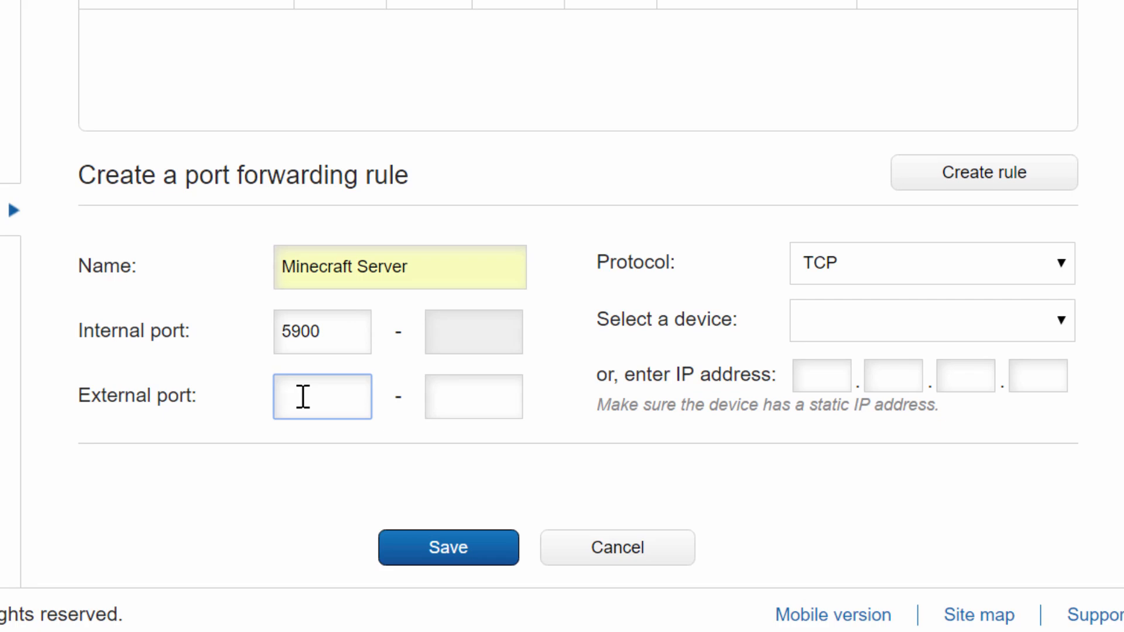
{"action": "type", "text": "25565"}
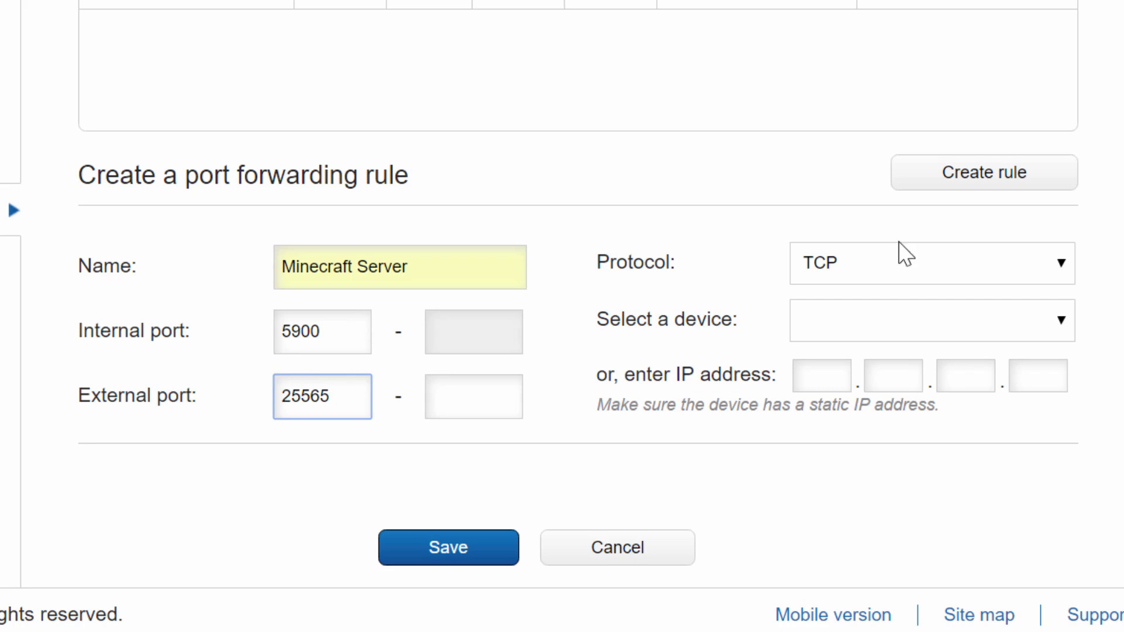
{"action": "left_click", "coordinate": [925, 320]}
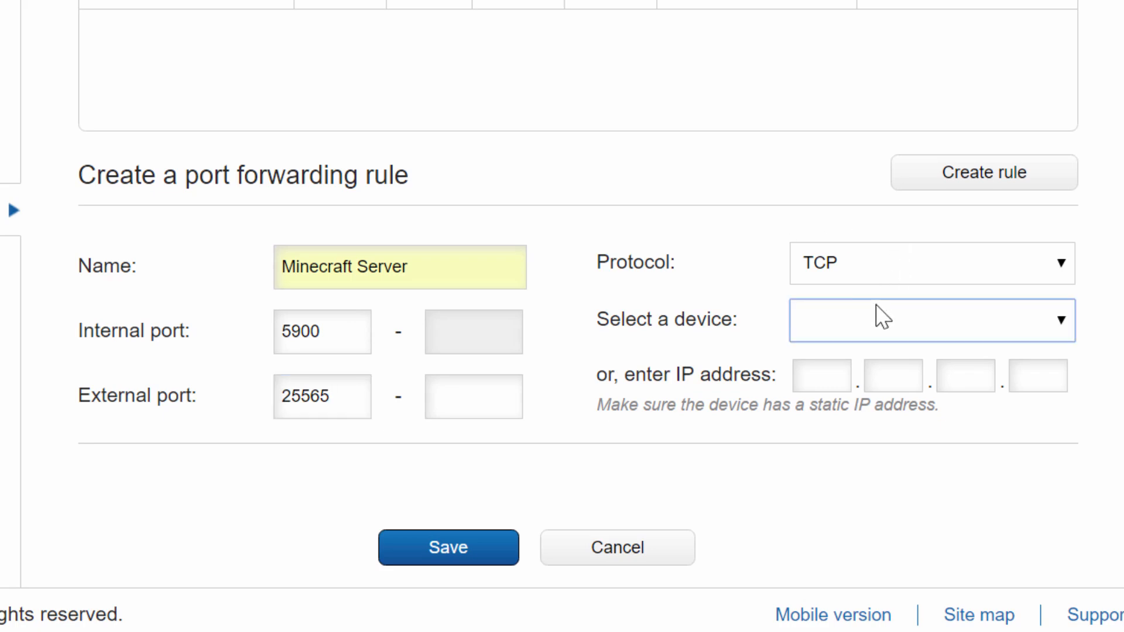
{"action": "left_click", "coordinate": [932, 321]}
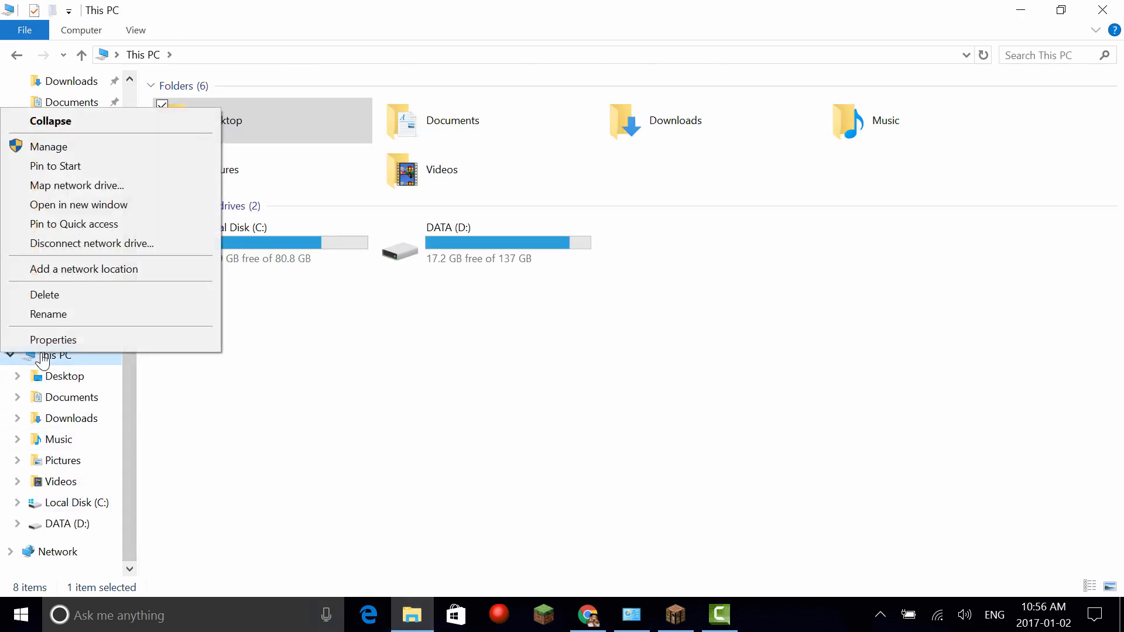
Show This PC's system properties to read the computer name DESKTOP-1F2FJDD.
{"action": "left_click", "coordinate": [53, 339]}
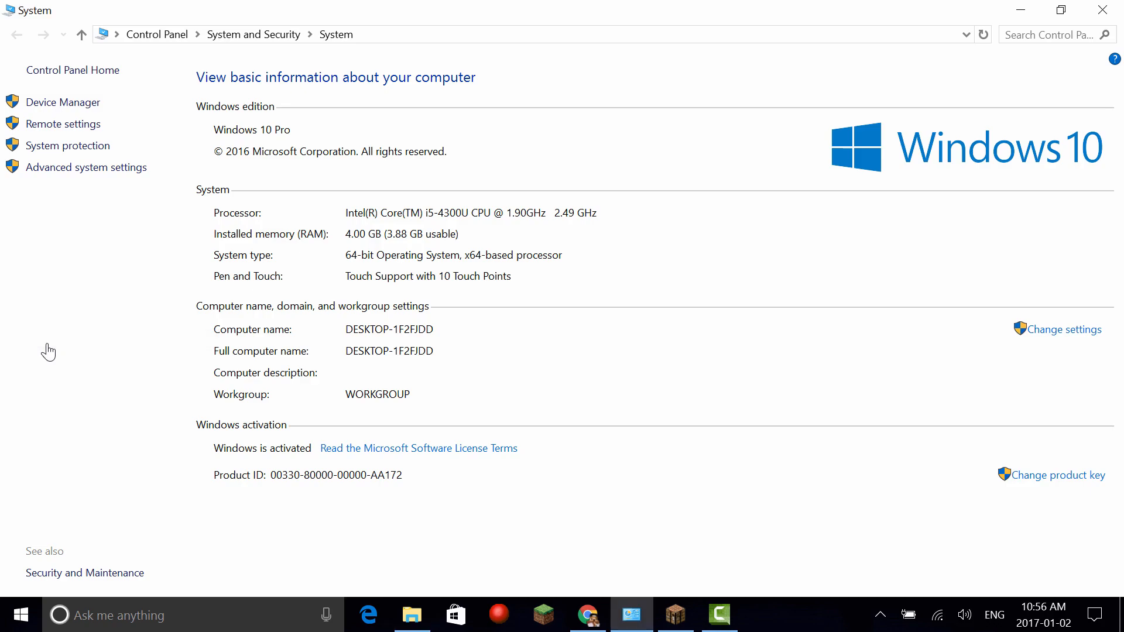
{"action": "mouse_move", "coordinate": [254, 270]}
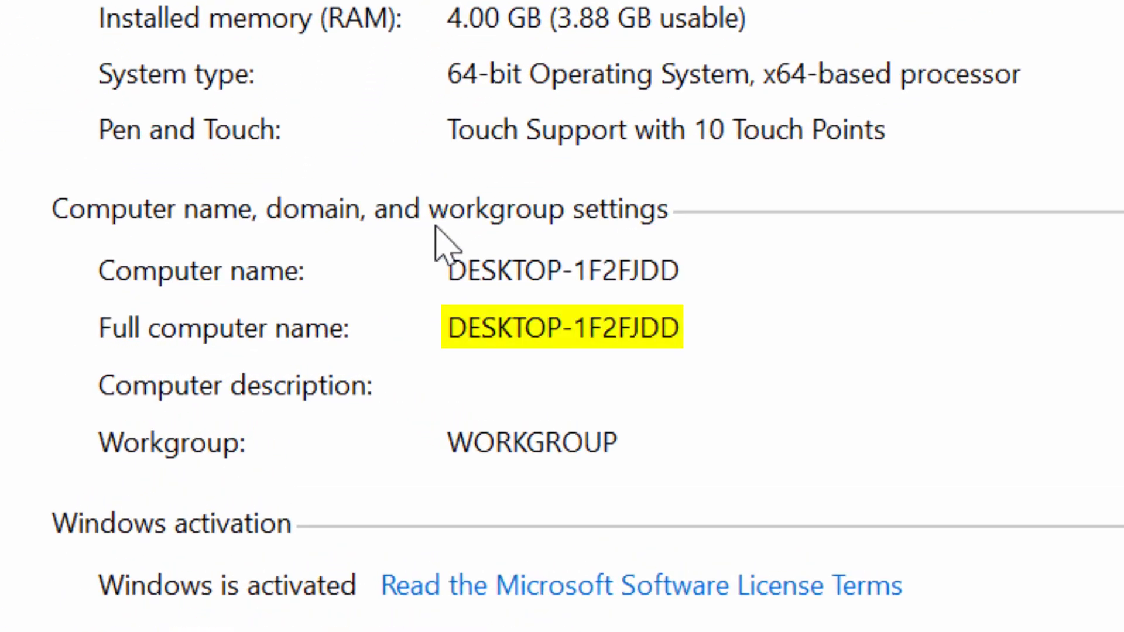
{"action": "mouse_move", "coordinate": [574, 287]}
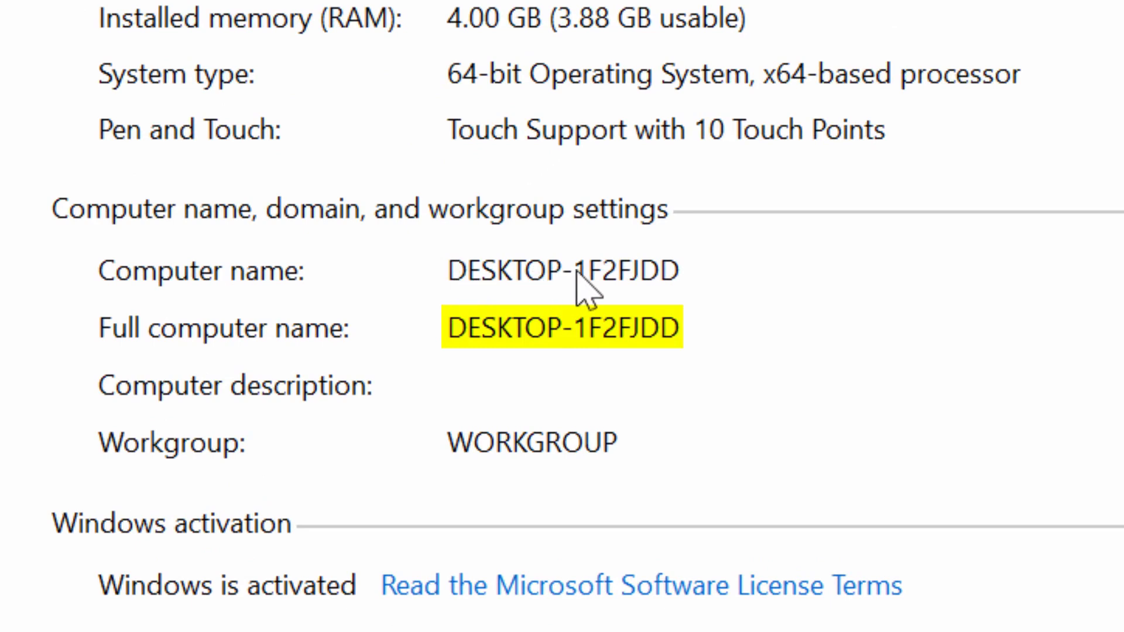
{"action": "mouse_move", "coordinate": [637, 280]}
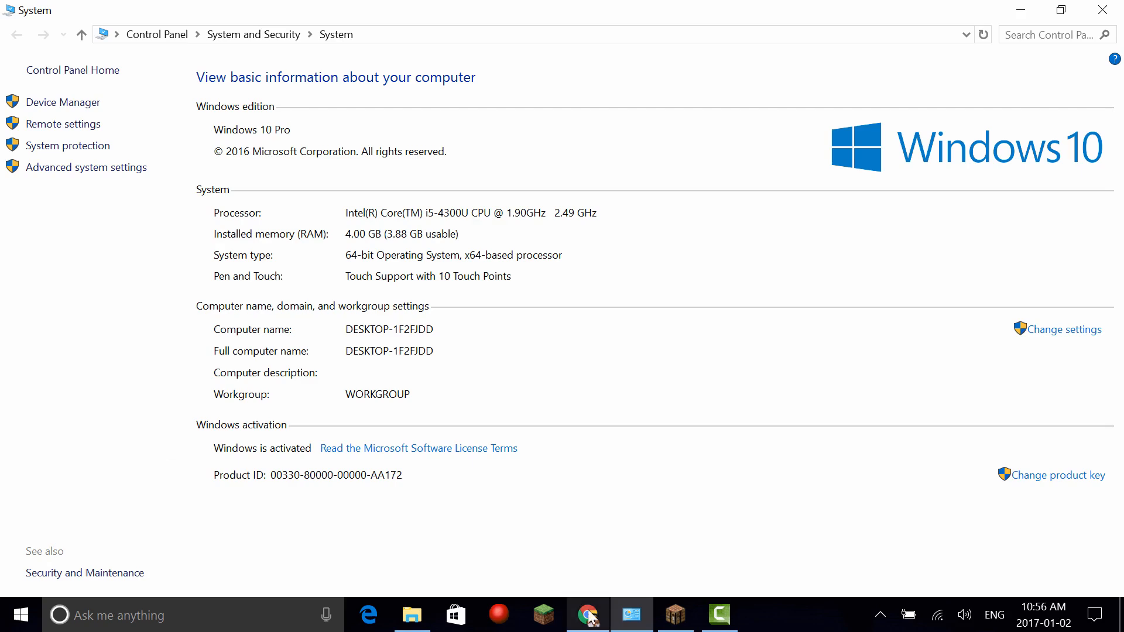
Target the Minecraft Server rule at DESKTOP-1F2FJDD, save it and dismiss the confirmation.
{"action": "left_click", "coordinate": [586, 614]}
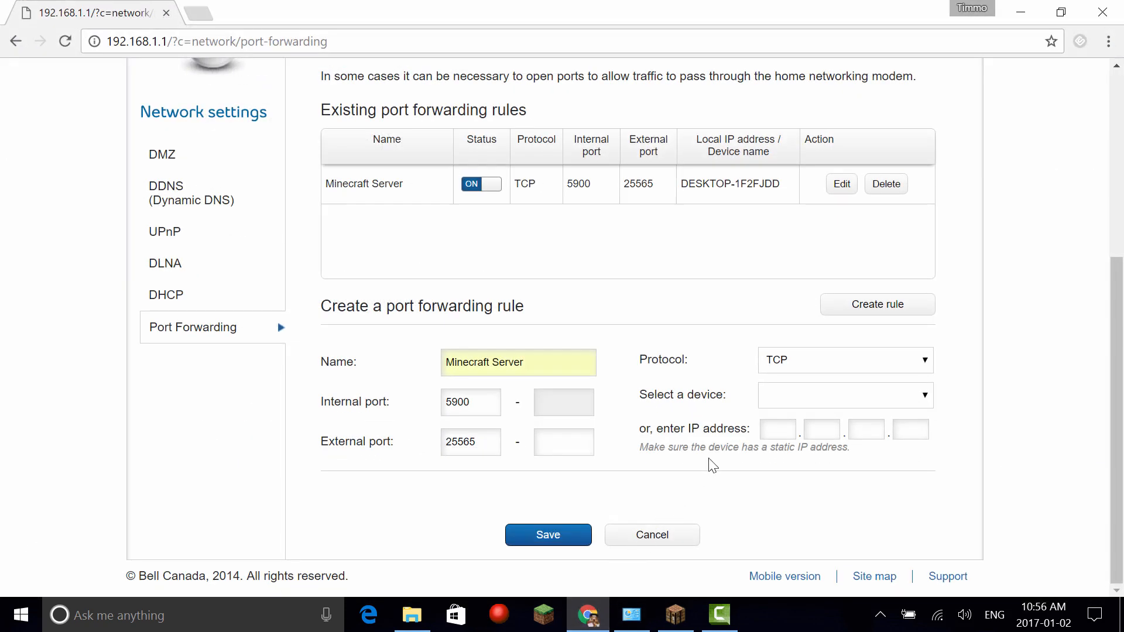
{"action": "left_click", "coordinate": [844, 395]}
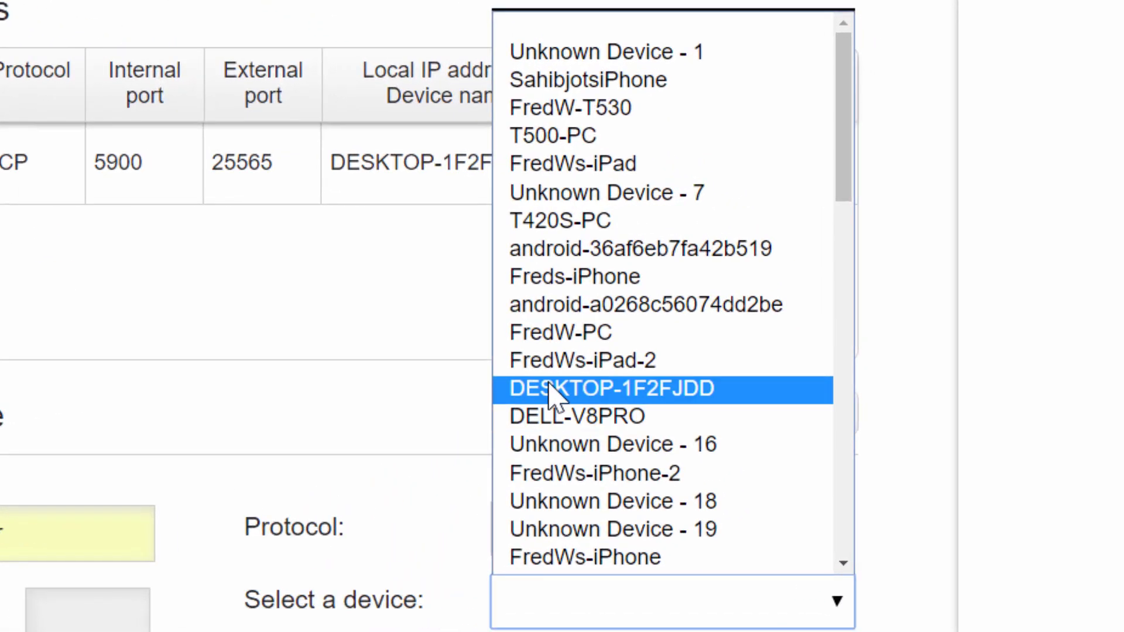
{"action": "left_click", "coordinate": [615, 389]}
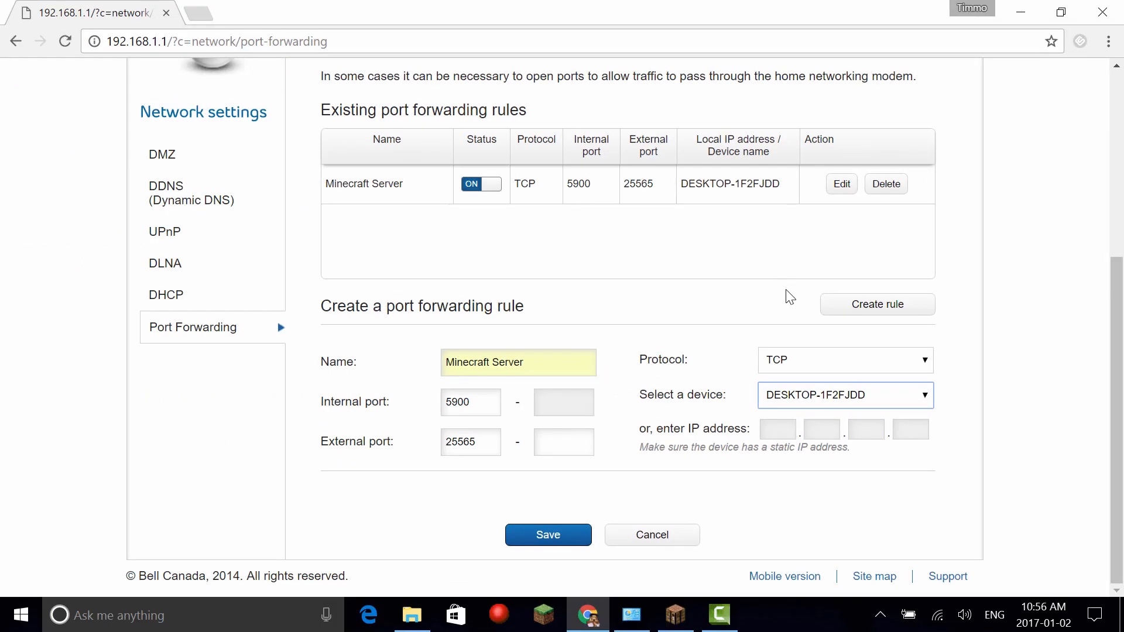
{"action": "mouse_move", "coordinate": [630, 522]}
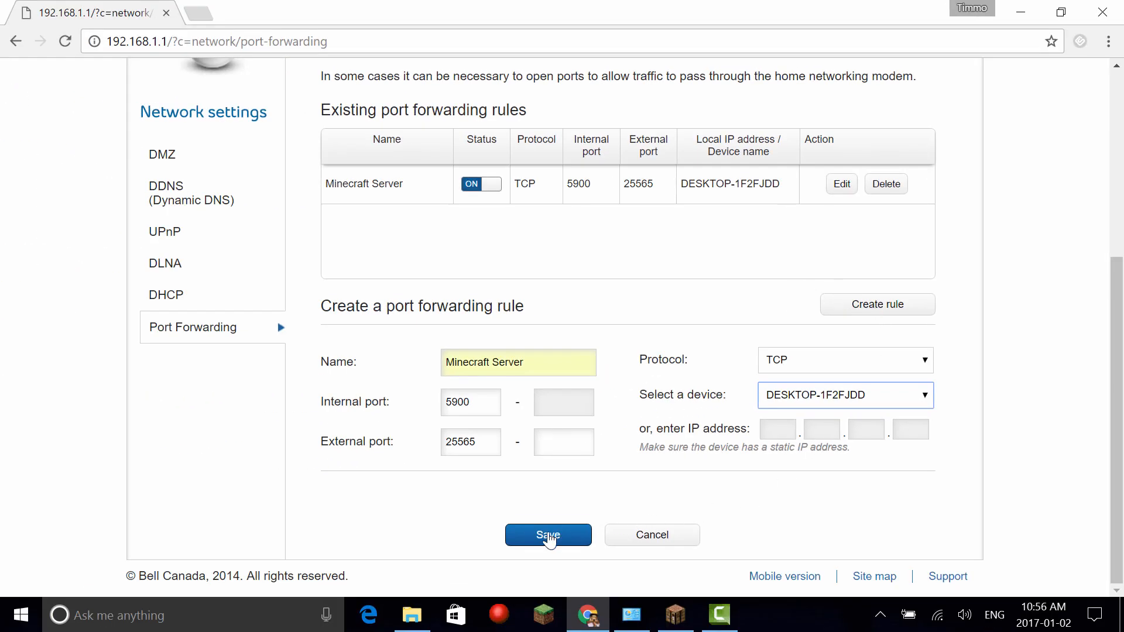
{"action": "left_click", "coordinate": [548, 535]}
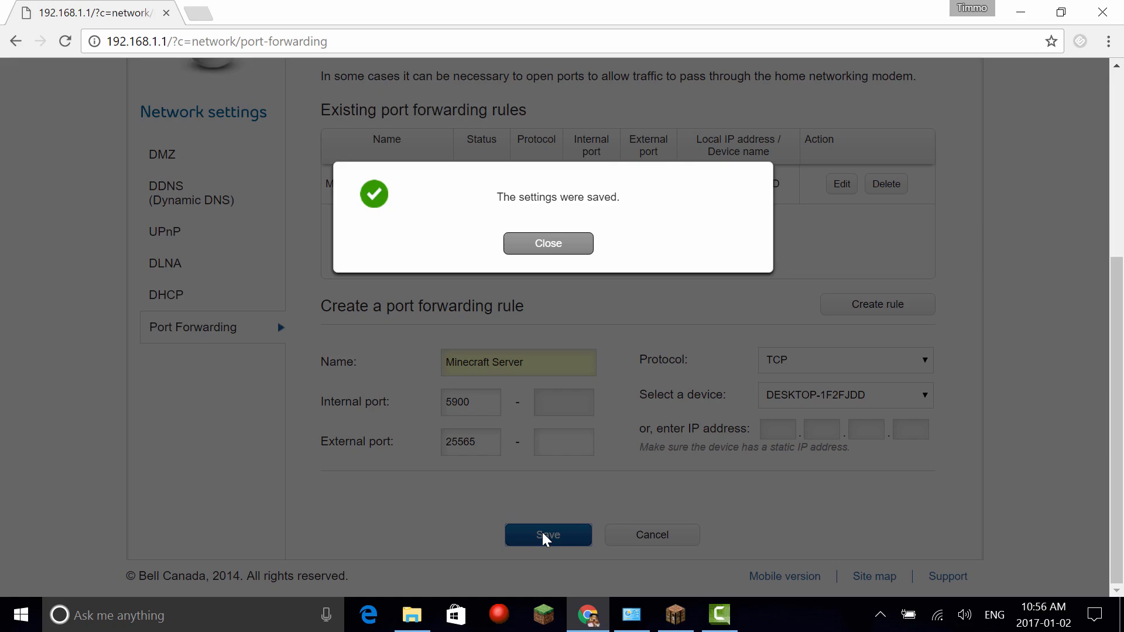
{"action": "left_click", "coordinate": [548, 243]}
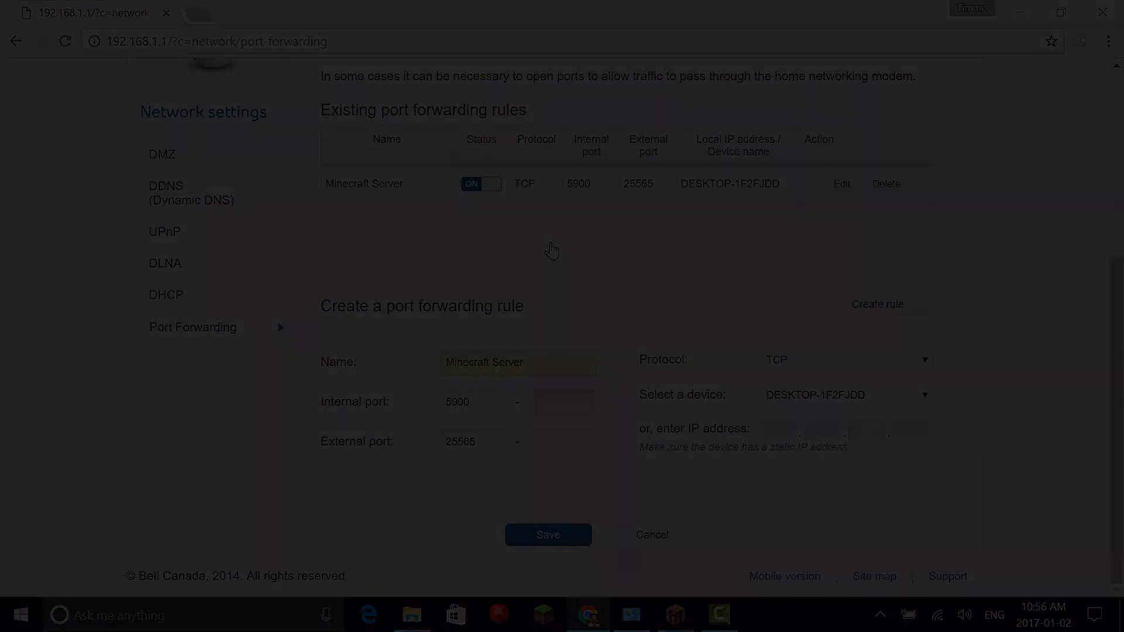
Launch run.bat in the Minecraft Server folder to start the CraftBukkit server.
{"action": "left_click", "coordinate": [411, 615]}
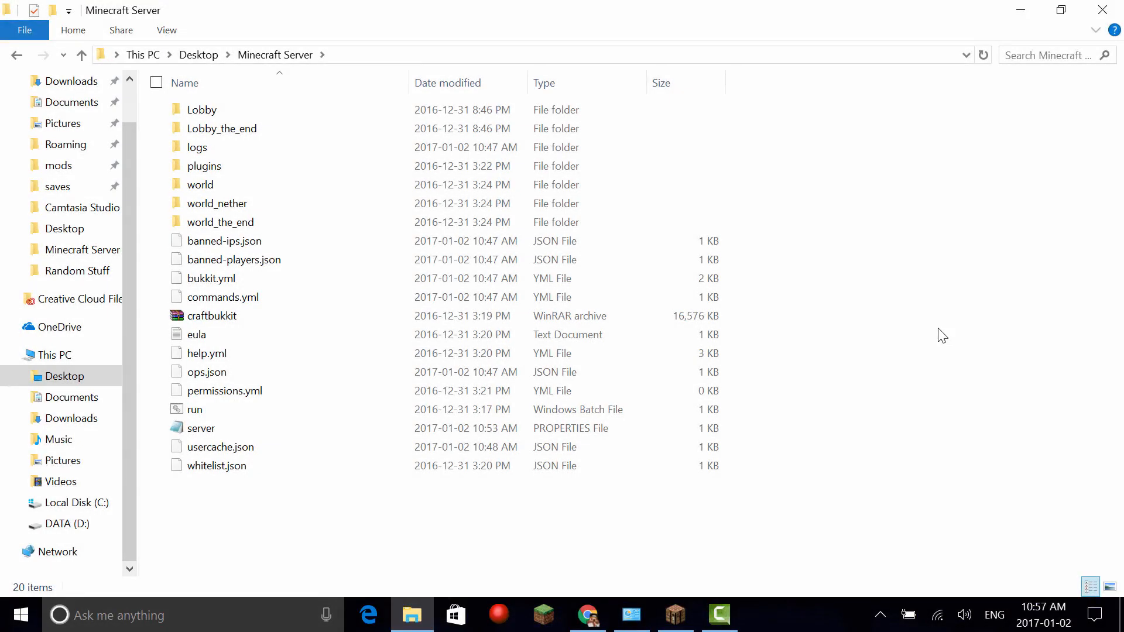
{"action": "left_click", "coordinate": [195, 410]}
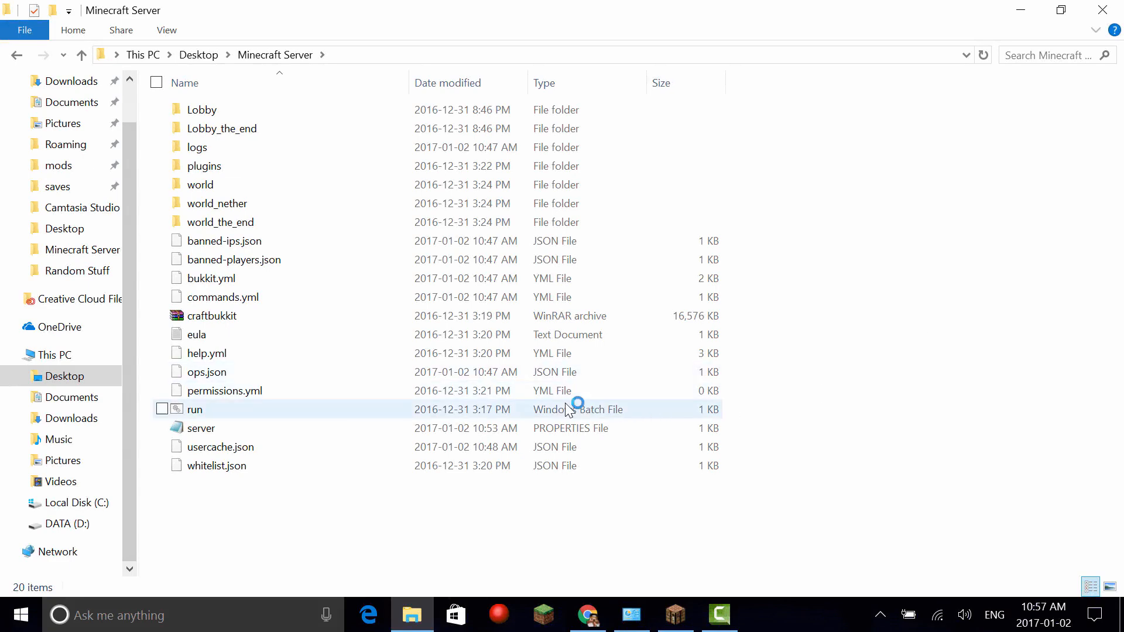
{"action": "double_click", "coordinate": [193, 410]}
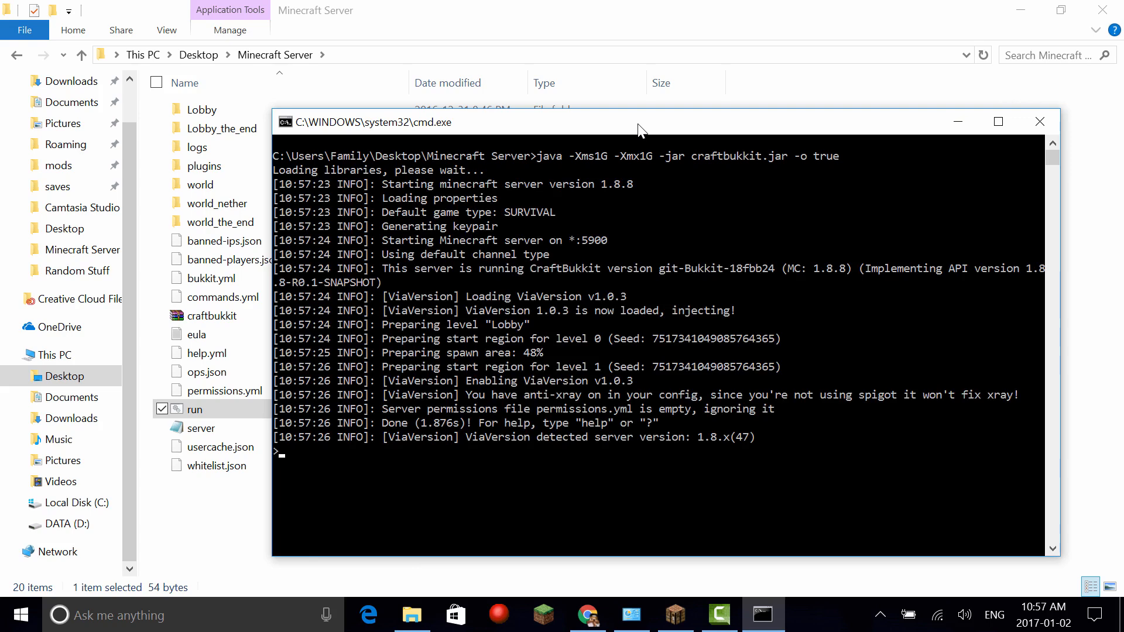
{"action": "mouse_move", "coordinate": [687, 615]}
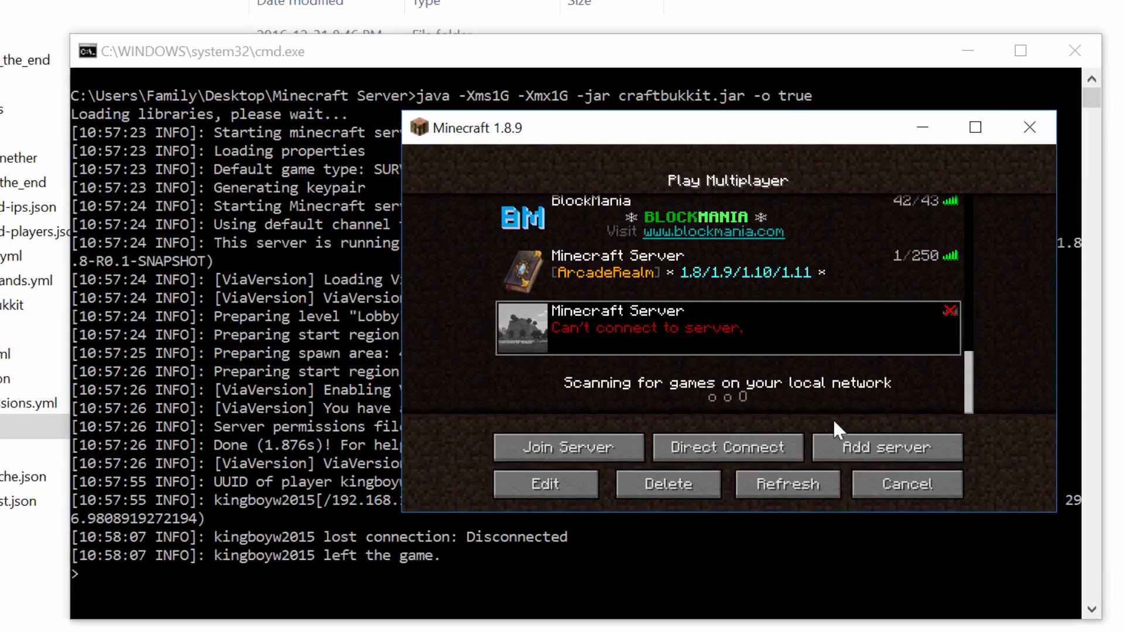
Edit the Minecraft Server entry's address to 0.0.0.0:5900 and confirm.
{"action": "left_click", "coordinate": [545, 484]}
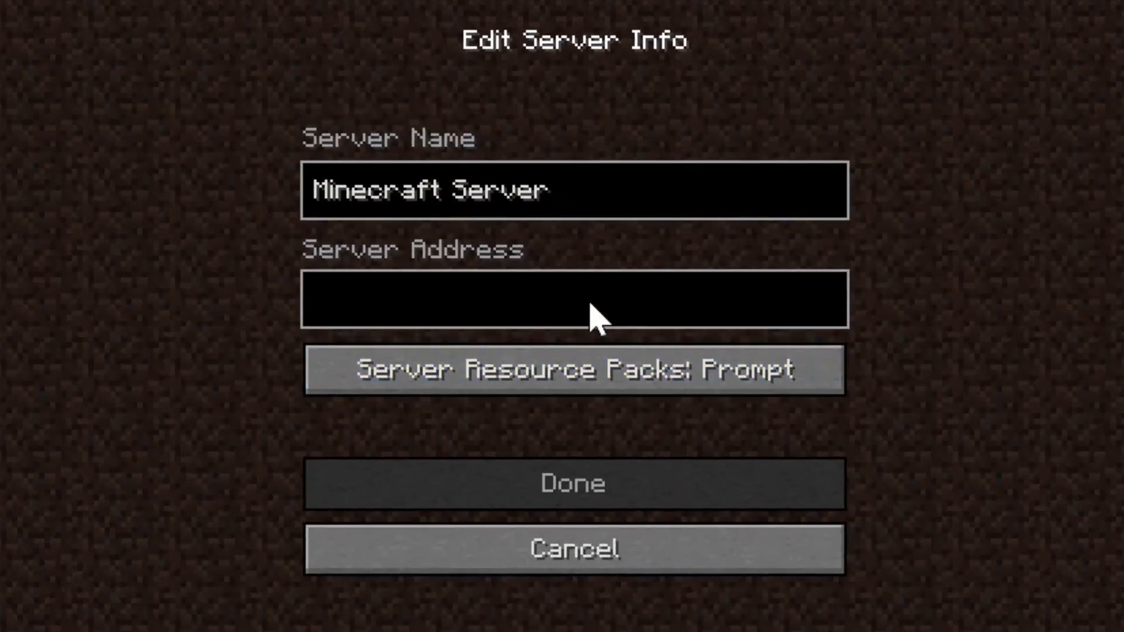
{"action": "type", "text": "0.0.0.0:"}
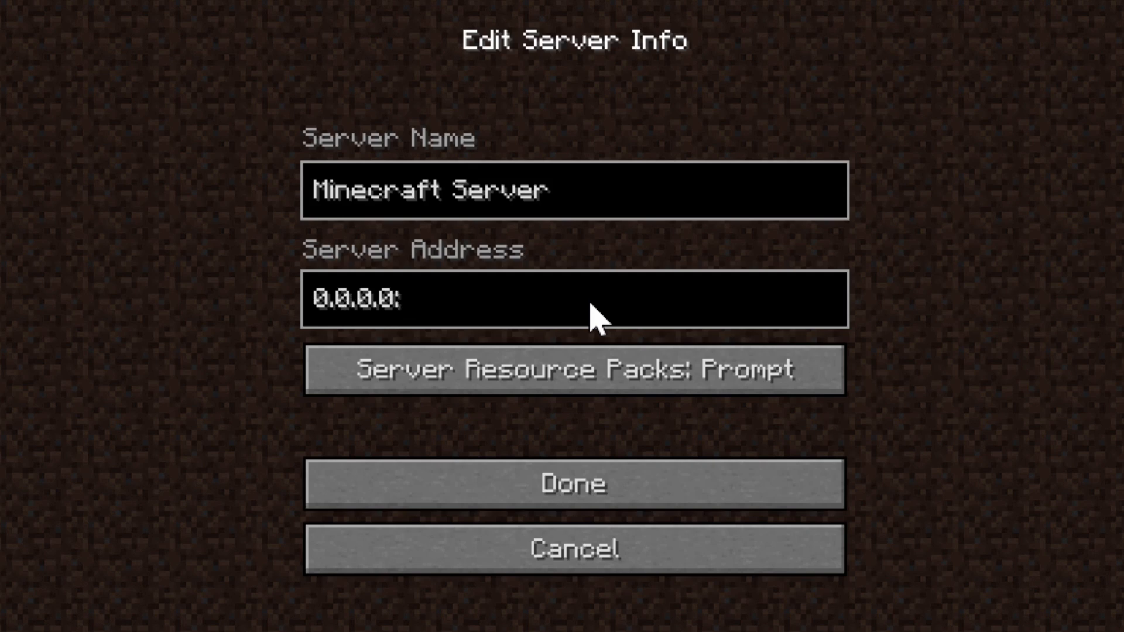
{"action": "type", "text": "5900"}
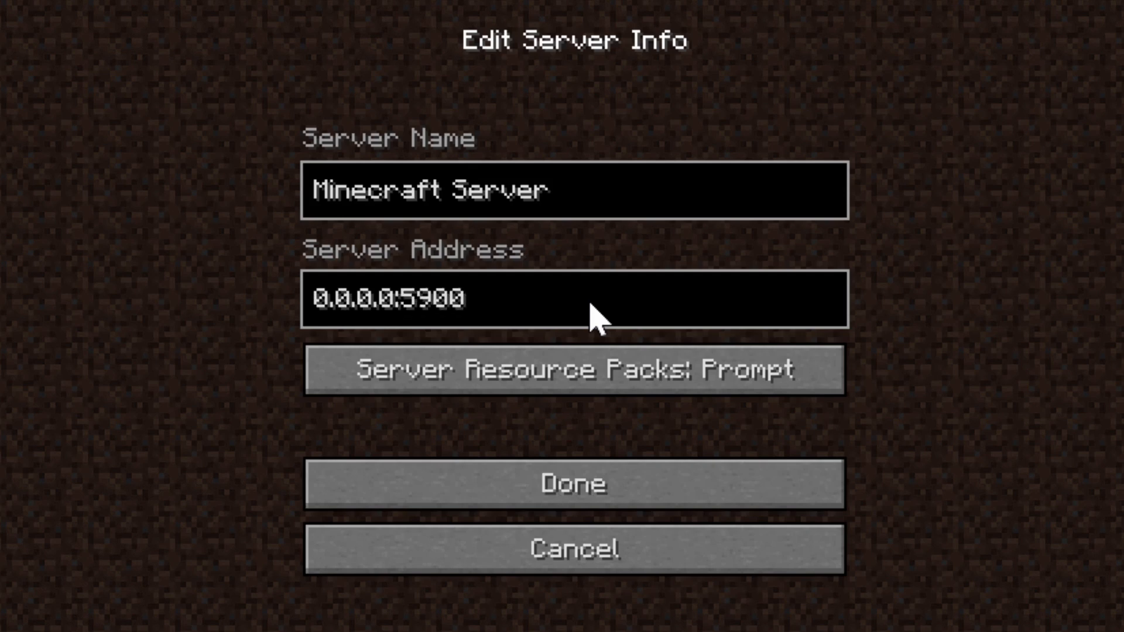
{"action": "left_click", "coordinate": [574, 483]}
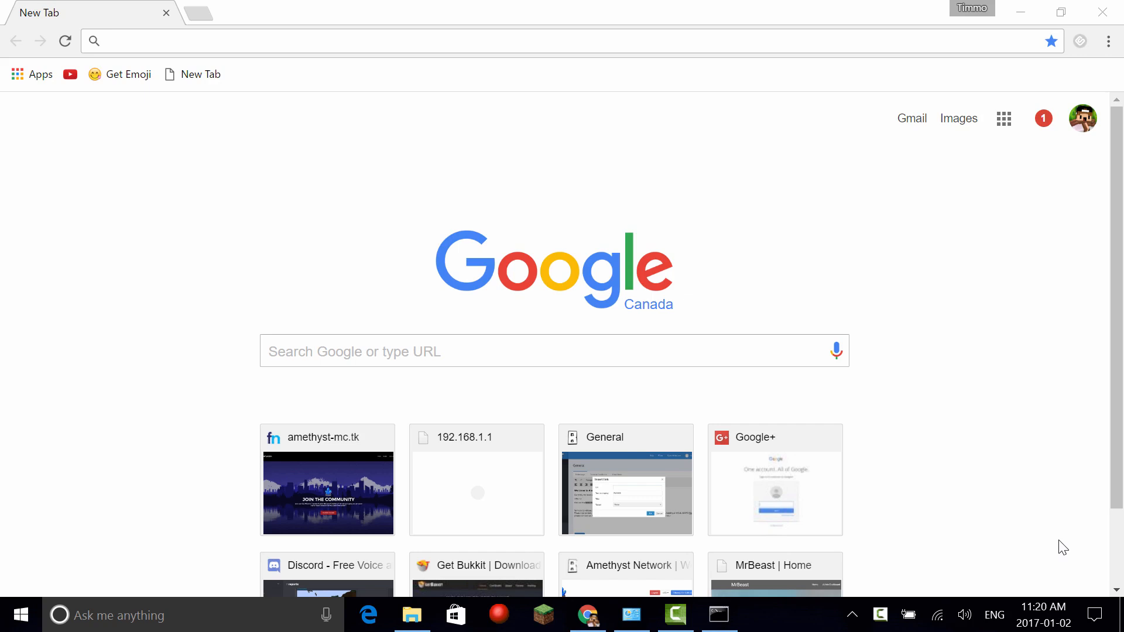
{"action": "mouse_move", "coordinate": [1008, 529]}
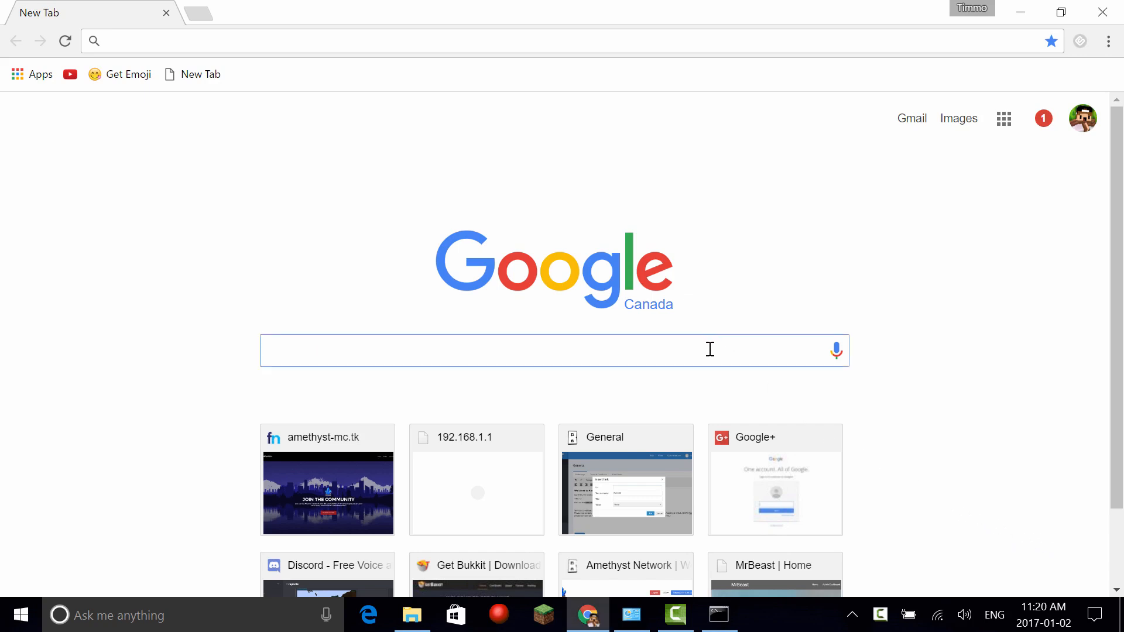
Search Google for 'whats my ip' and select the displayed public IP address.
{"action": "type", "text": "whats my ip"}
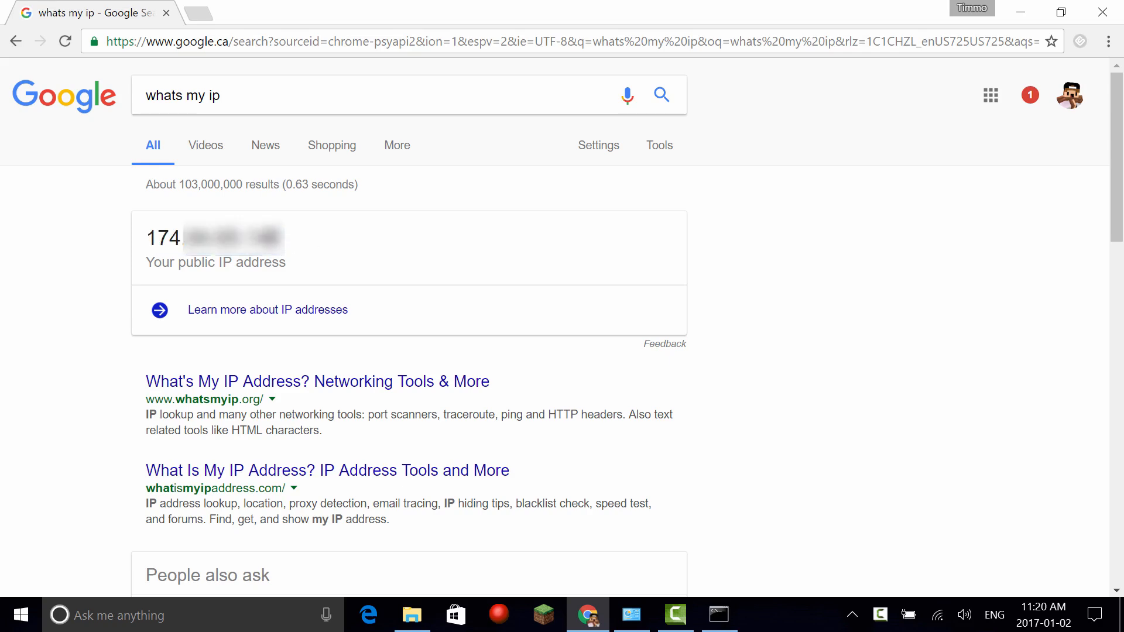
{"action": "left_click_drag", "start_coordinate": [148, 238], "coordinate": [283, 238]}
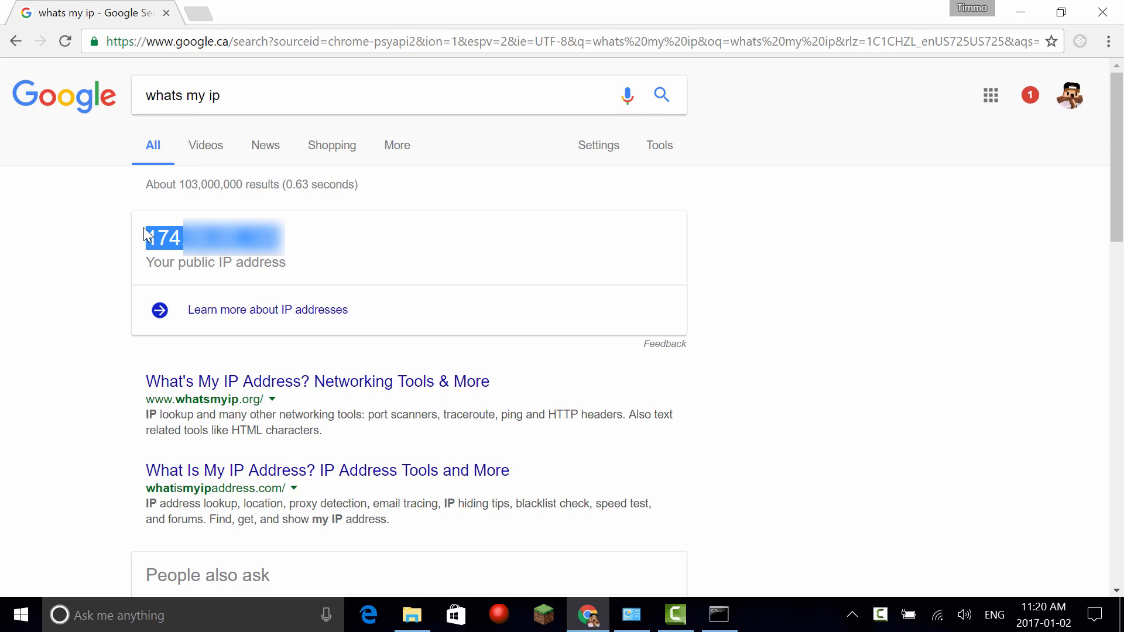
{"action": "mouse_move", "coordinate": [349, 261]}
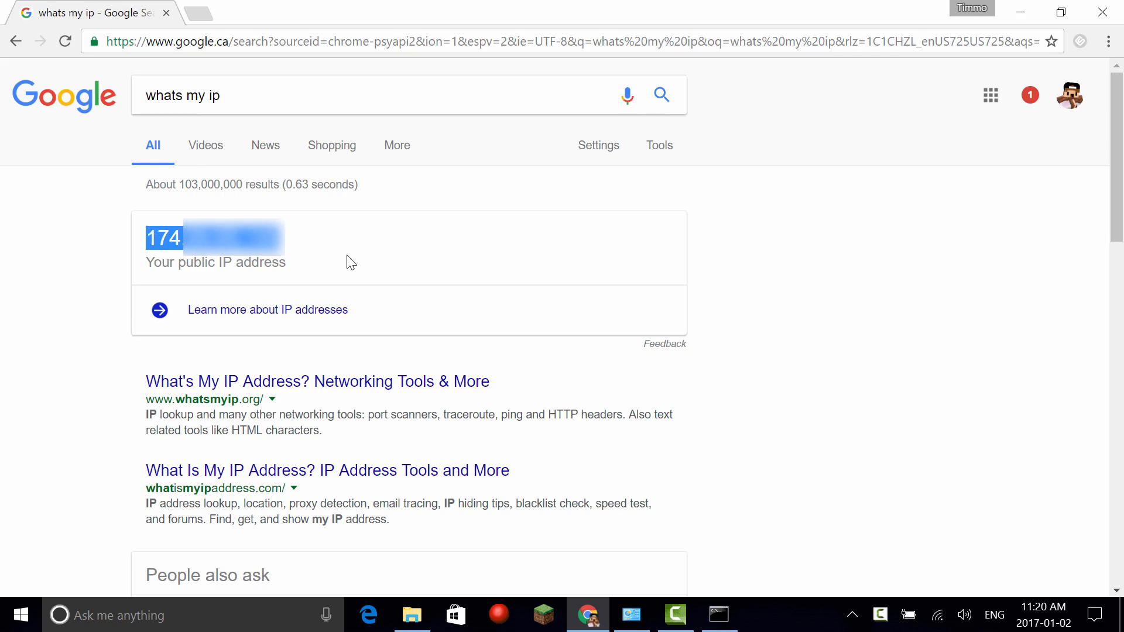
{"action": "mouse_move", "coordinate": [364, 268]}
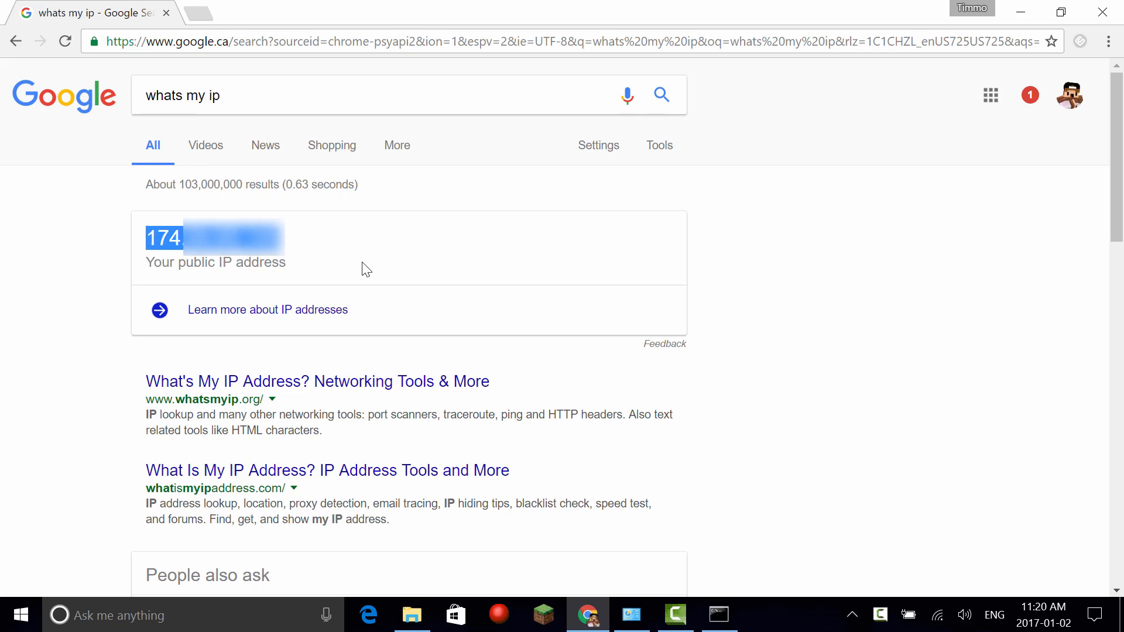
{"action": "mouse_move", "coordinate": [670, 524]}
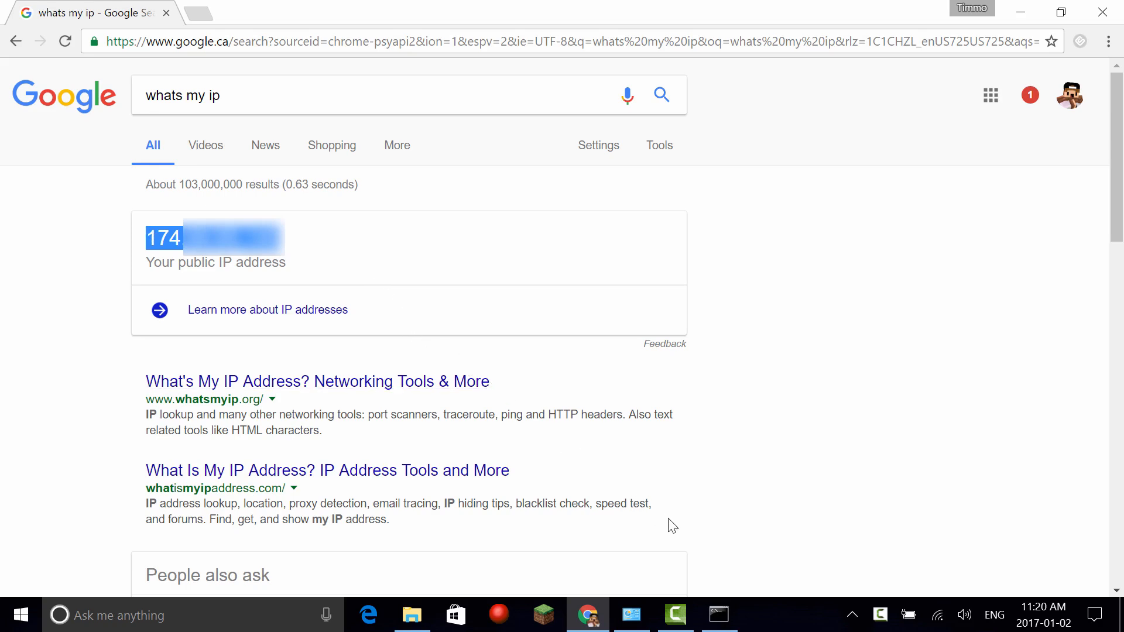
{"action": "mouse_move", "coordinate": [689, 532]}
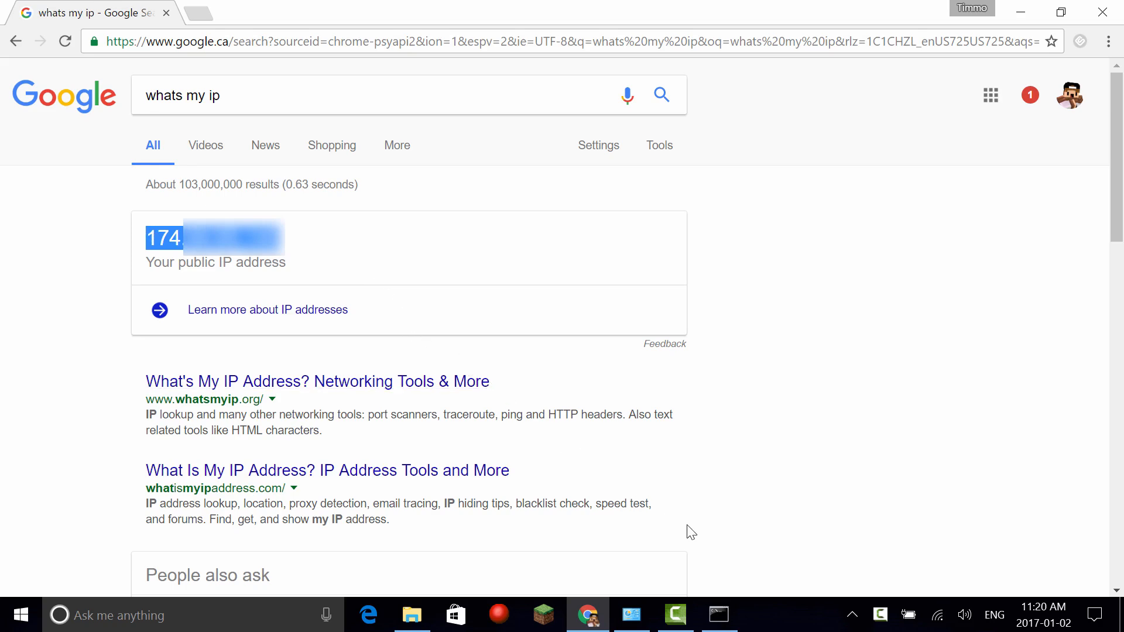